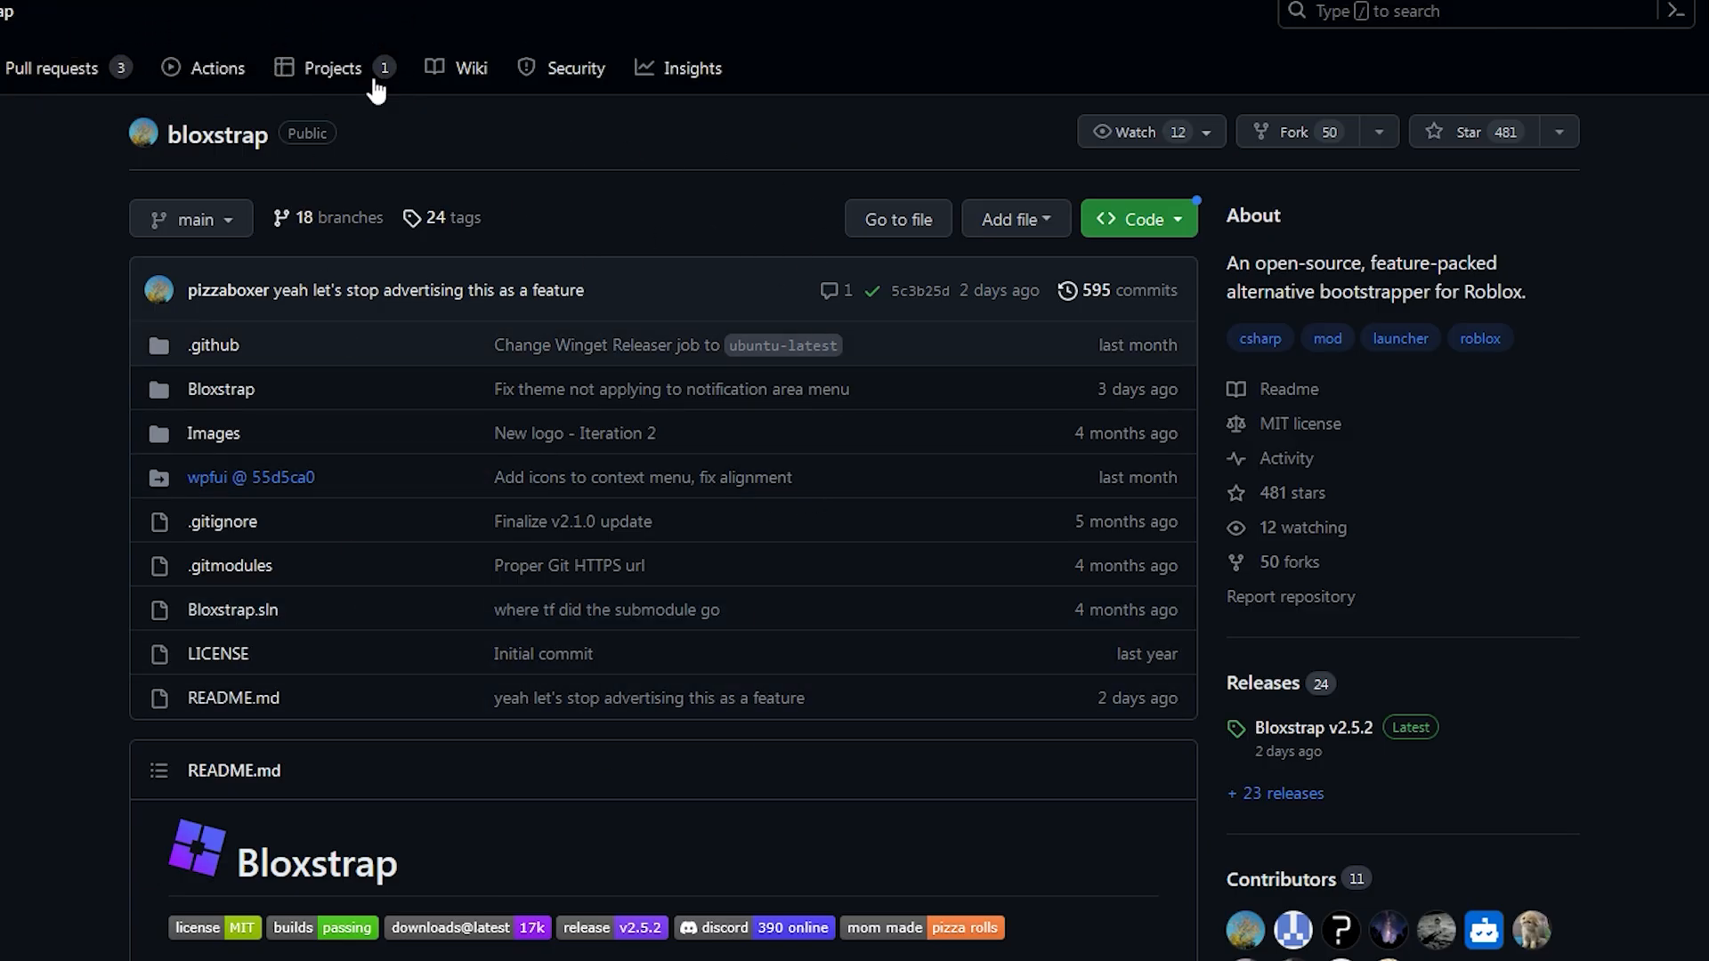
pyautogui.moveTo(385, 230)
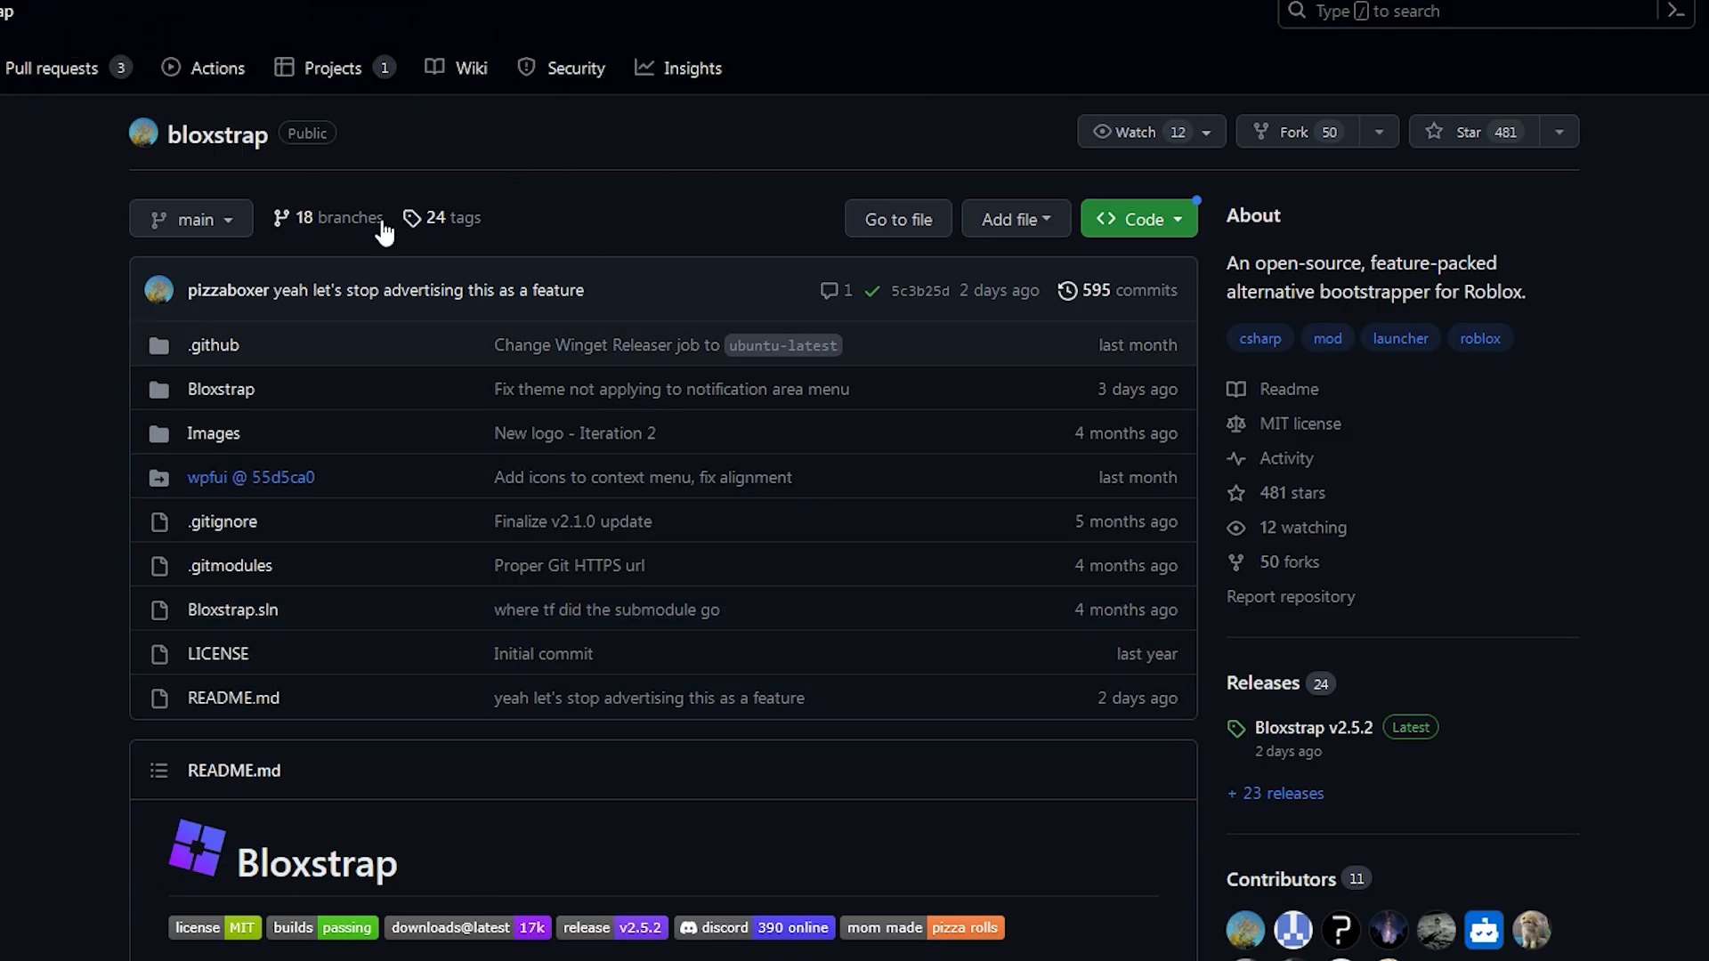
# Step: Go to the latest Bloxstrap v2.5.2 release on the GitHub releases page
pyautogui.scroll(-3)
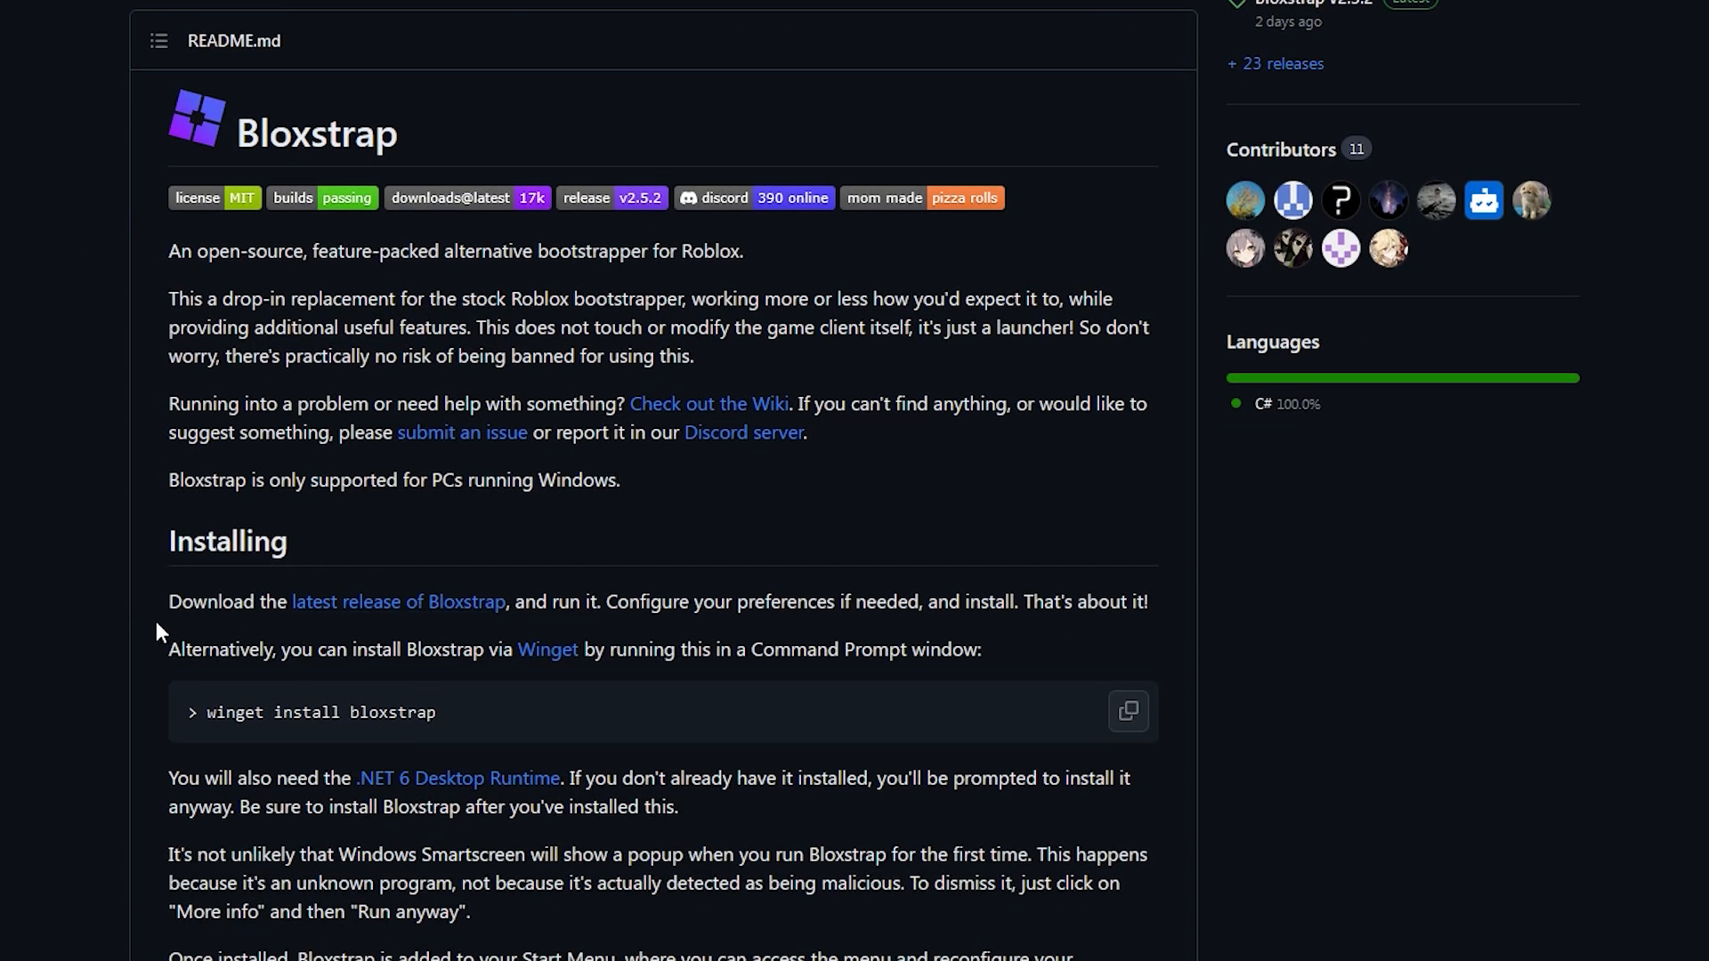
pyautogui.scroll(-3)
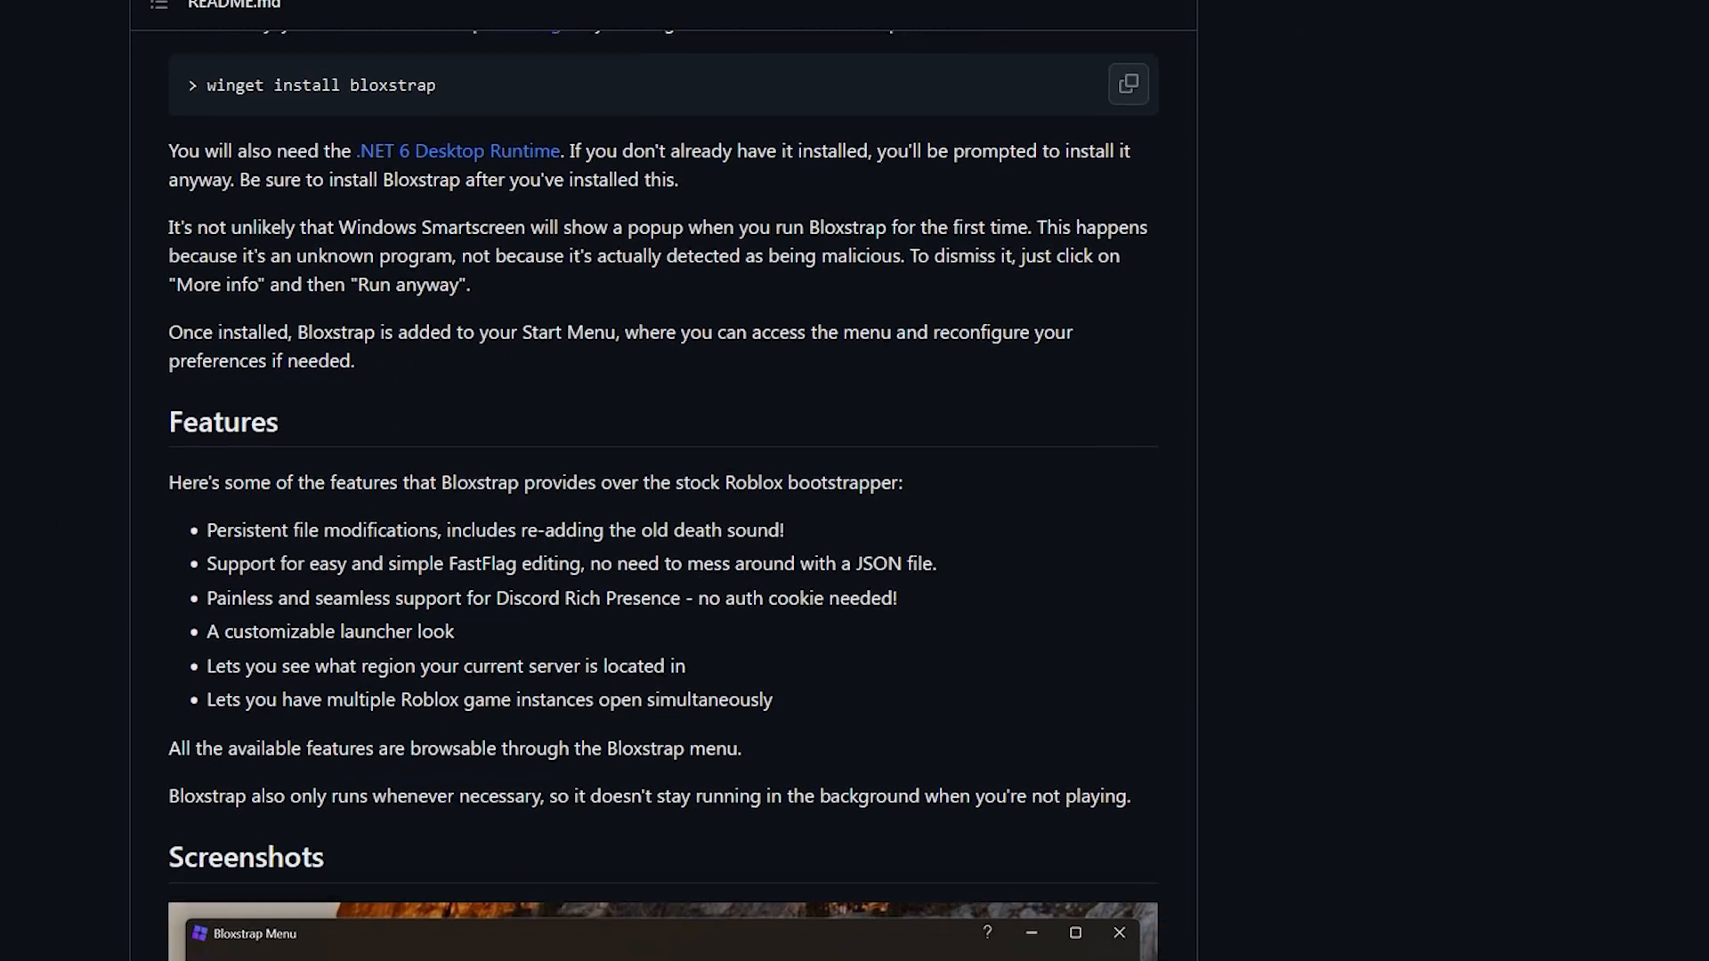
pyautogui.scroll(3)
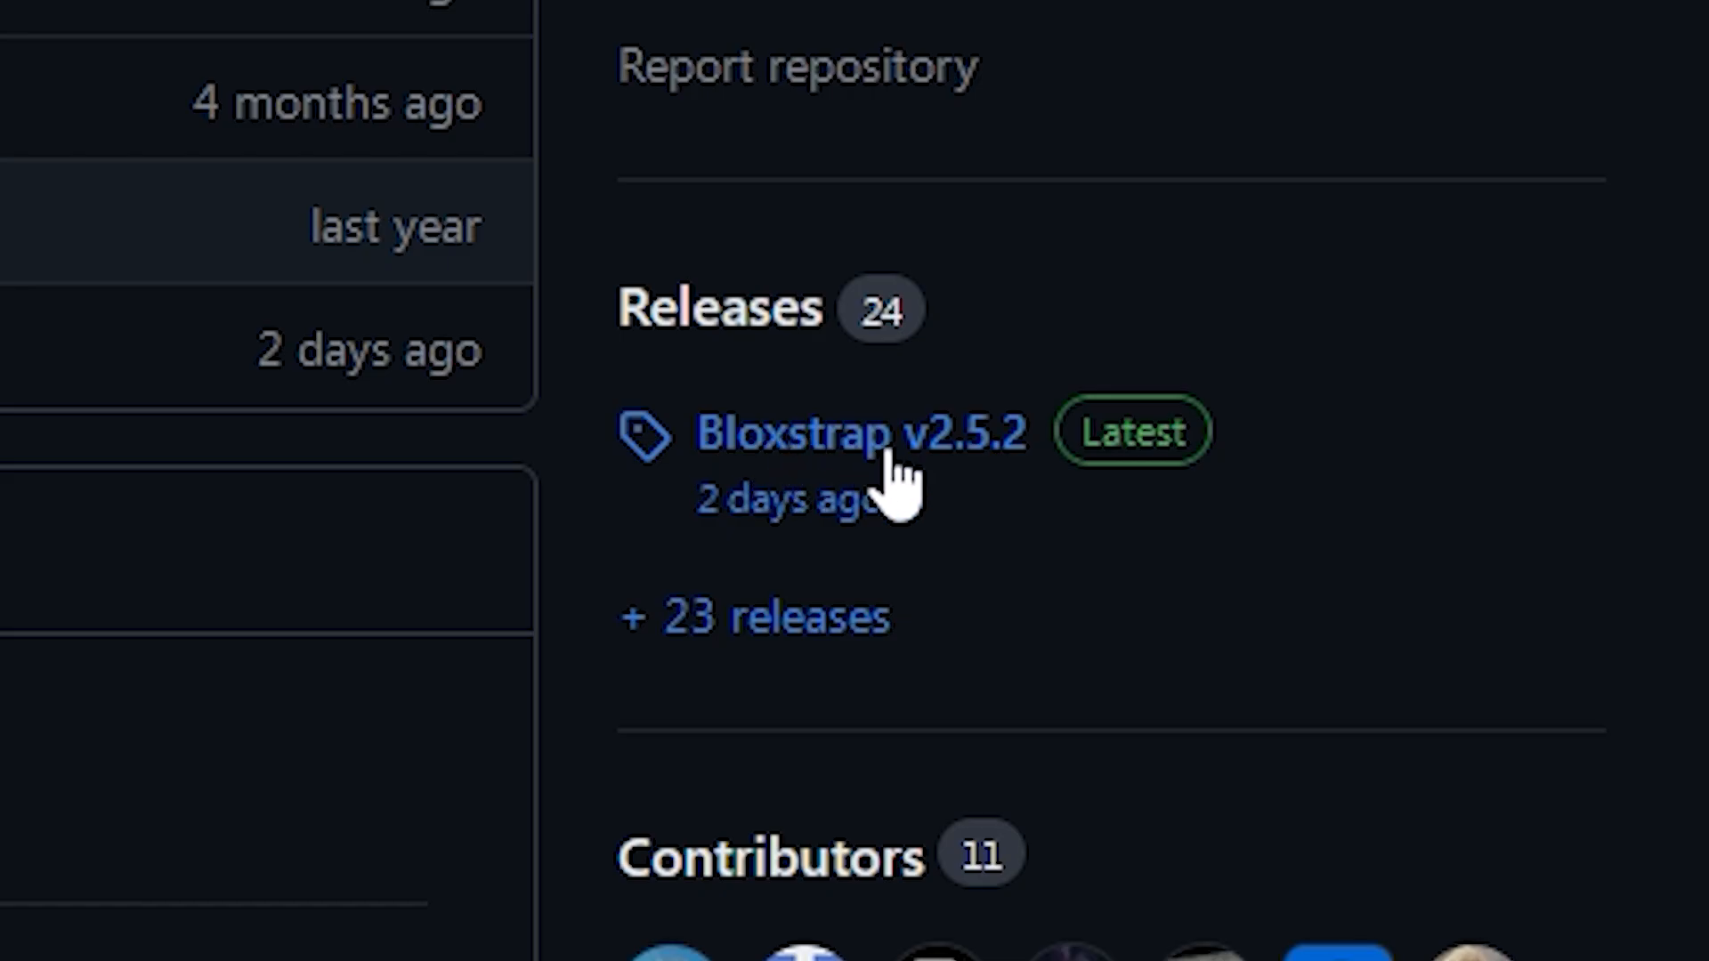
pyautogui.click(861, 431)
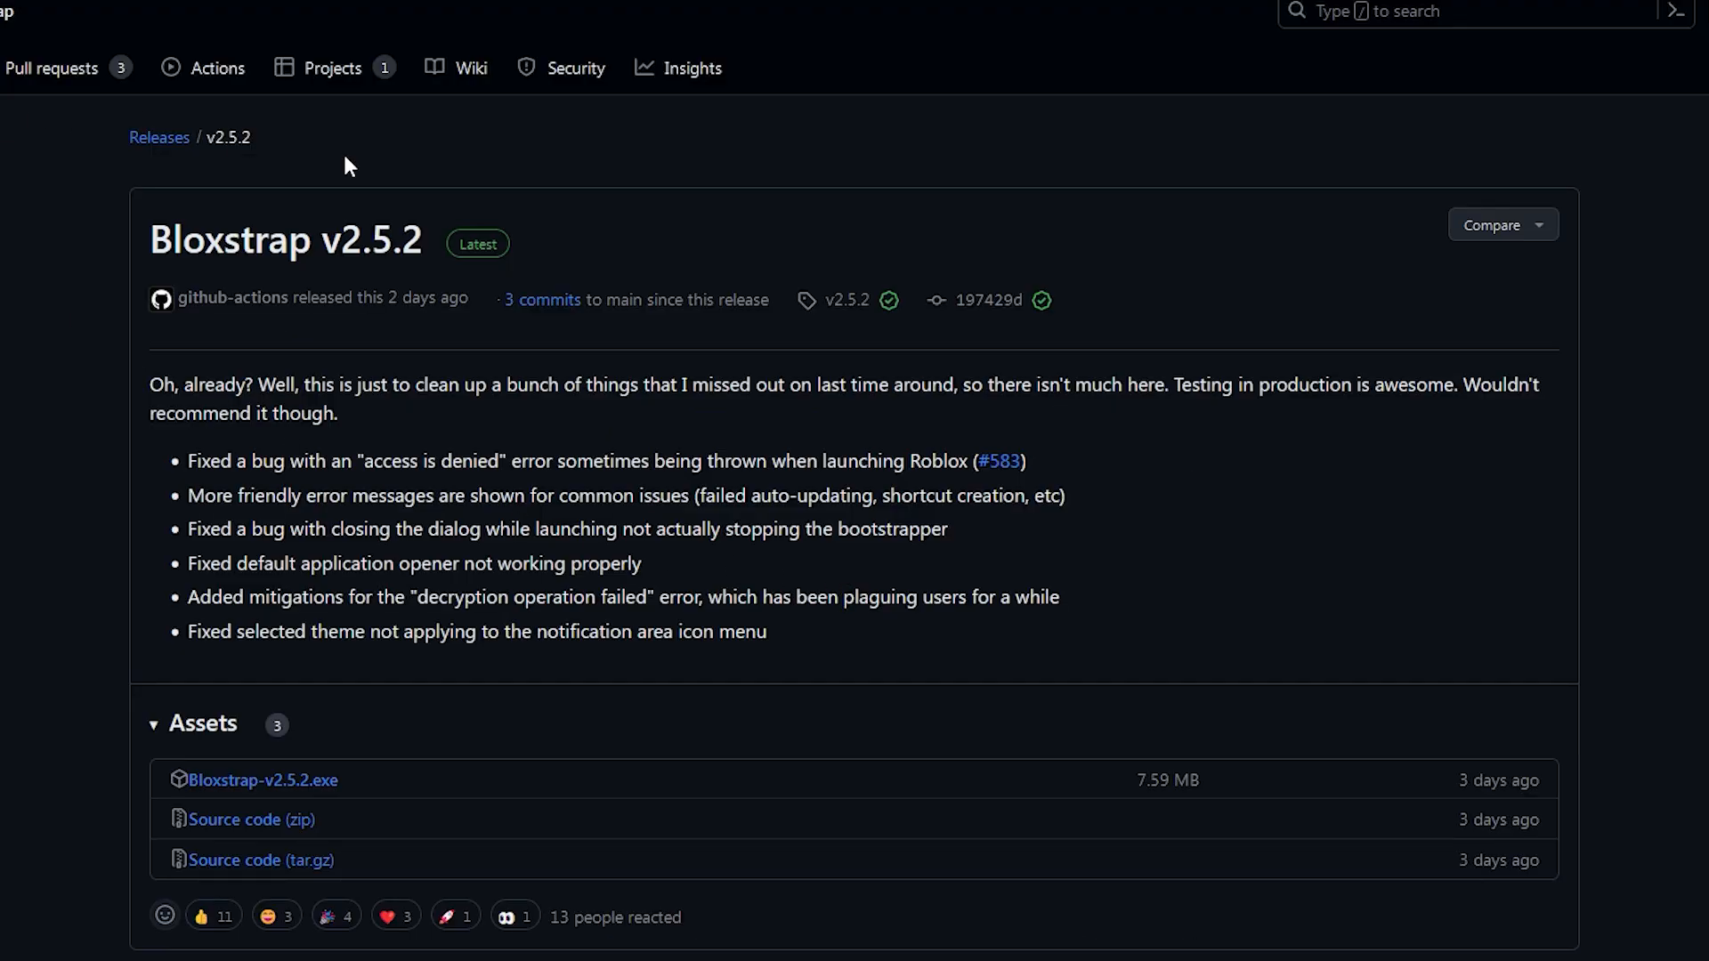
pyautogui.moveTo(585, 342)
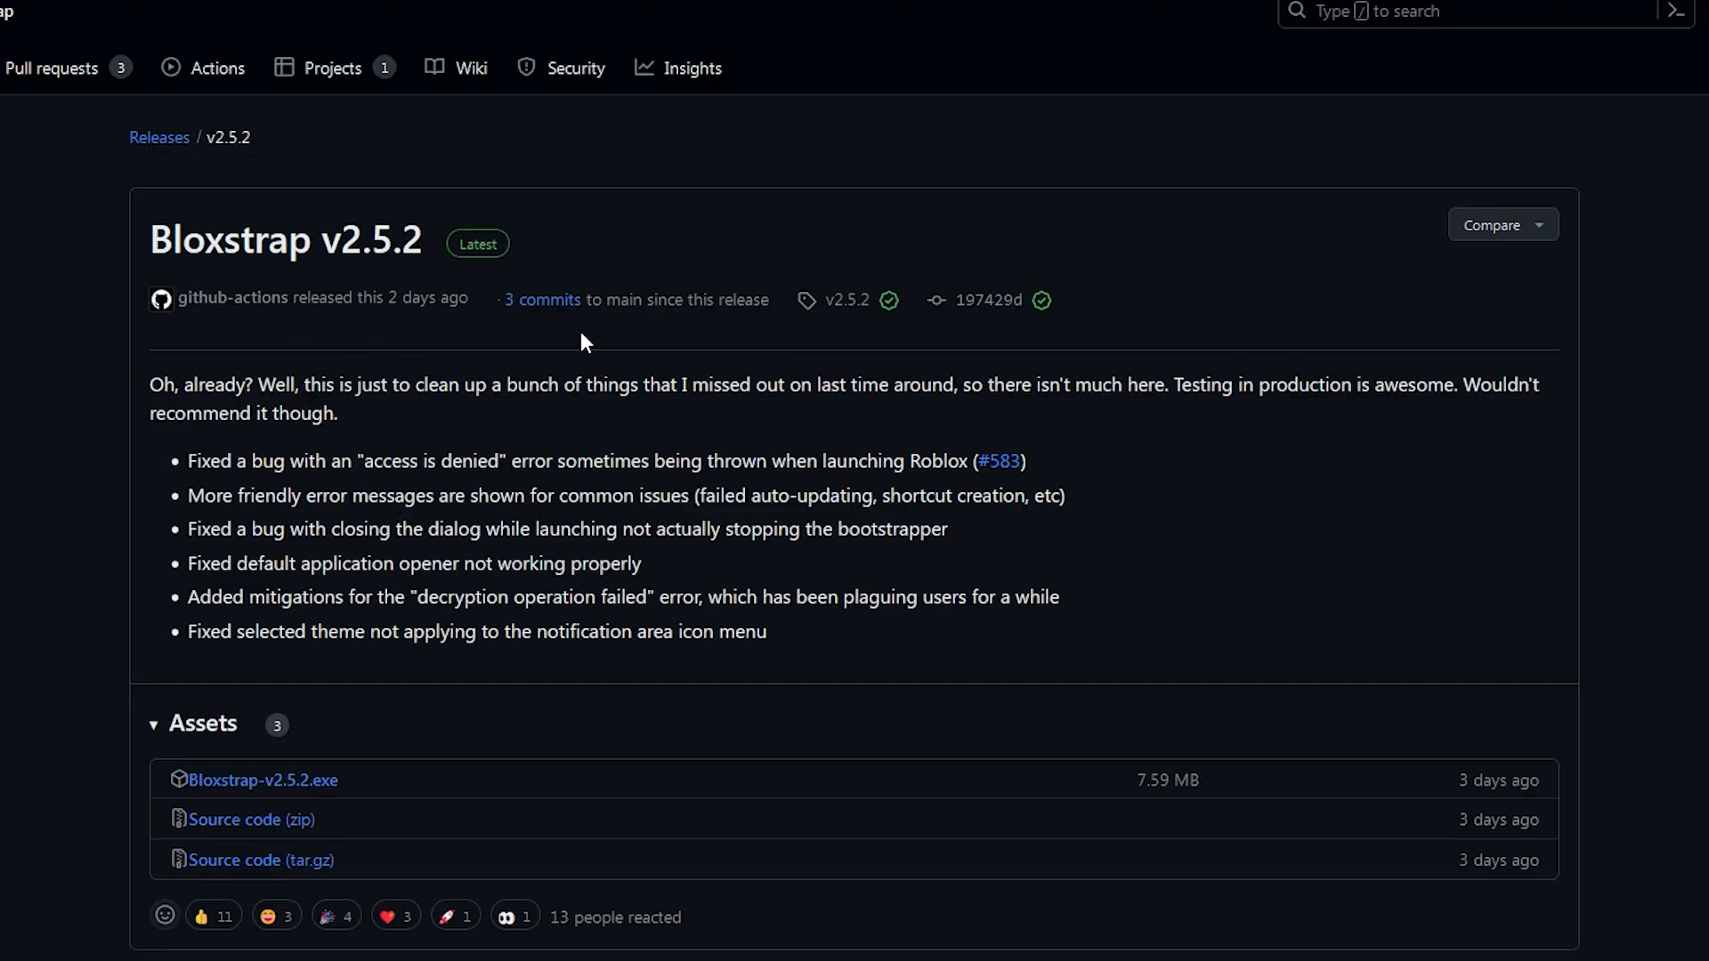
pyautogui.moveTo(756, 265)
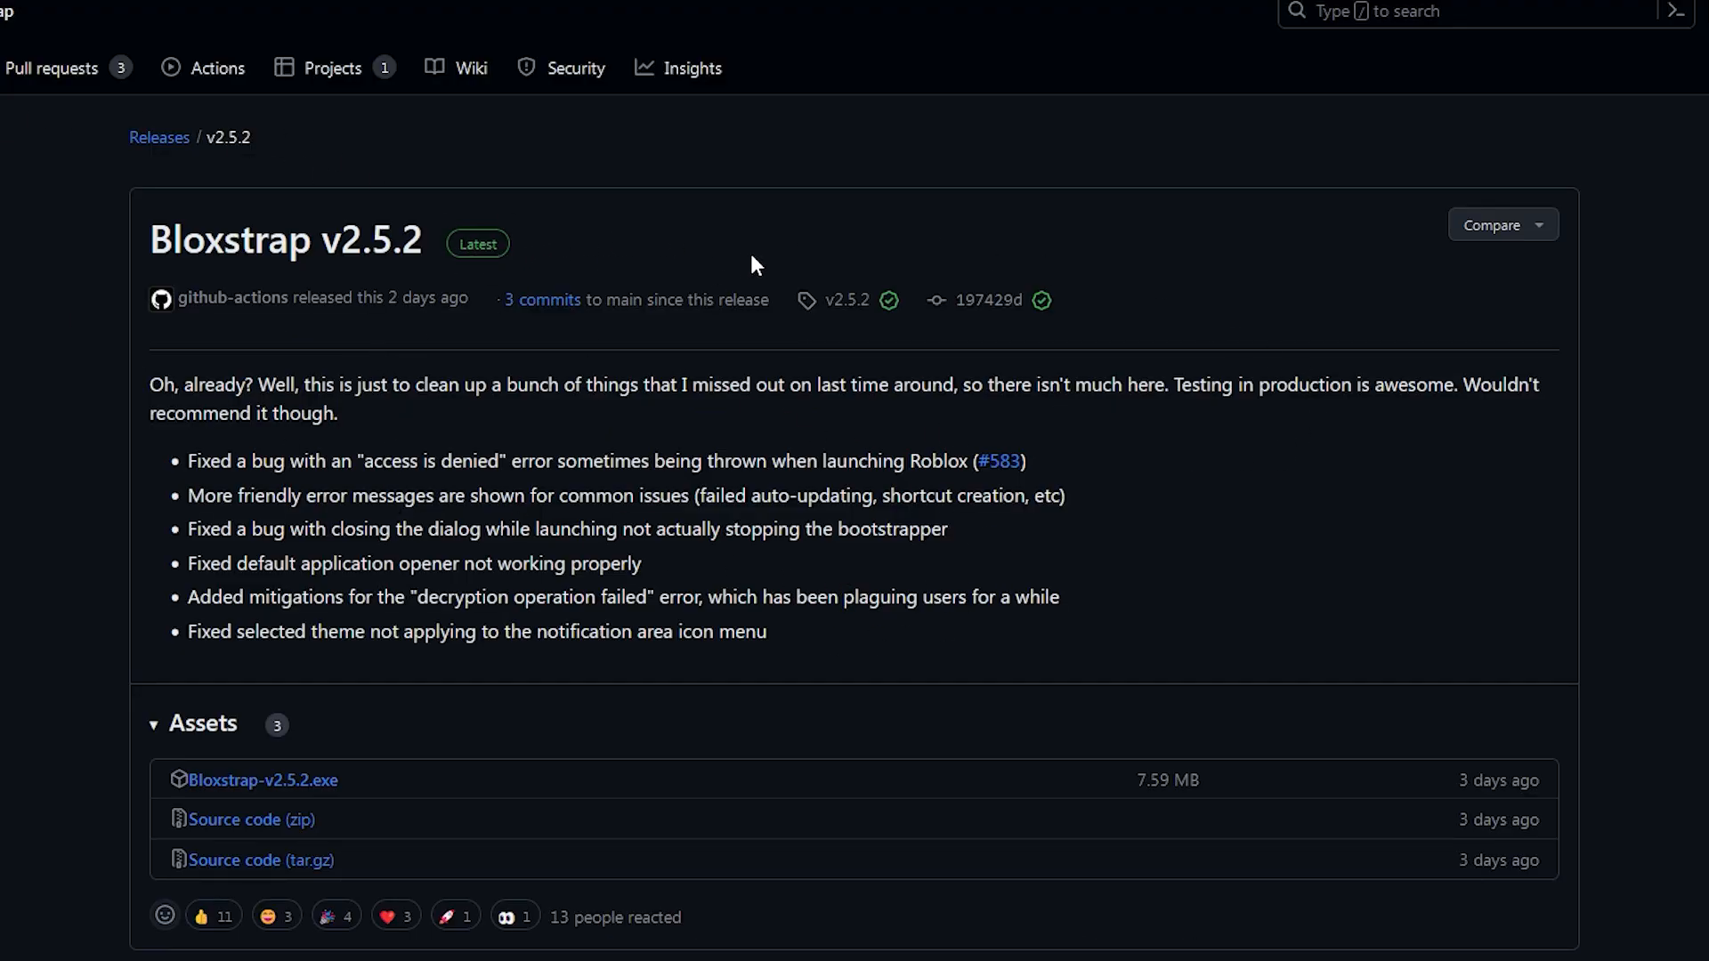
pyautogui.moveTo(70, 512)
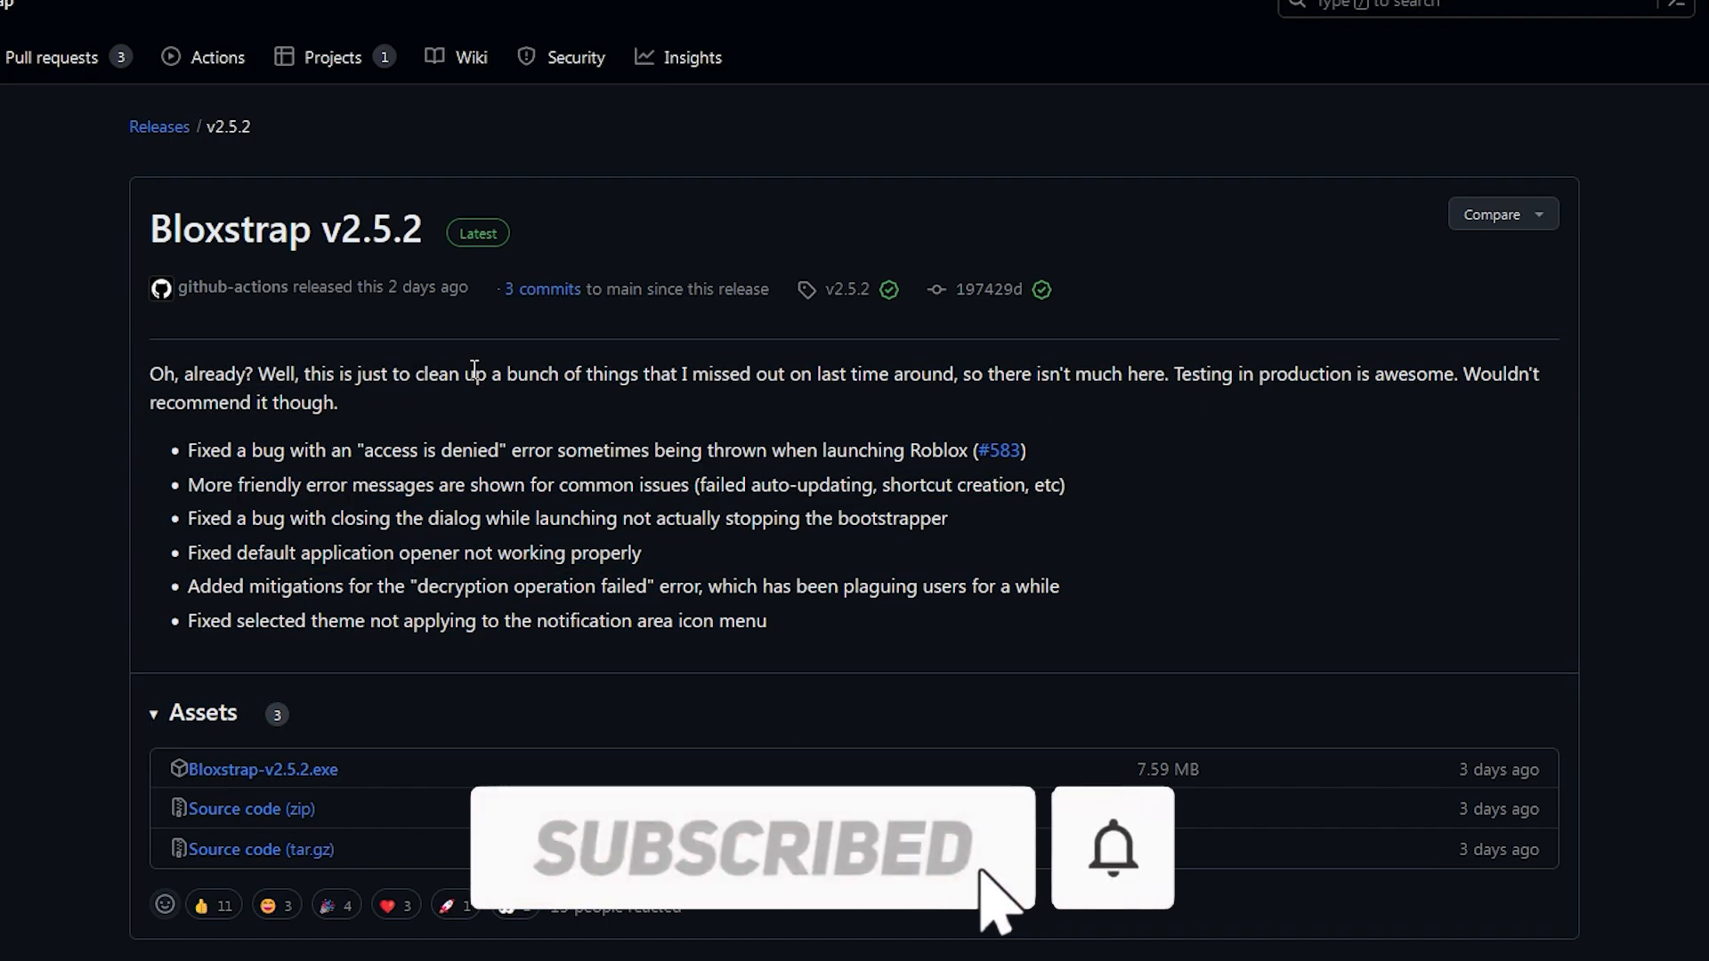
# Step: Download the Bloxstrap-v2.5.2.exe installer from the release's Assets
pyautogui.scroll(-3)
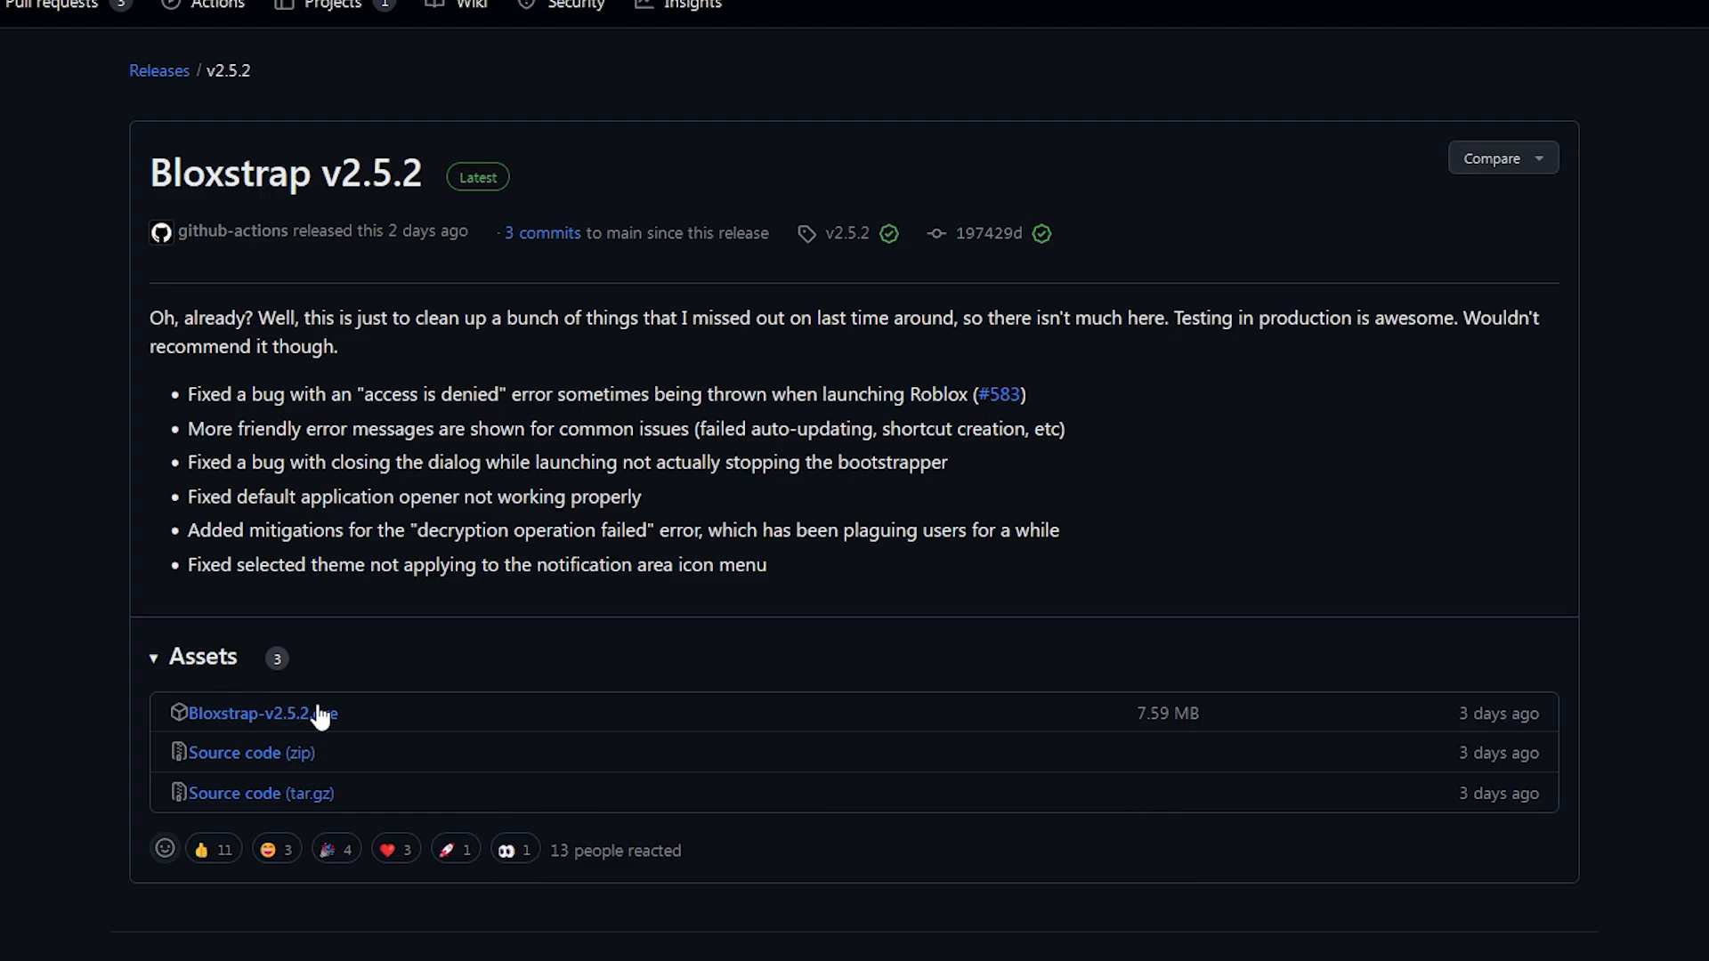
pyautogui.click(262, 712)
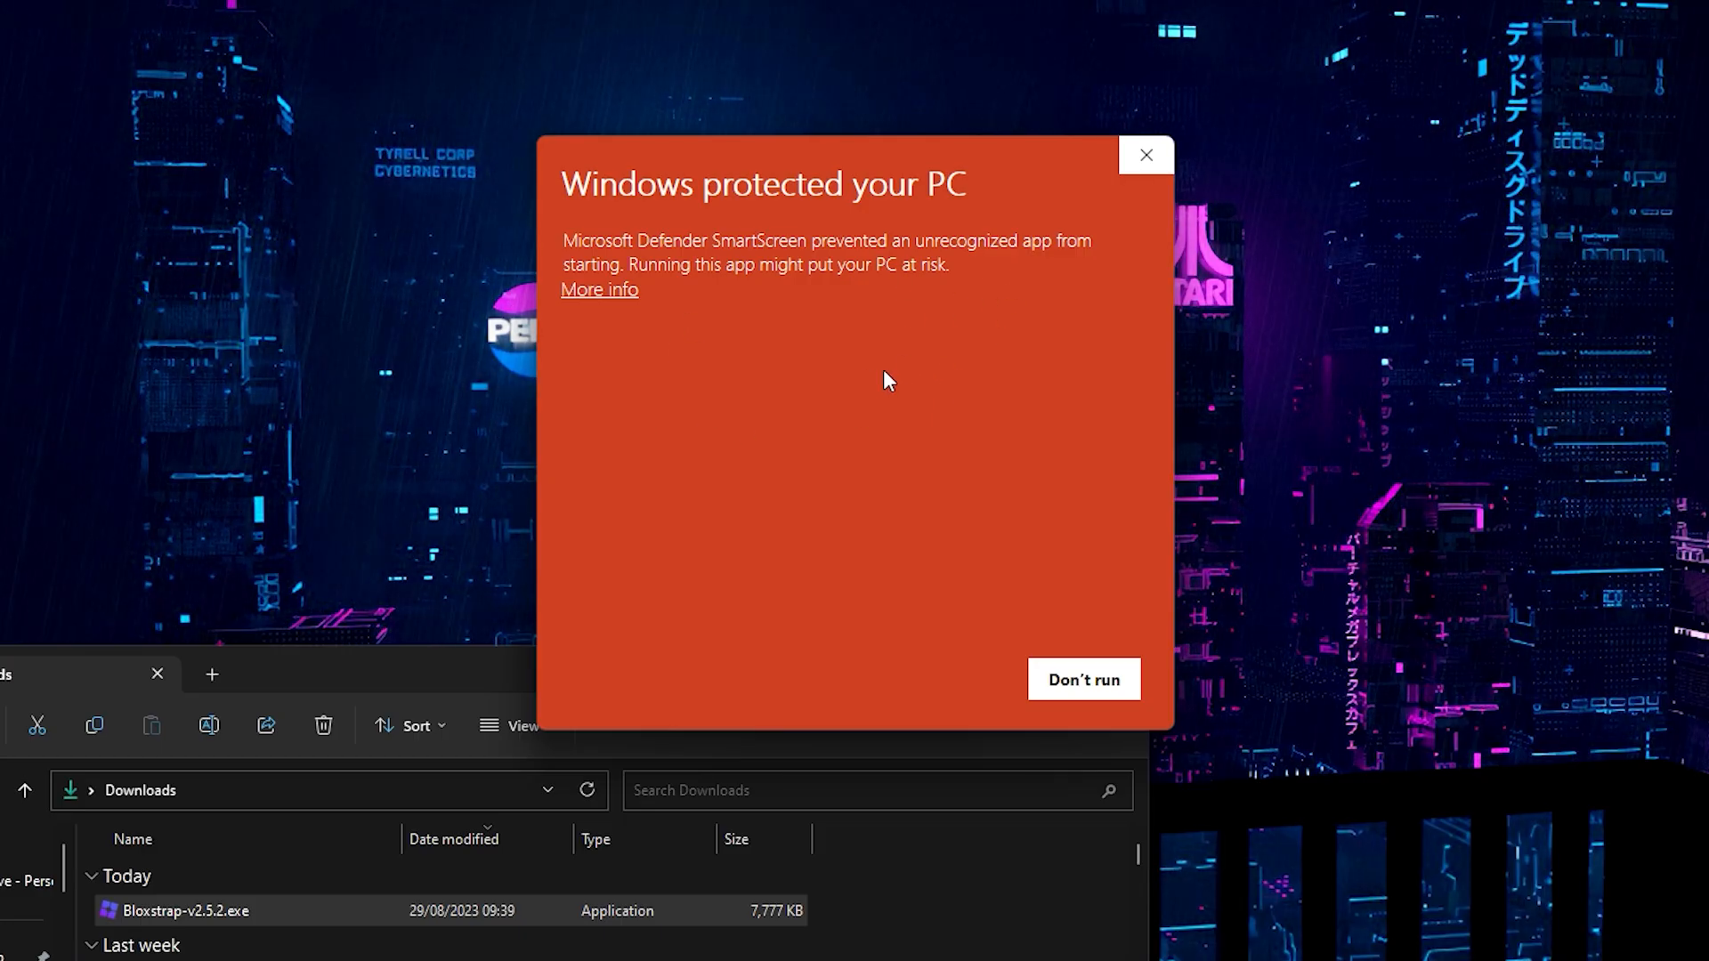
pyautogui.moveTo(754, 297)
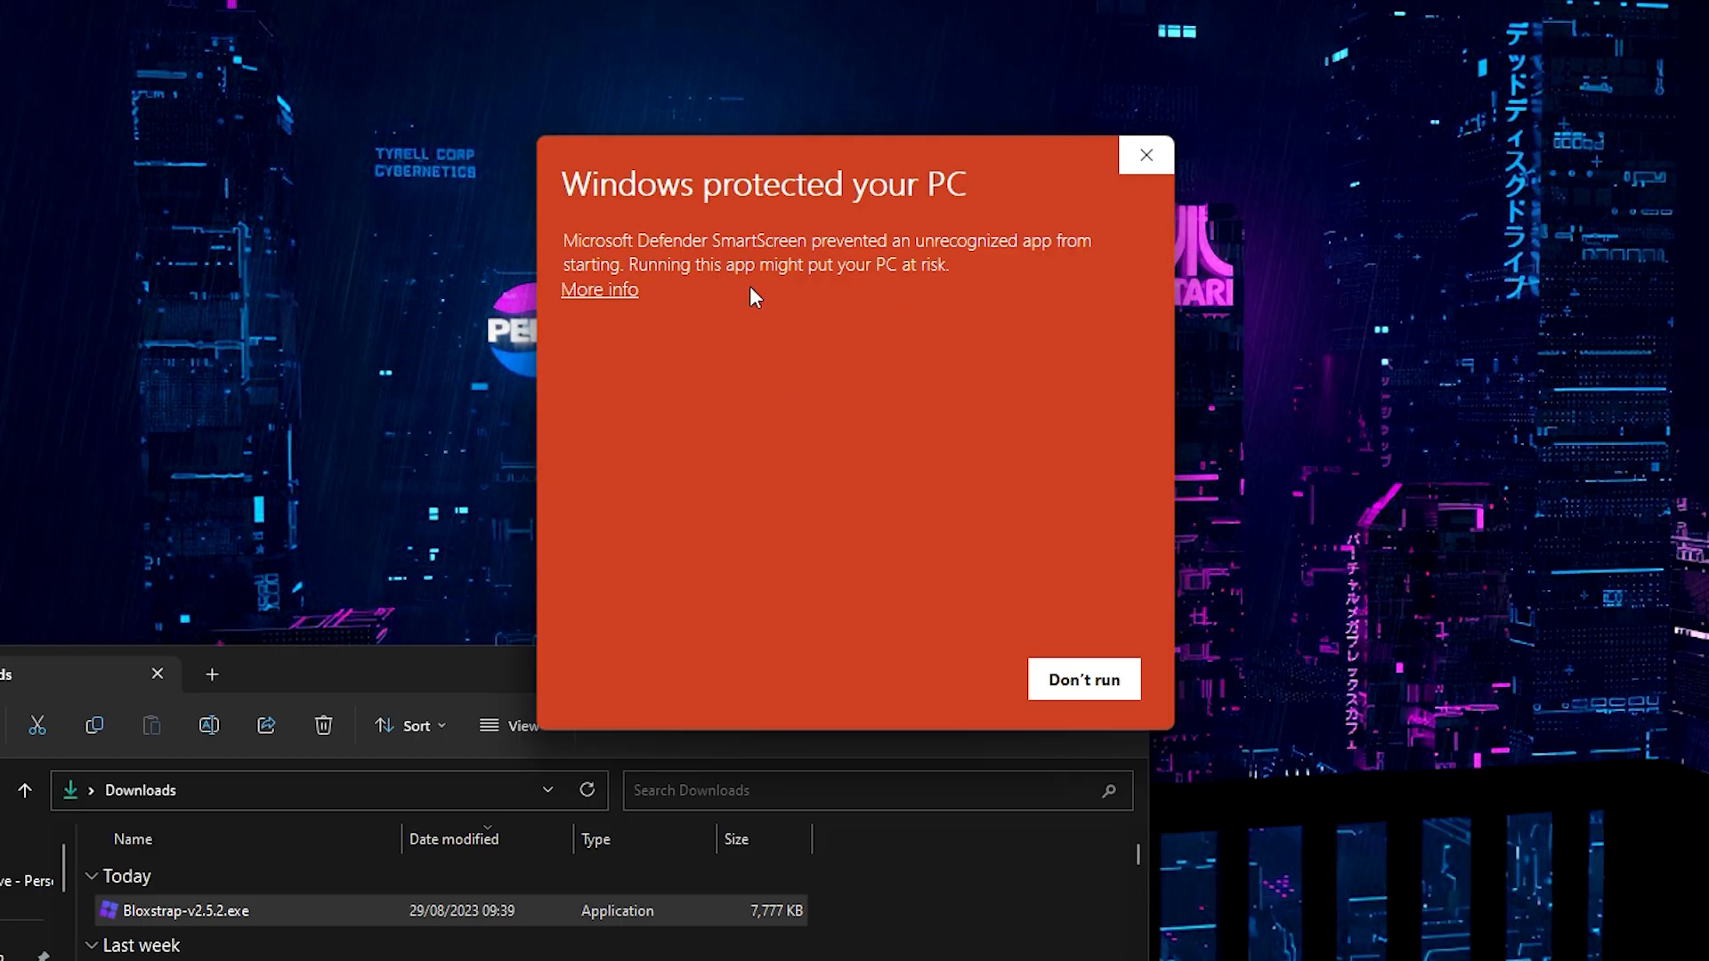
pyautogui.moveTo(1104, 439)
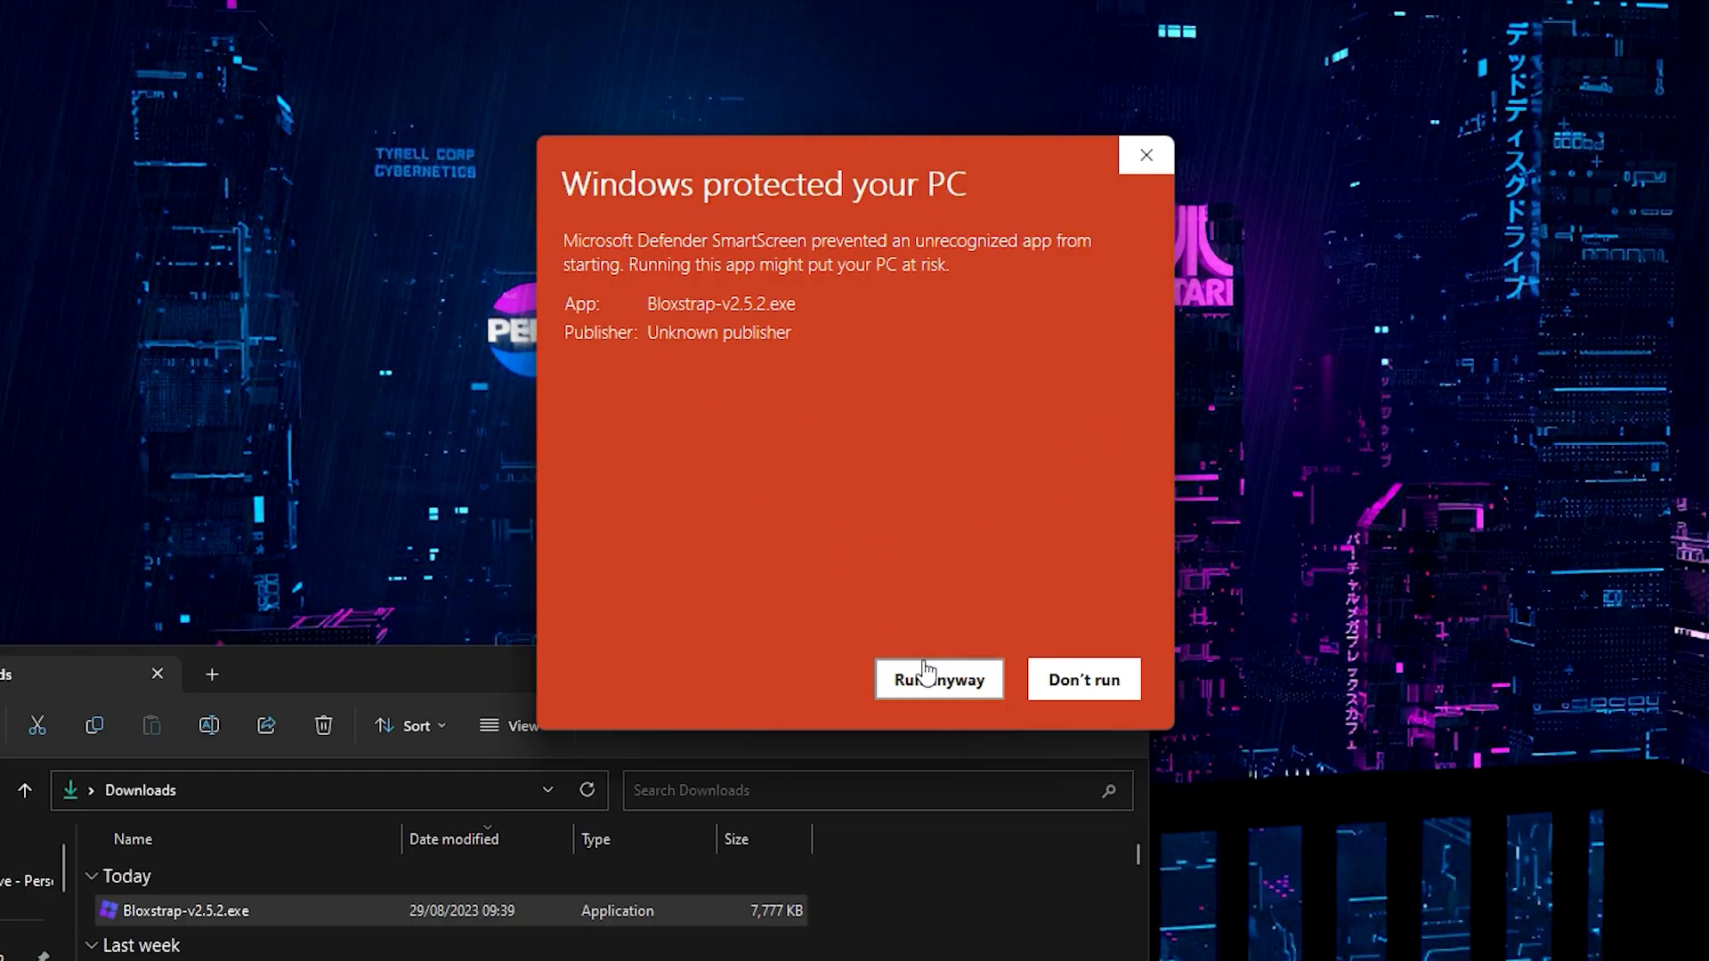
# Step: Allow the unrecognized Bloxstrap-v2.5.2.exe installer to run past SmartScreen
pyautogui.click(935, 678)
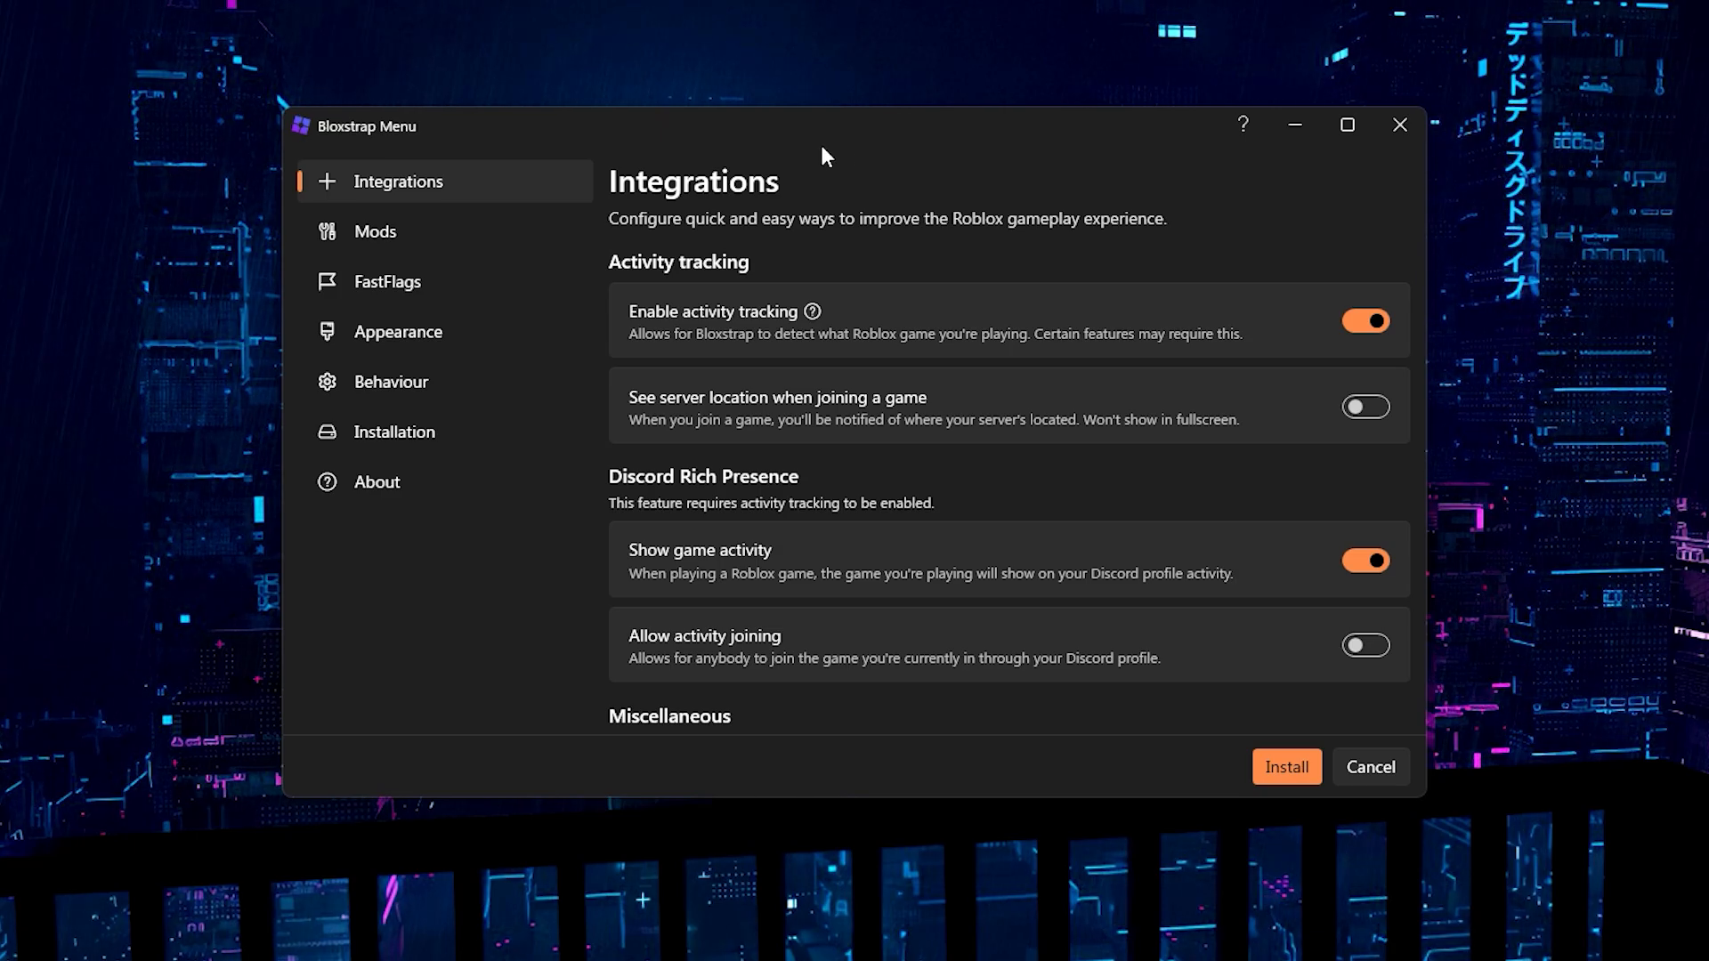
pyautogui.moveTo(862, 165)
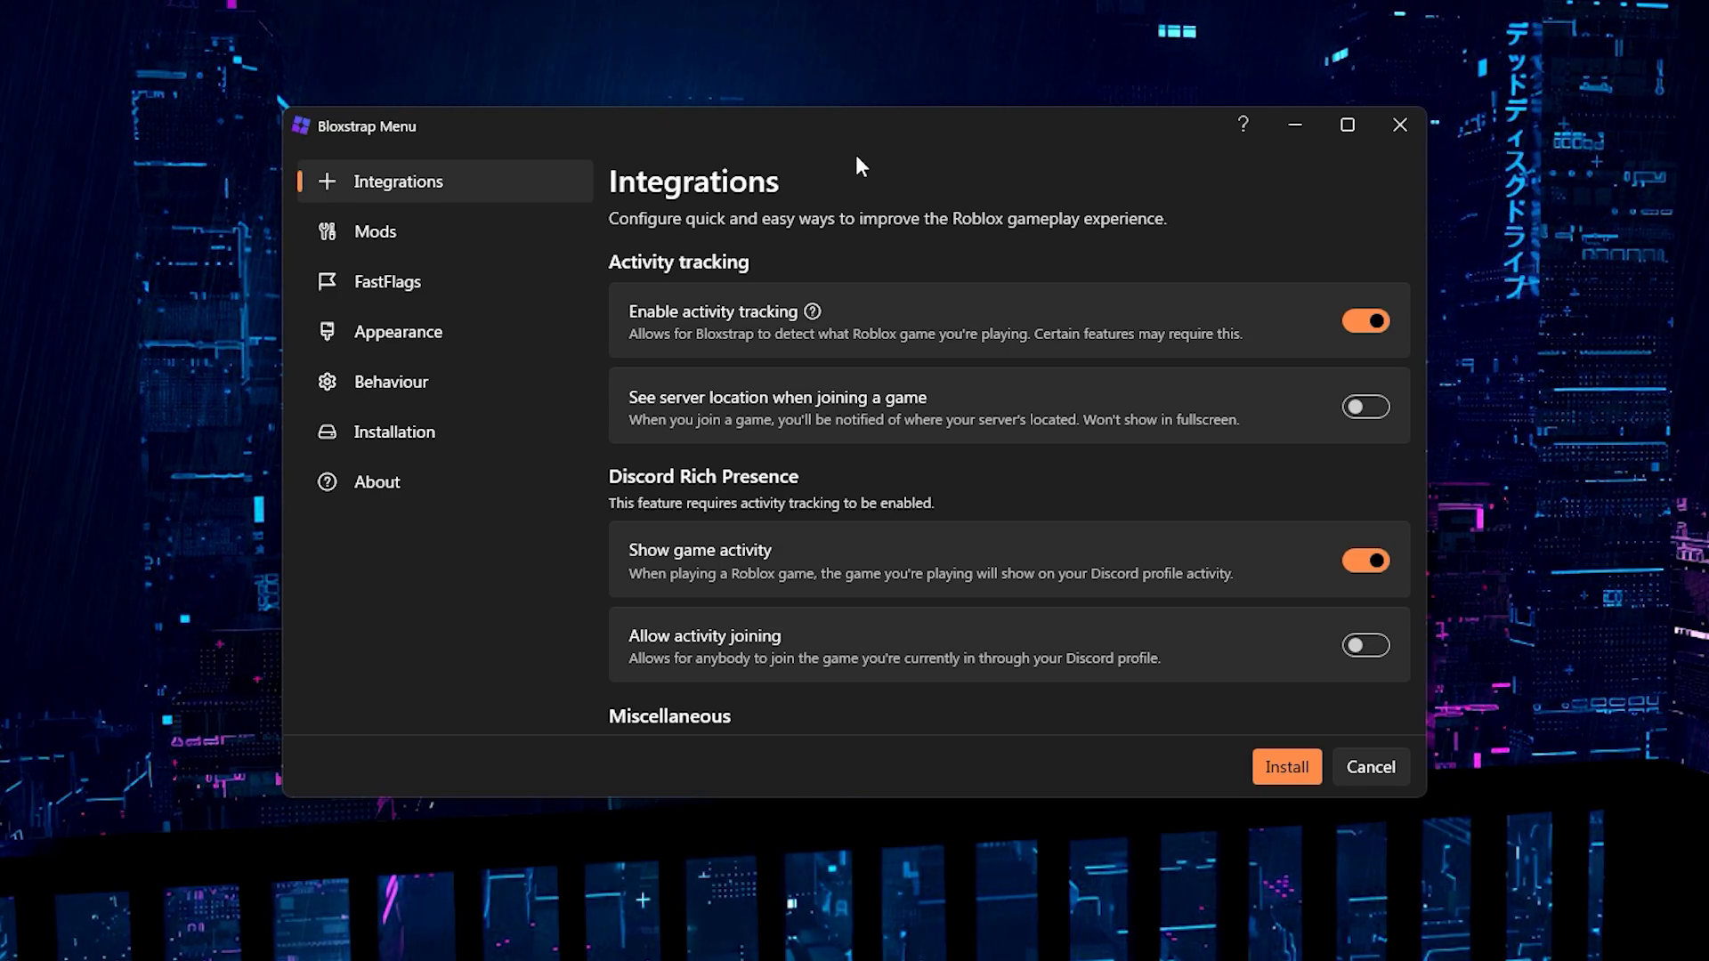
pyautogui.moveTo(732, 343)
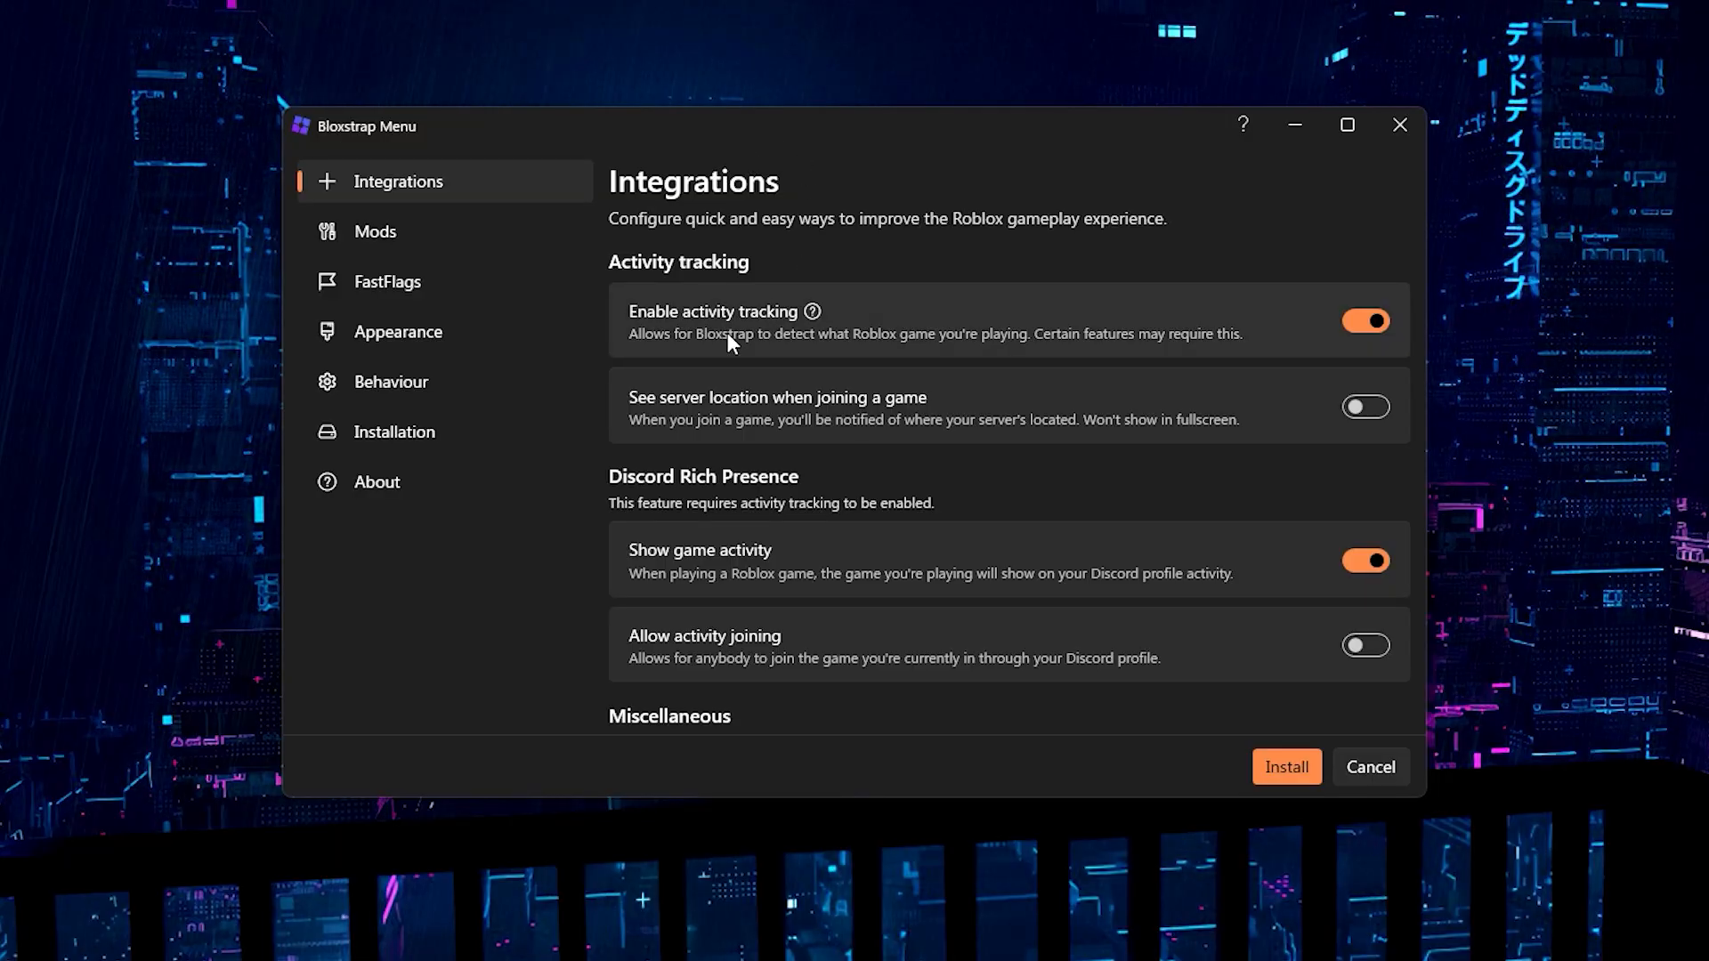
pyautogui.moveTo(687, 648)
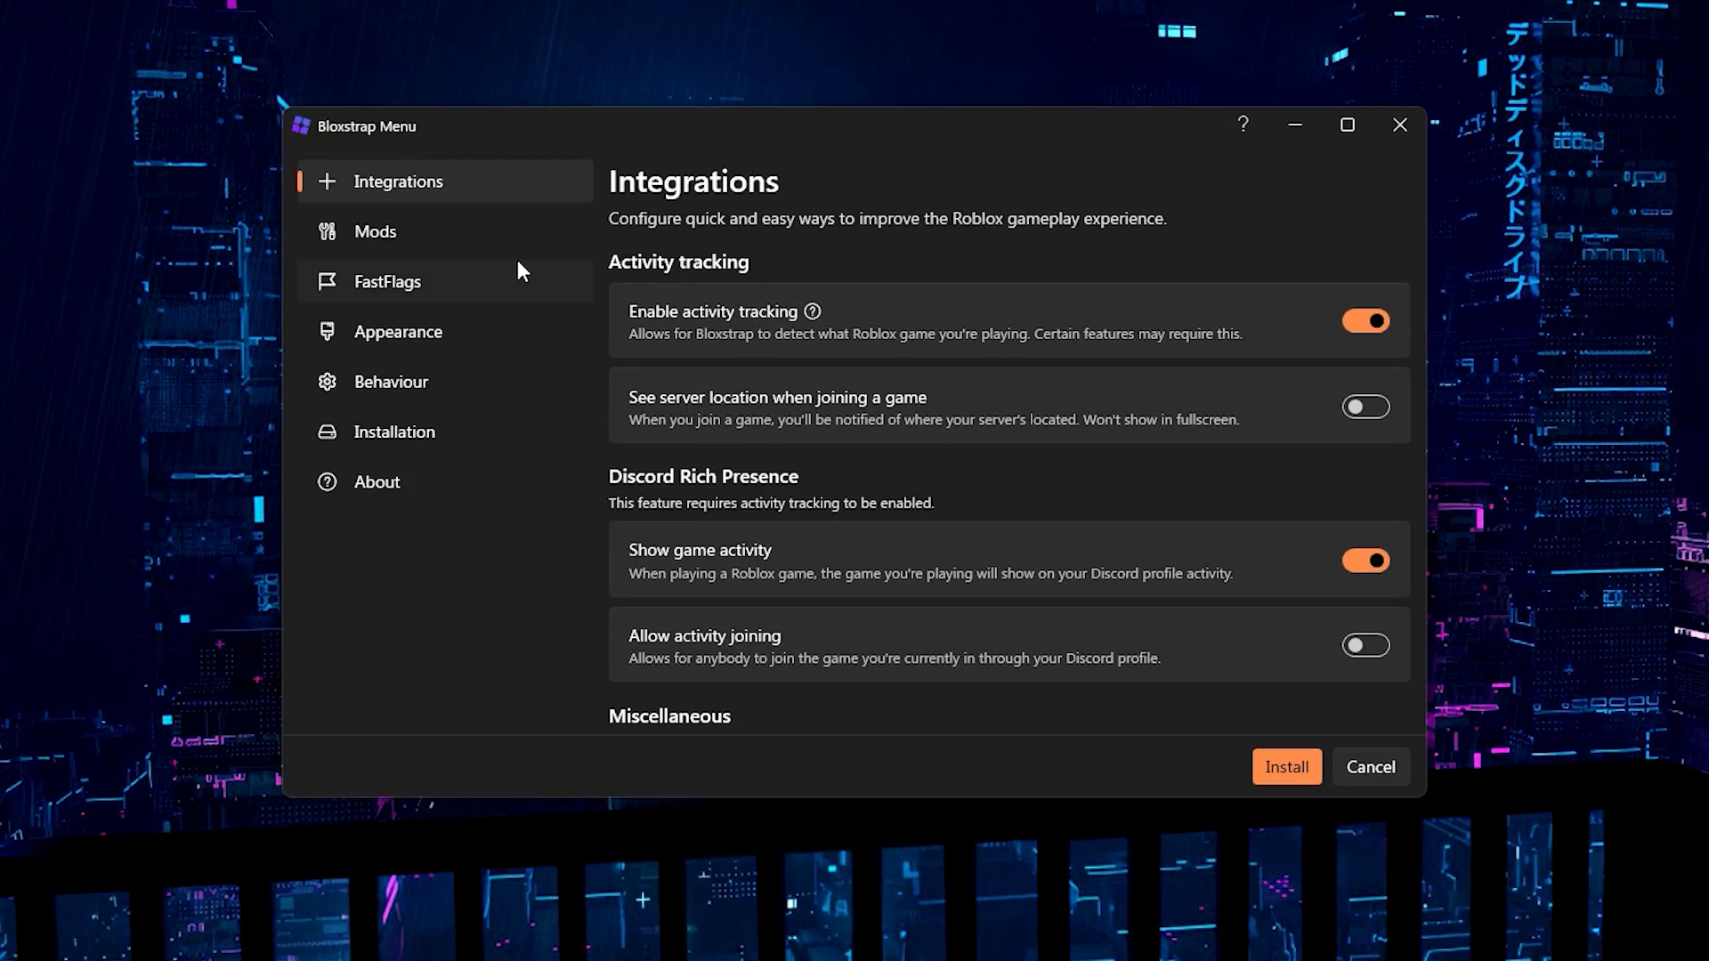
# Step: In Mods, choose the 2006 (Cartoony) mouse cursor preset
pyautogui.click(375, 231)
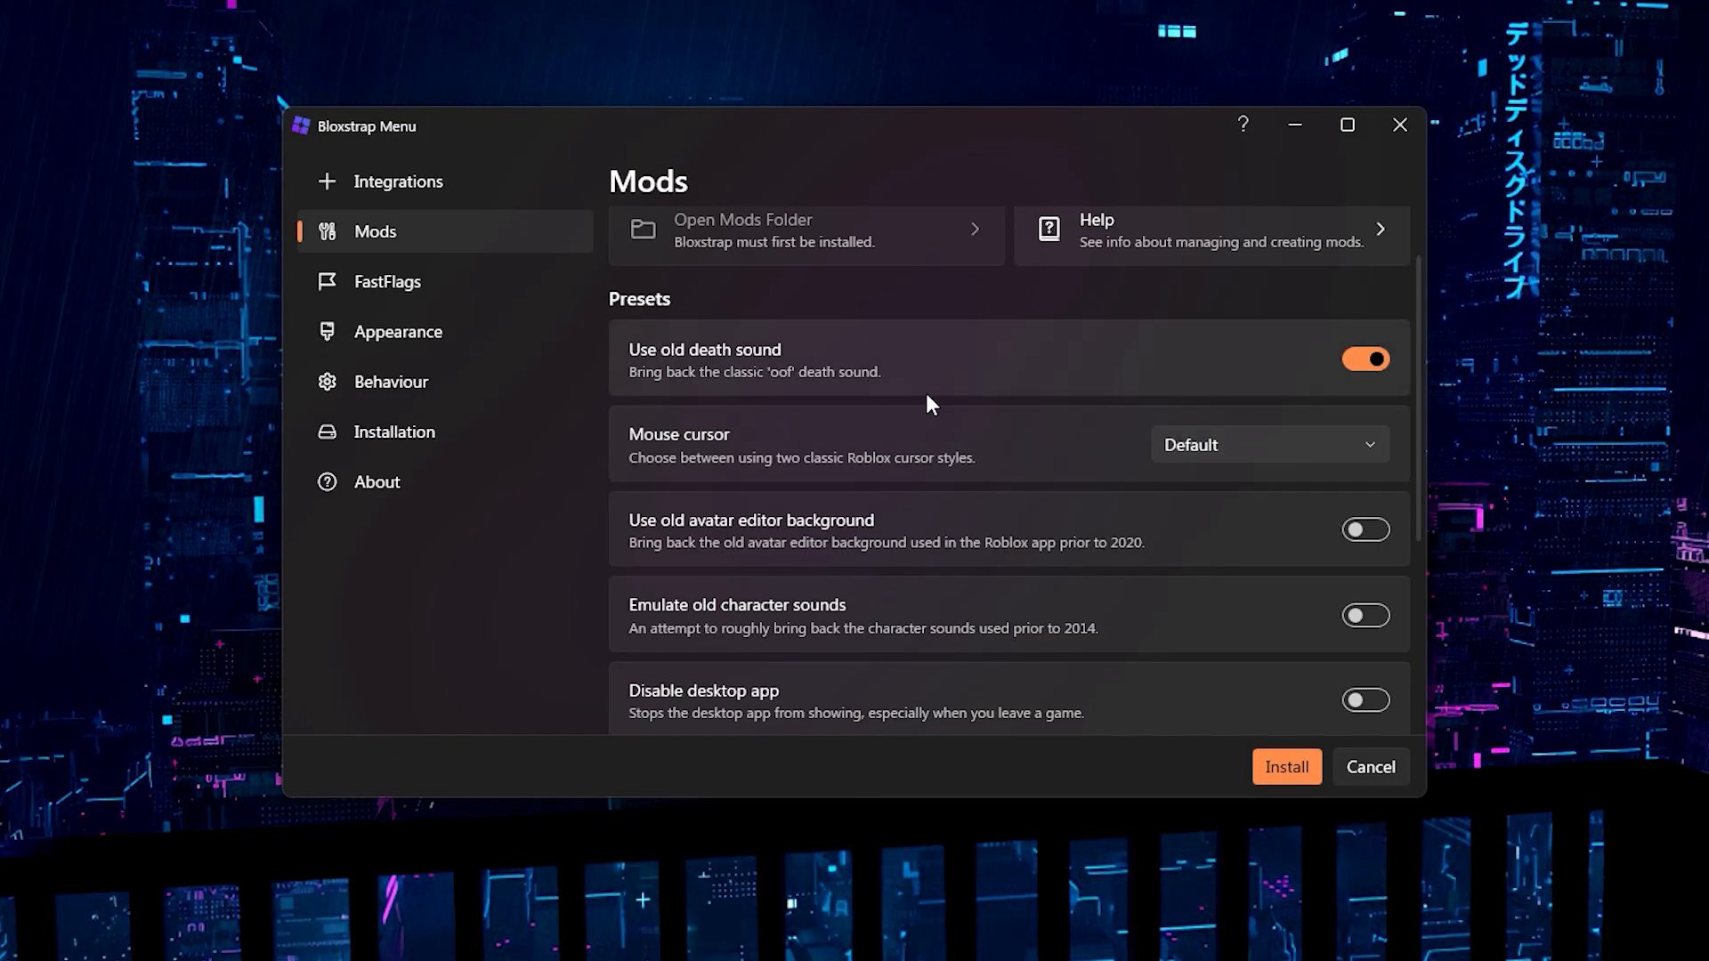
pyautogui.scroll(-3)
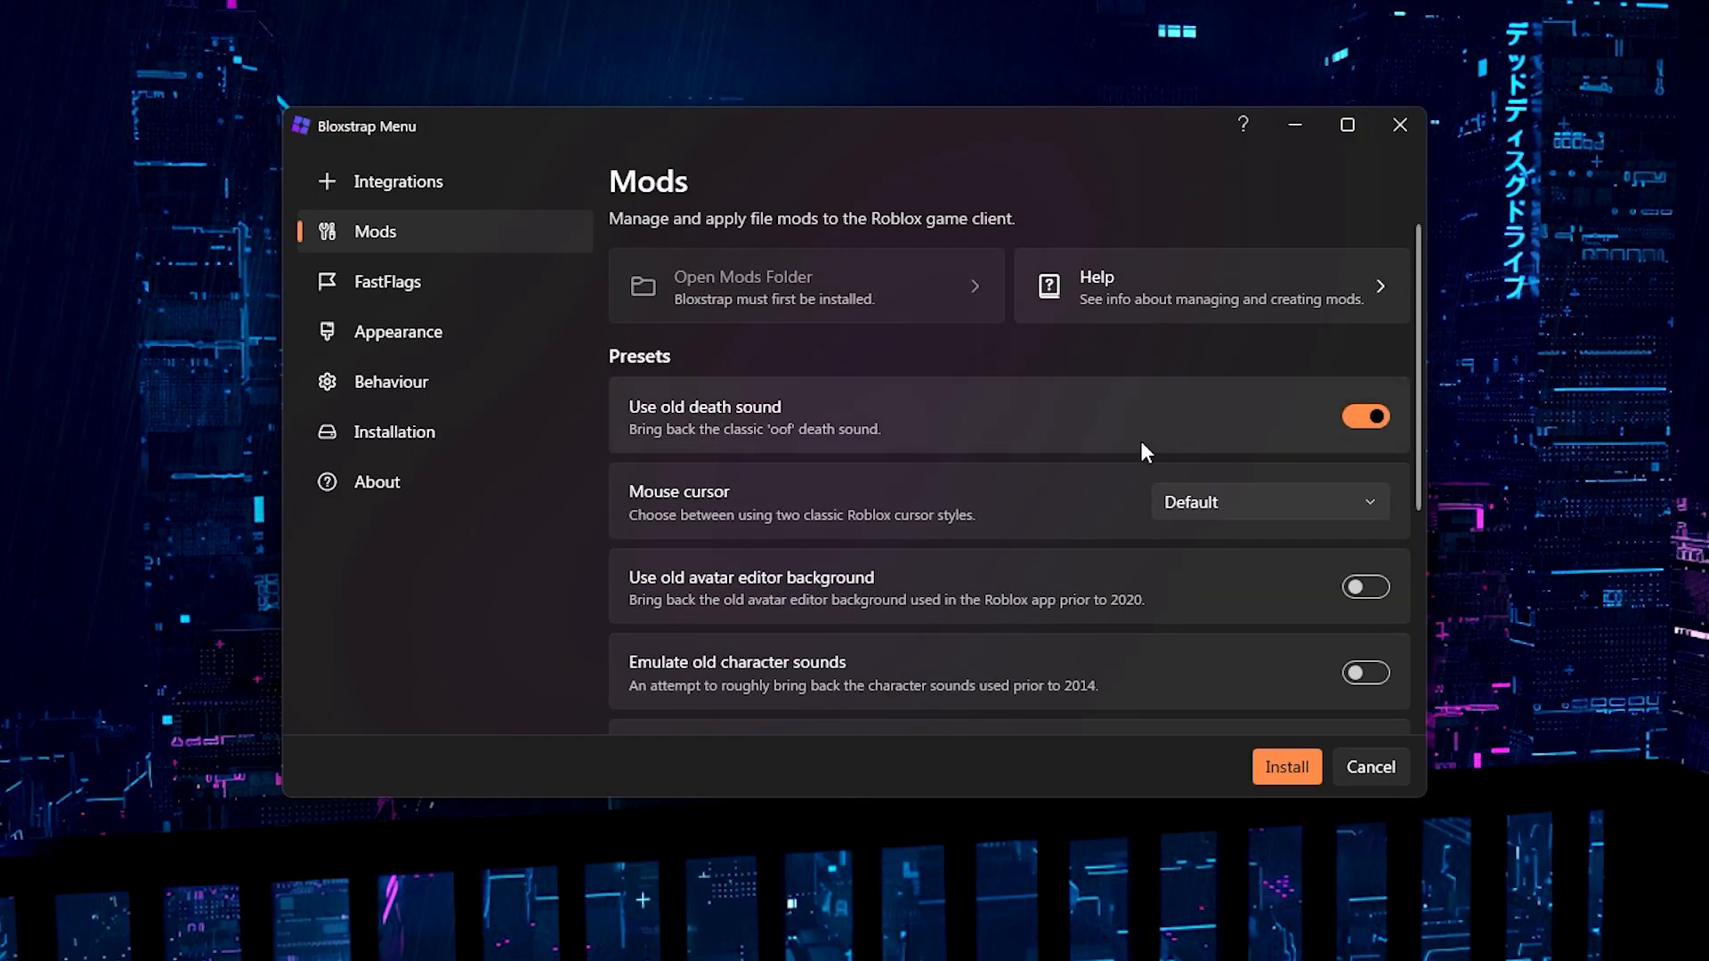
pyautogui.click(1268, 502)
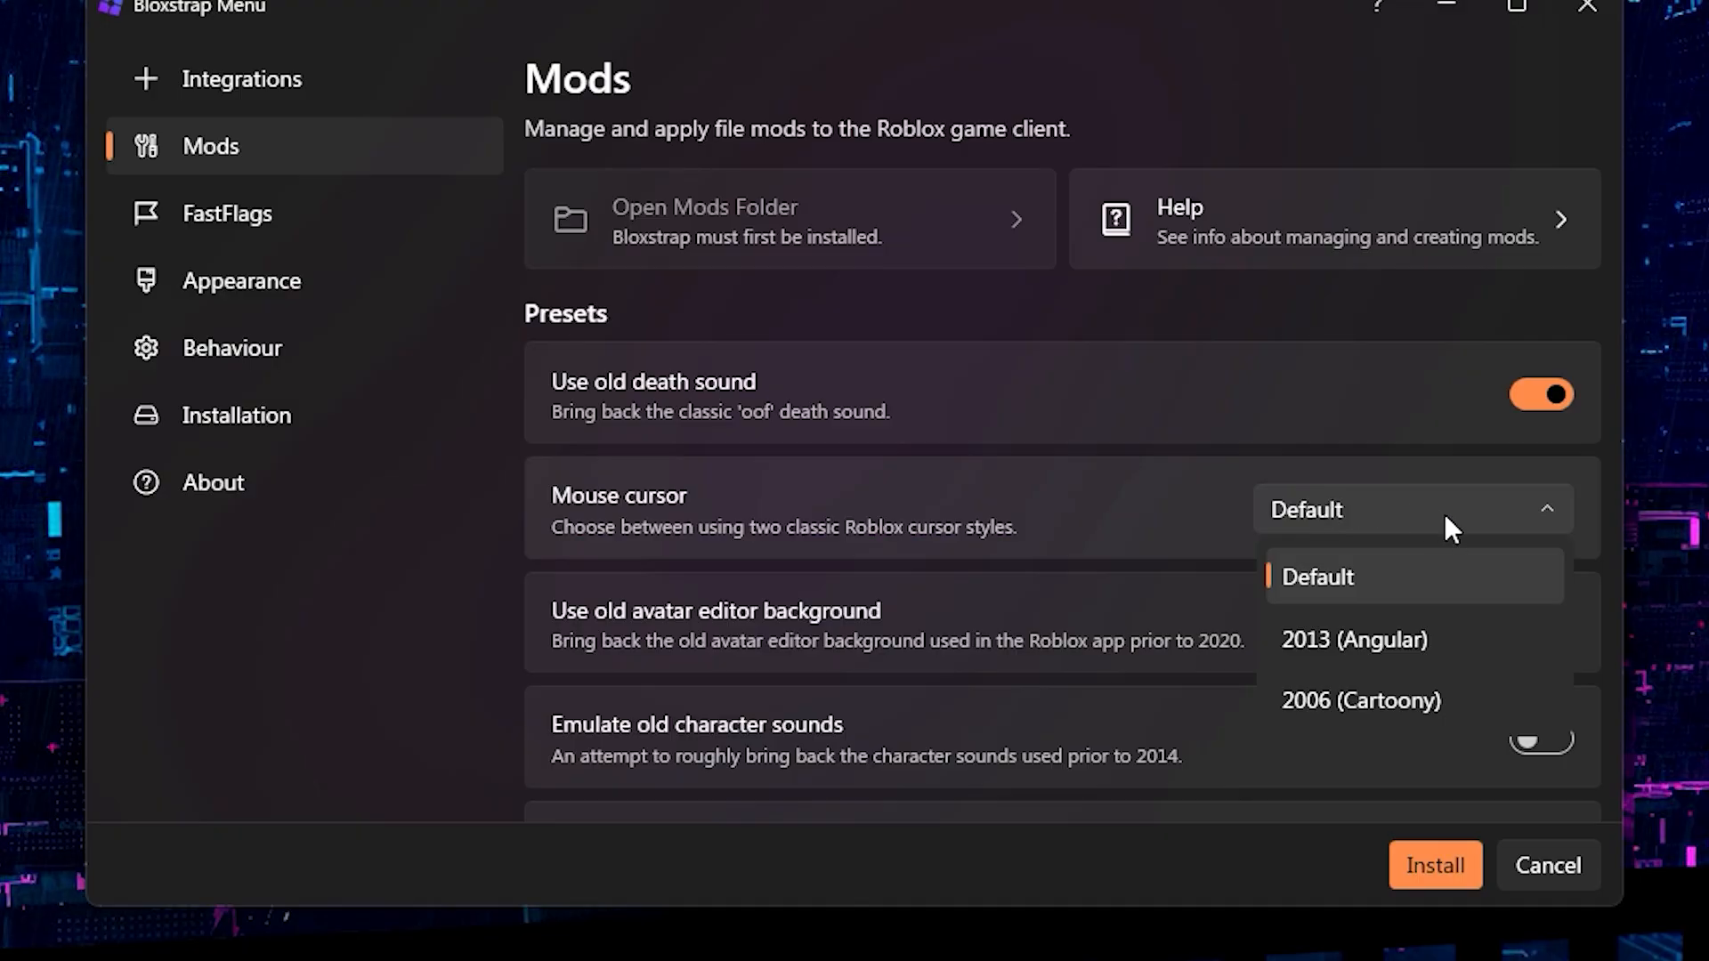
pyautogui.moveTo(1381, 687)
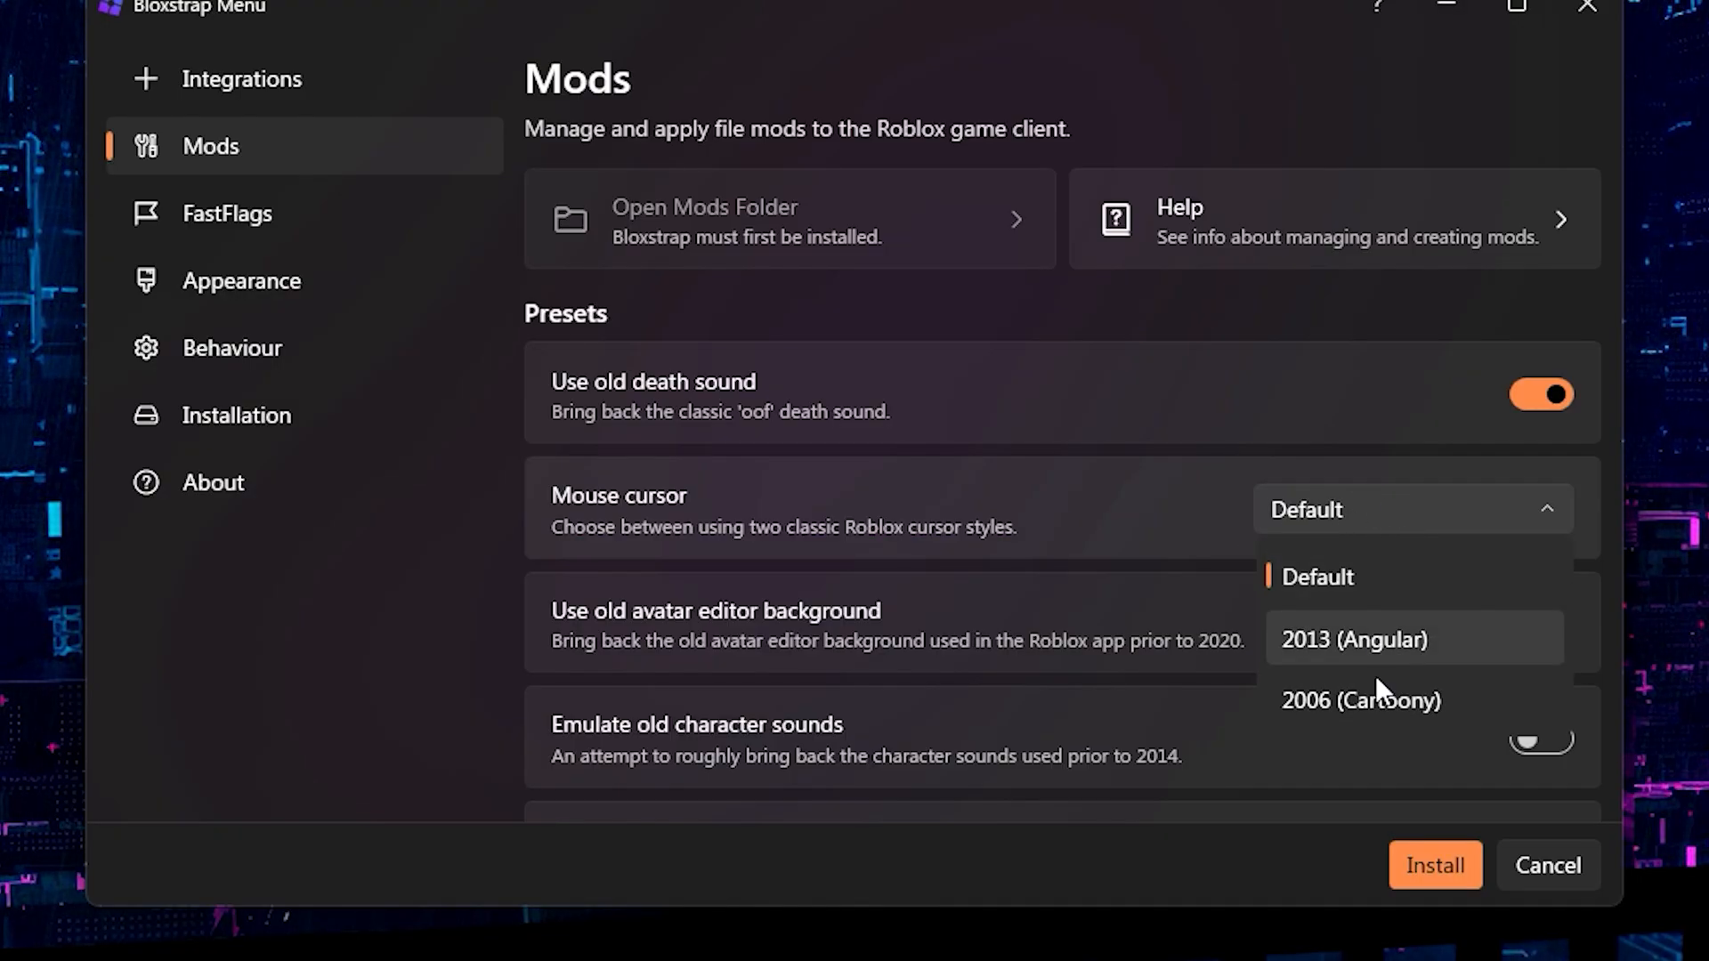
pyautogui.moveTo(1376, 654)
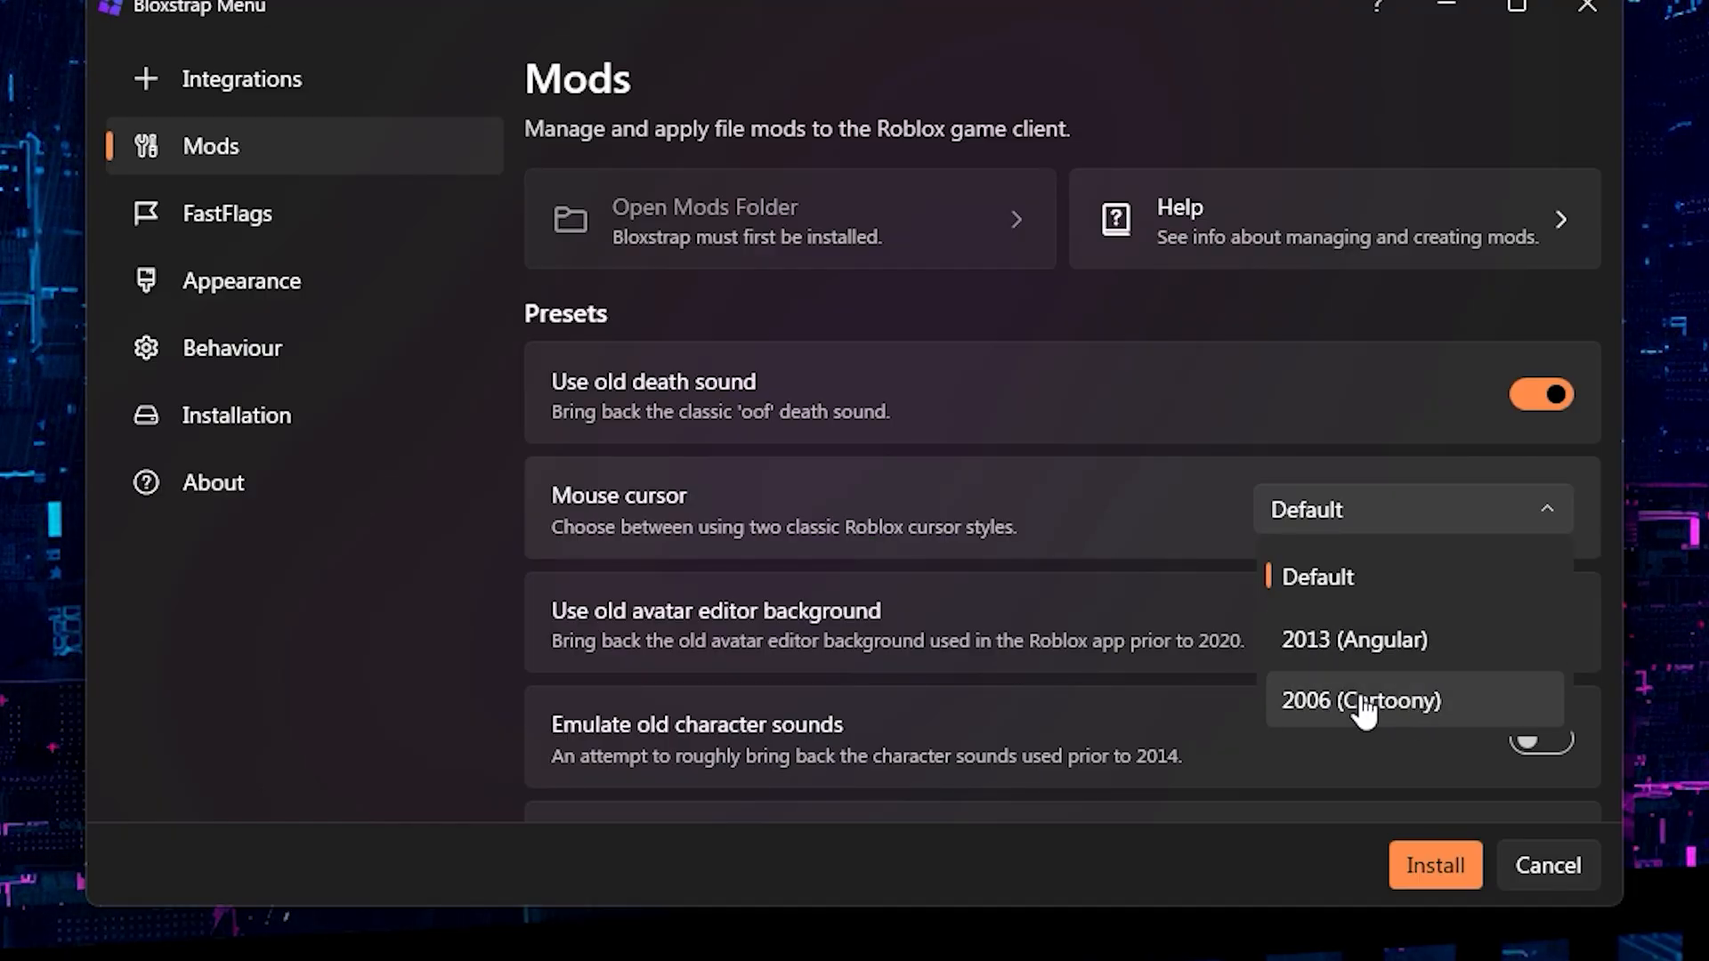
pyautogui.click(1360, 701)
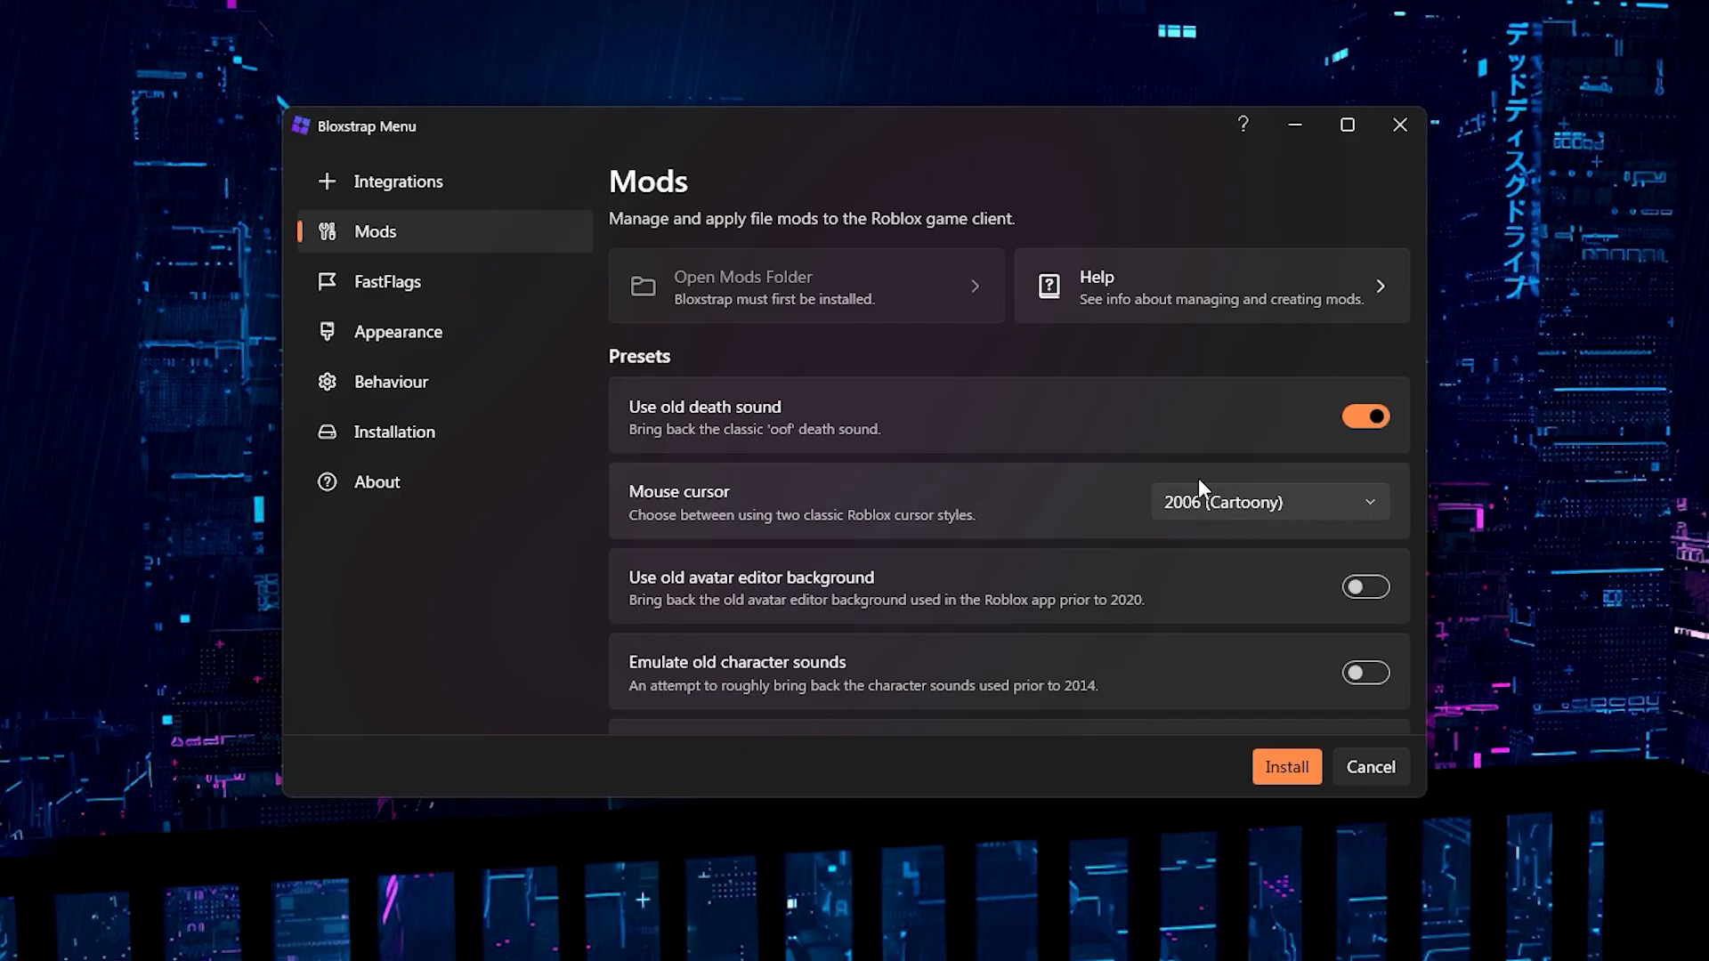
pyautogui.moveTo(1118, 518)
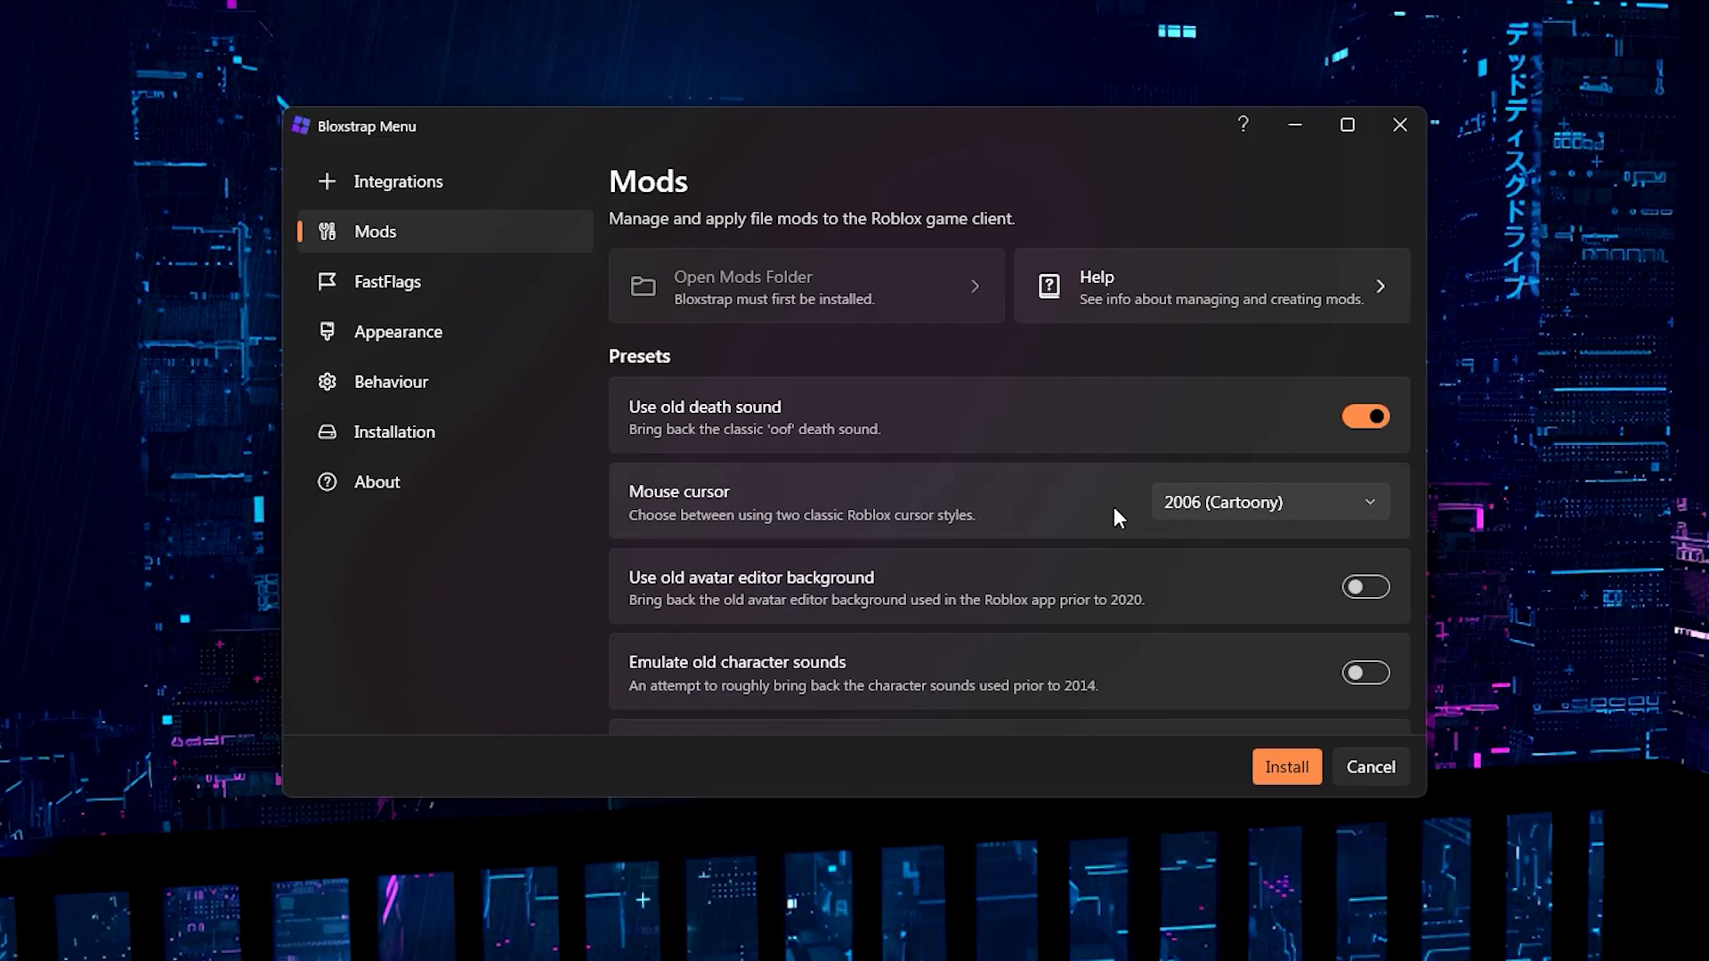
pyautogui.scroll(-3)
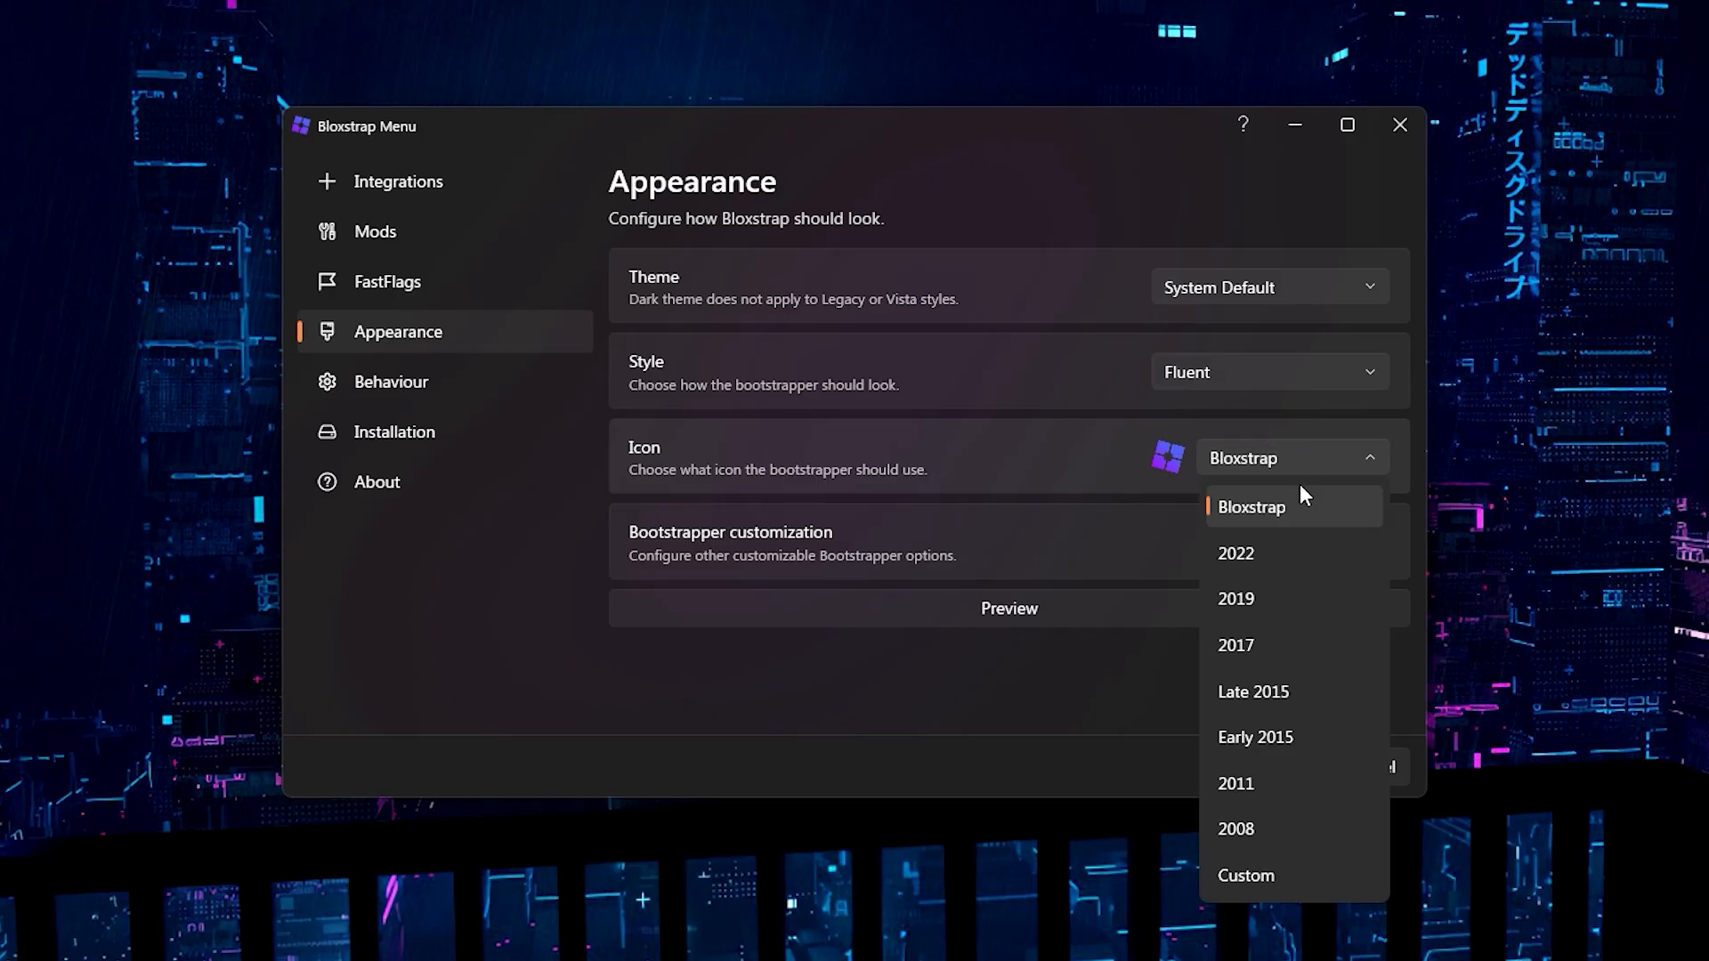
pyautogui.moveTo(1274, 598)
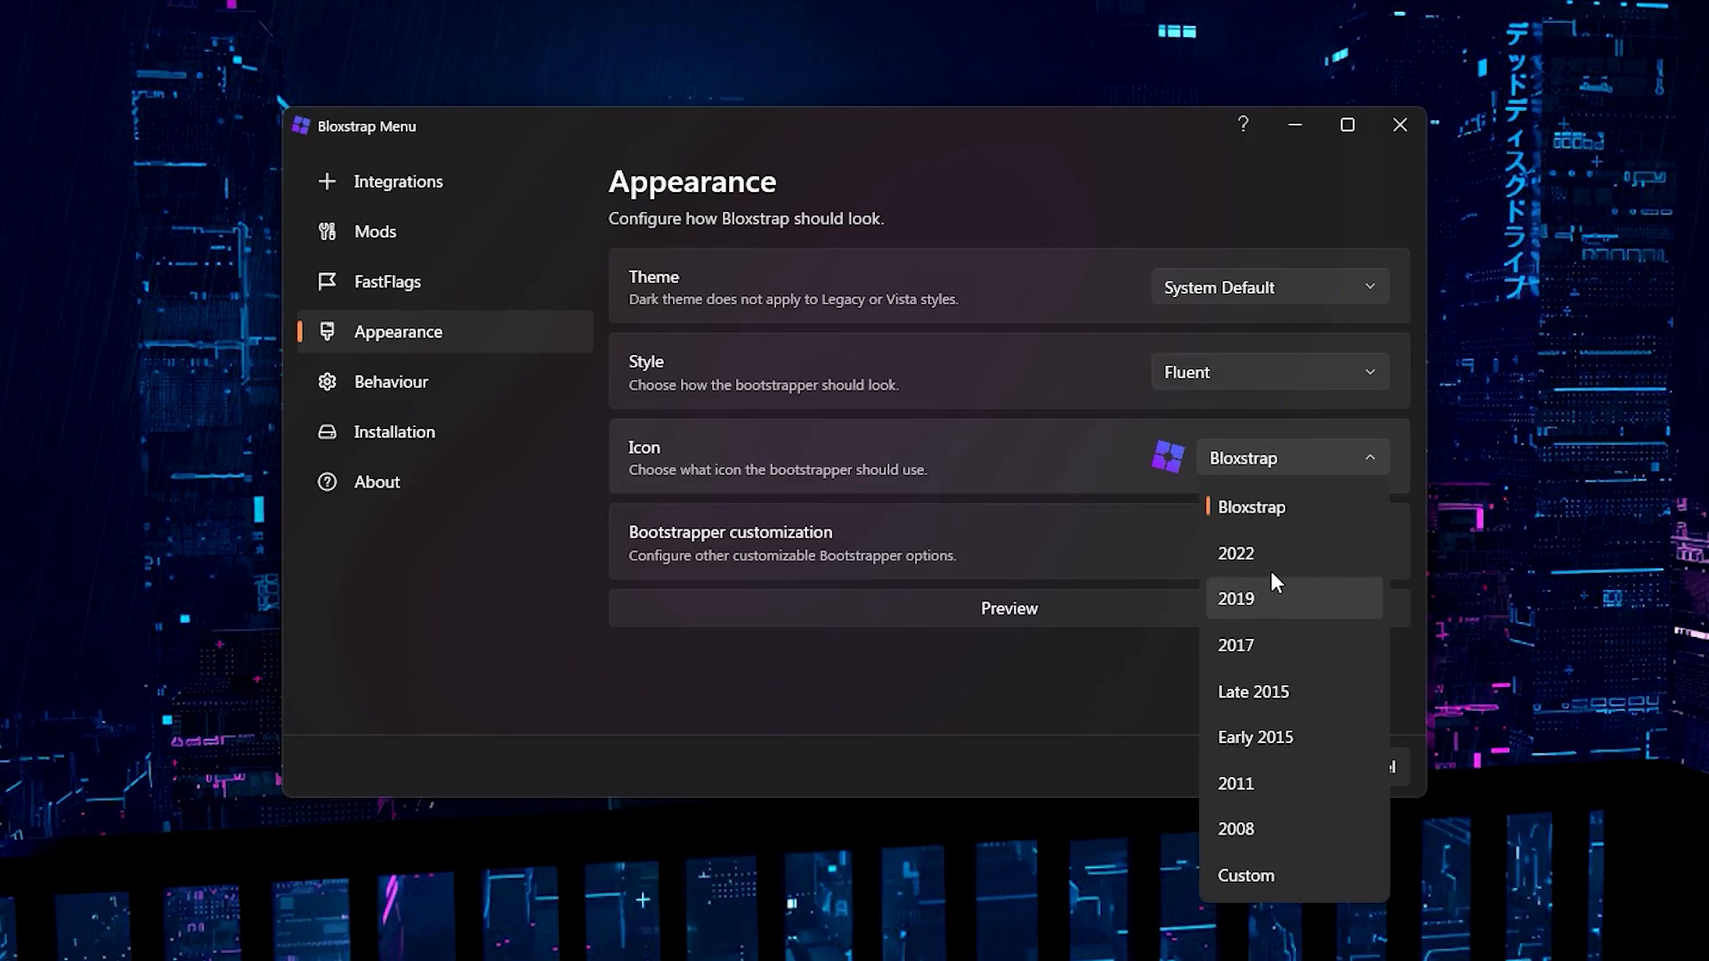
# Step: Give the bootstrapper the Late 2015 icon and the Progress (~2014) style
pyautogui.click(1253, 692)
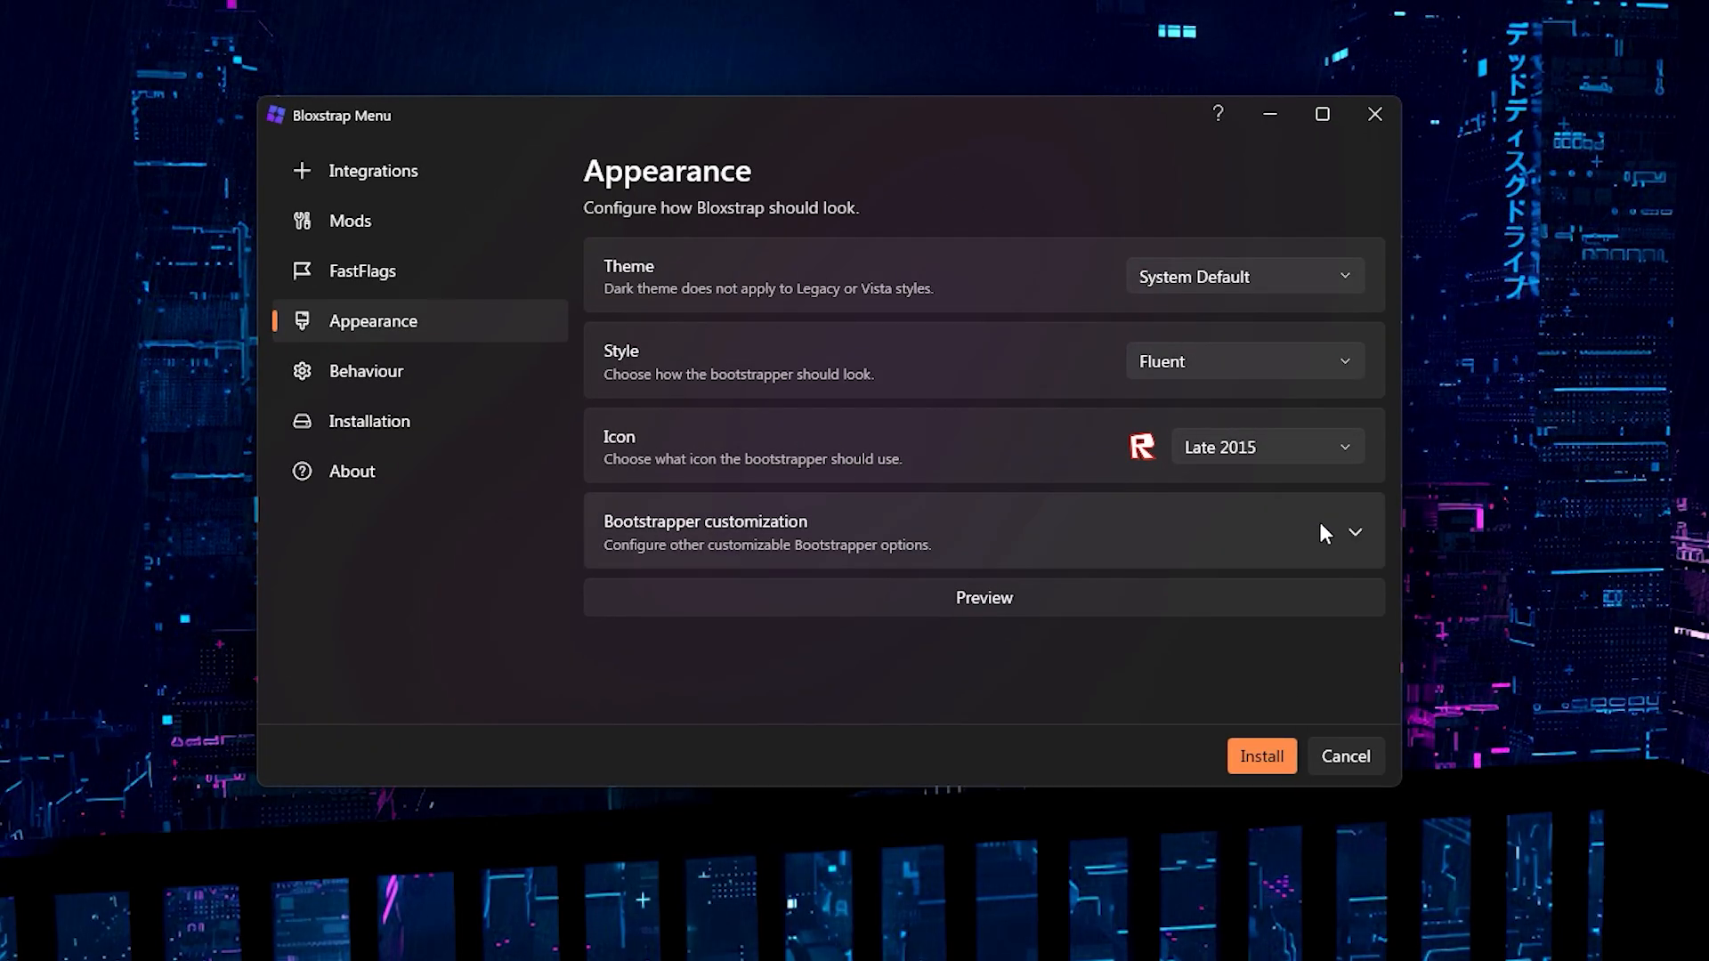
pyautogui.click(1242, 361)
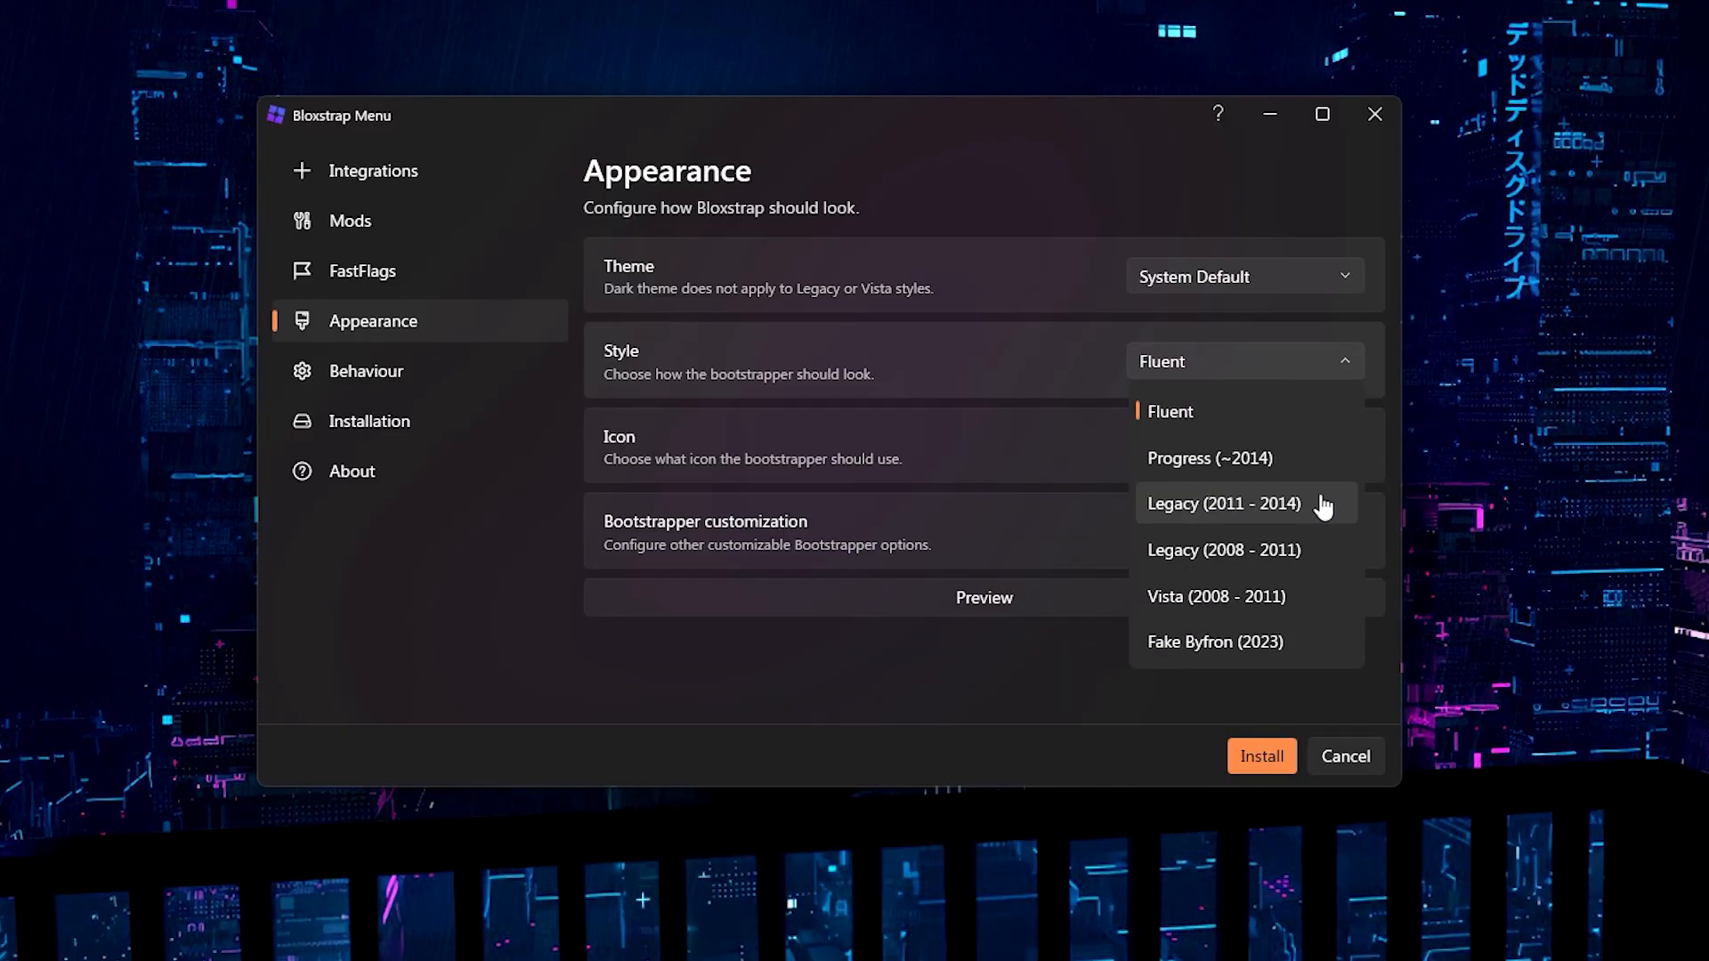
pyautogui.click(1223, 502)
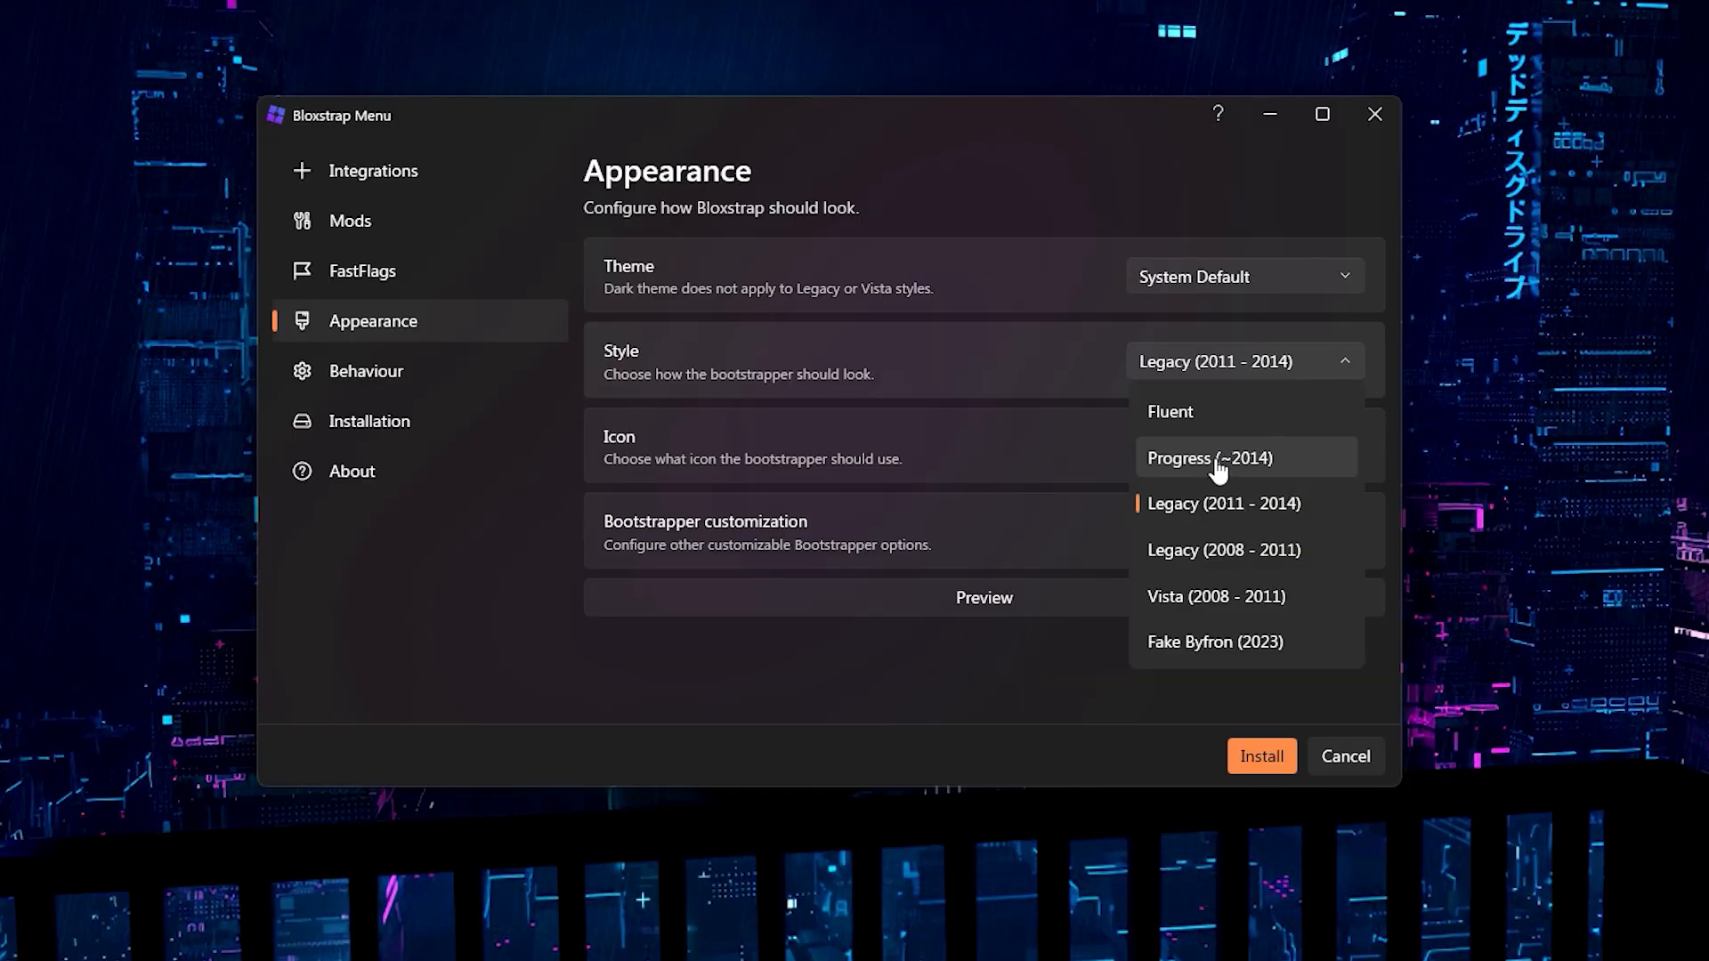
pyautogui.click(1211, 458)
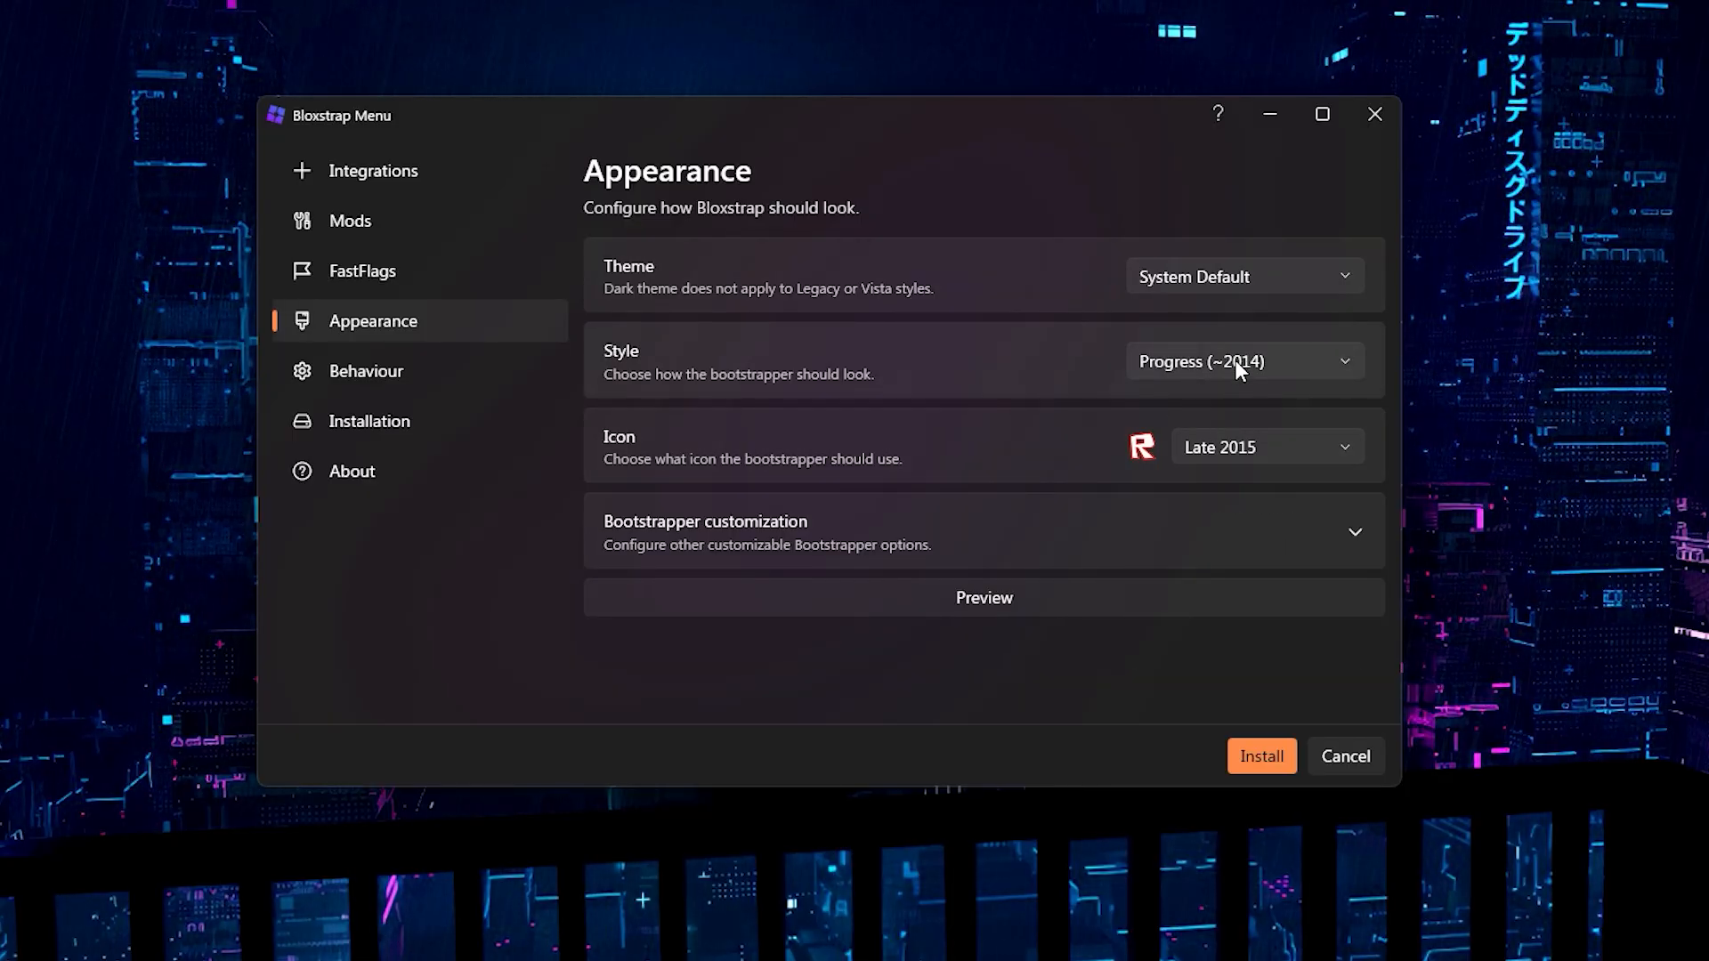
pyautogui.click(983, 598)
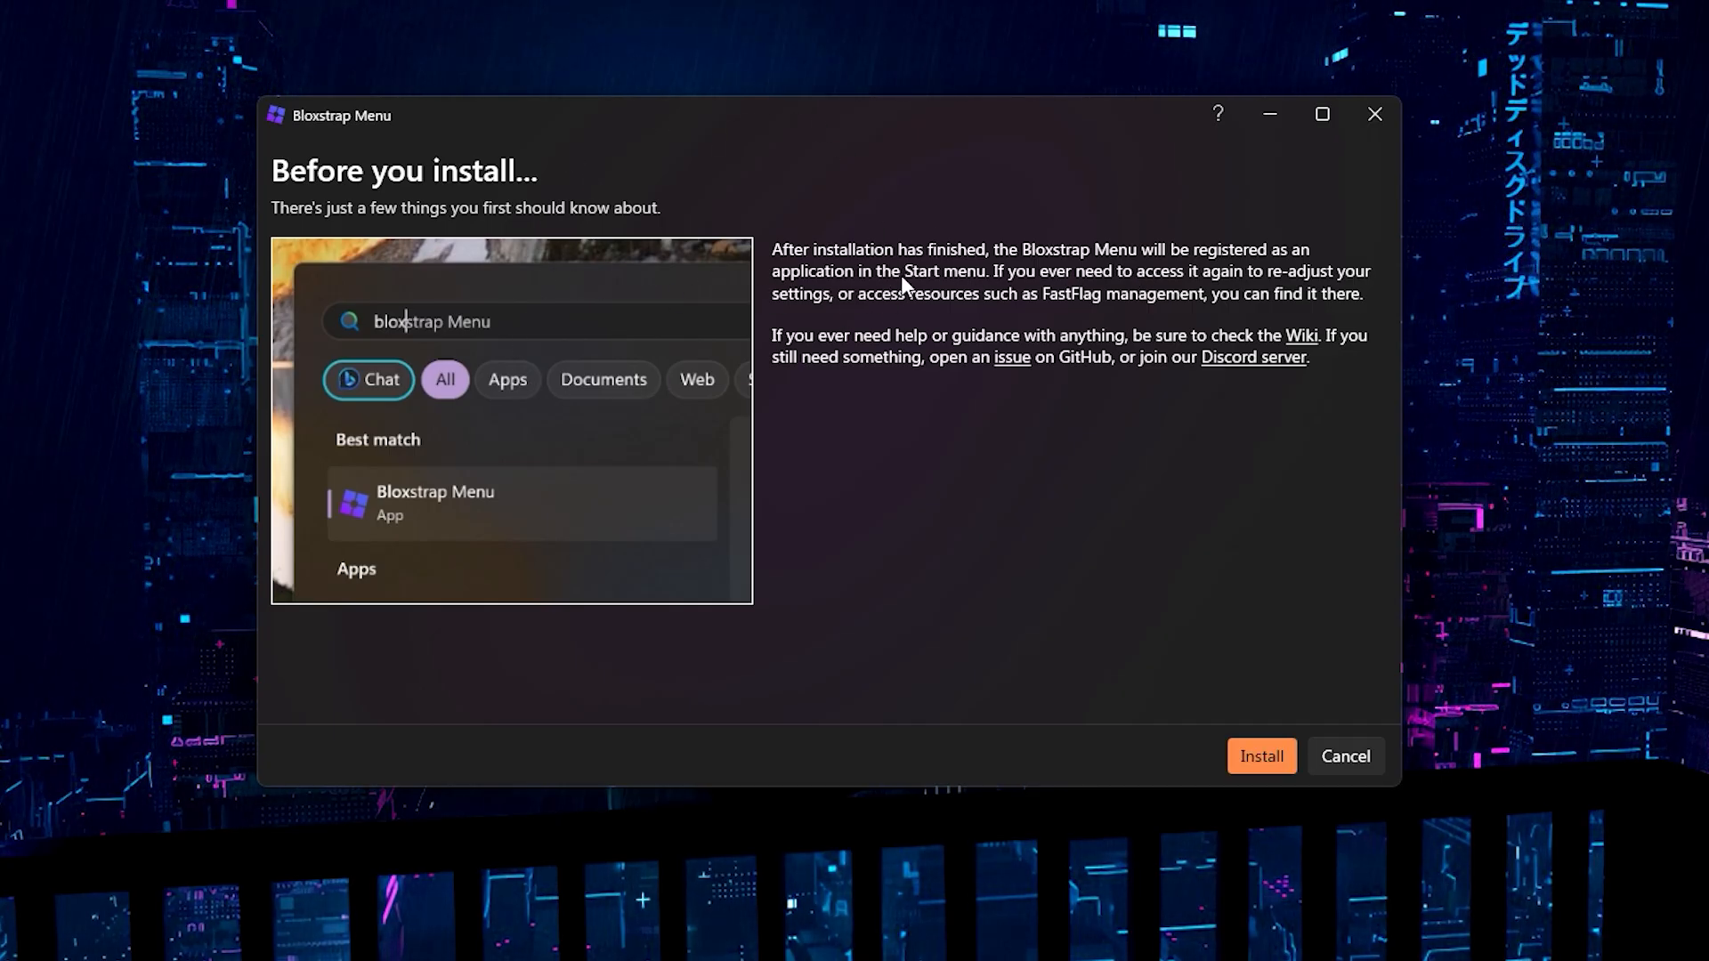
pyautogui.moveTo(1036, 679)
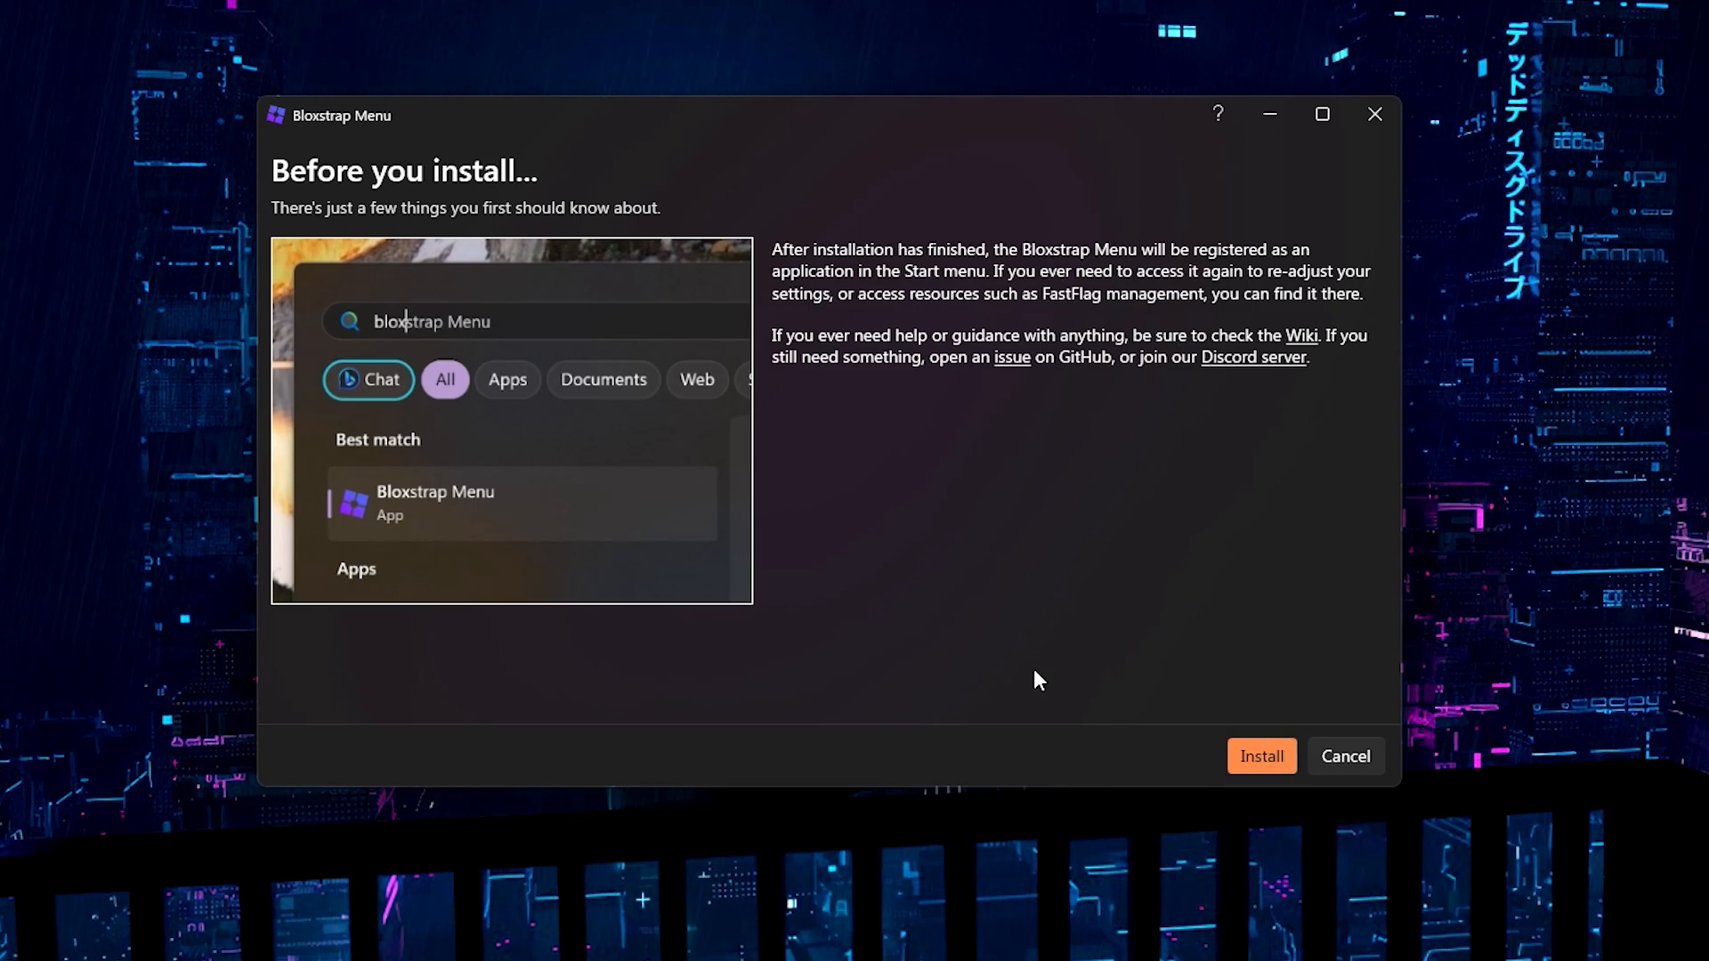
# Step: Begin the Bloxstrap installation so Roblox installs with the progress-bar window
pyautogui.click(1260, 754)
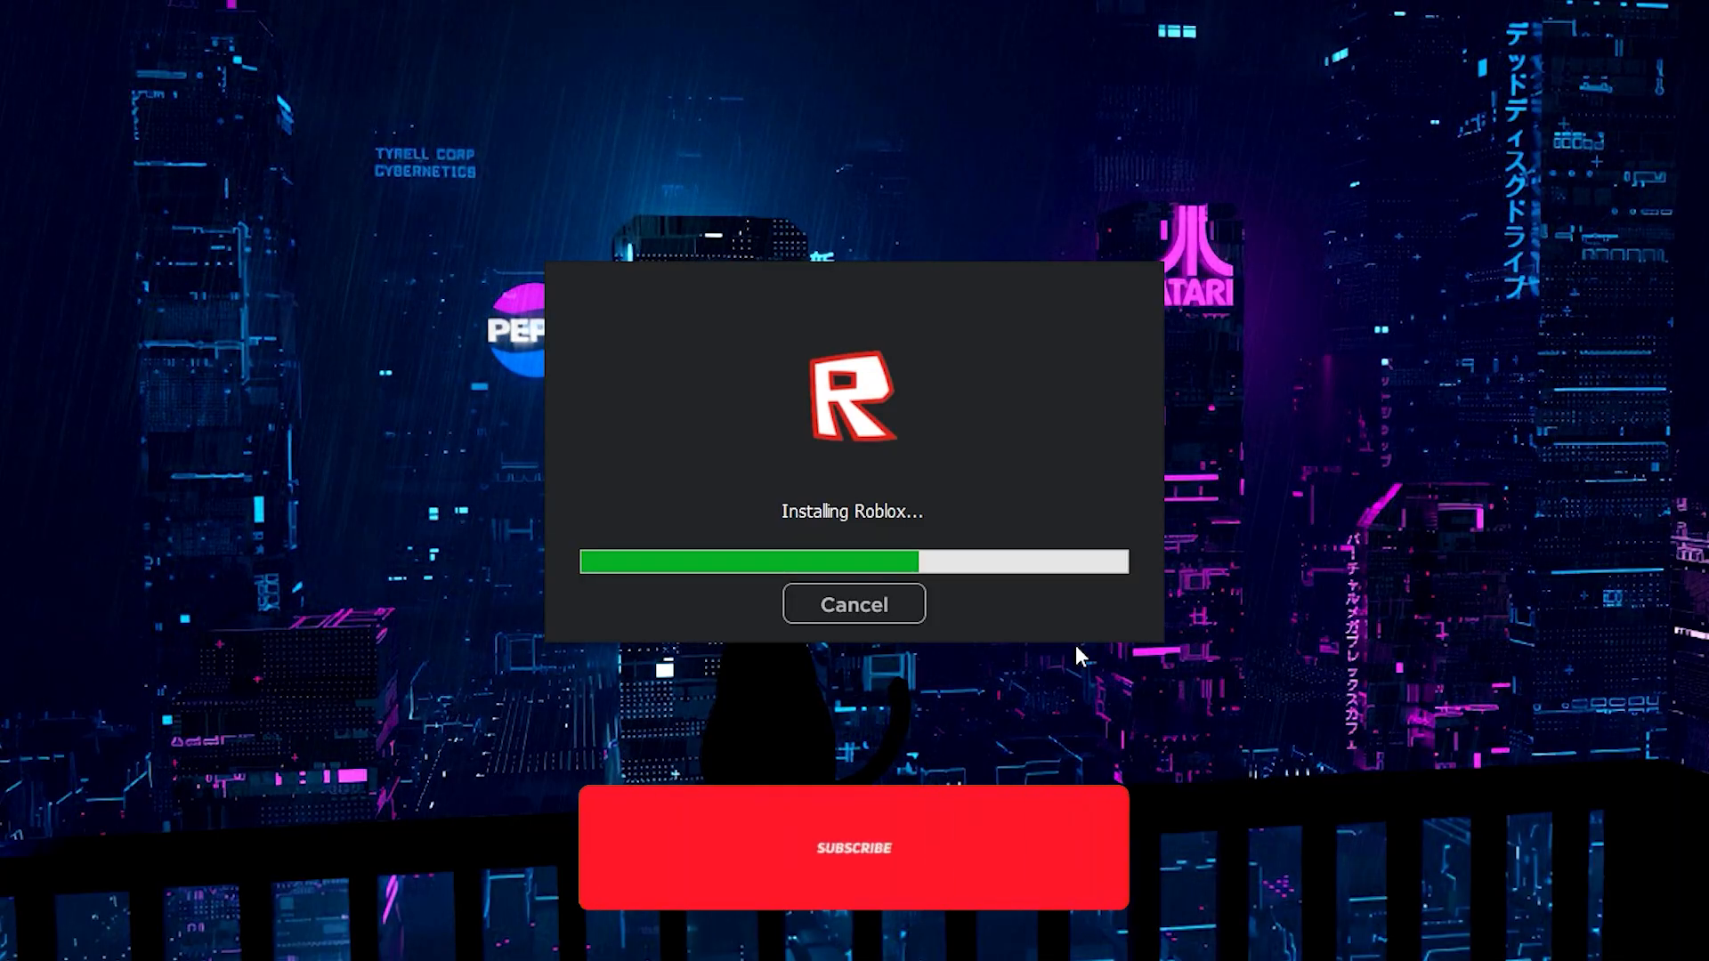
# Step: Join the Rustic's Mod experience and play briefly to test the launcher
pyautogui.click(853, 847)
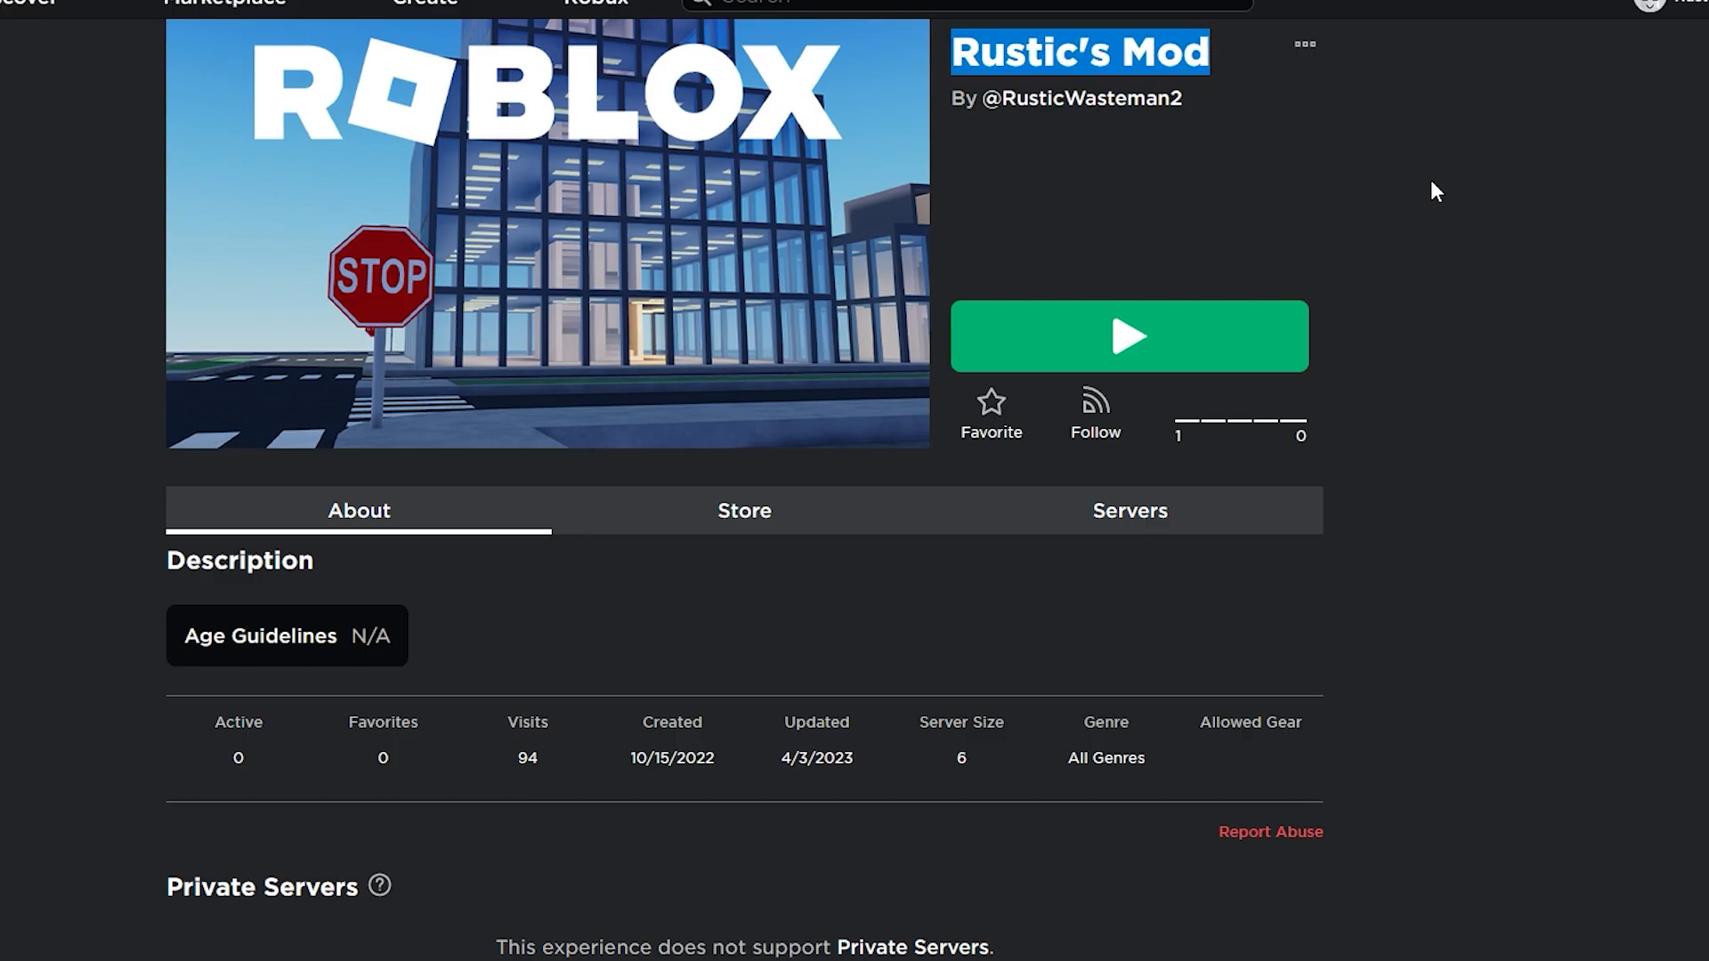
pyautogui.click(1129, 337)
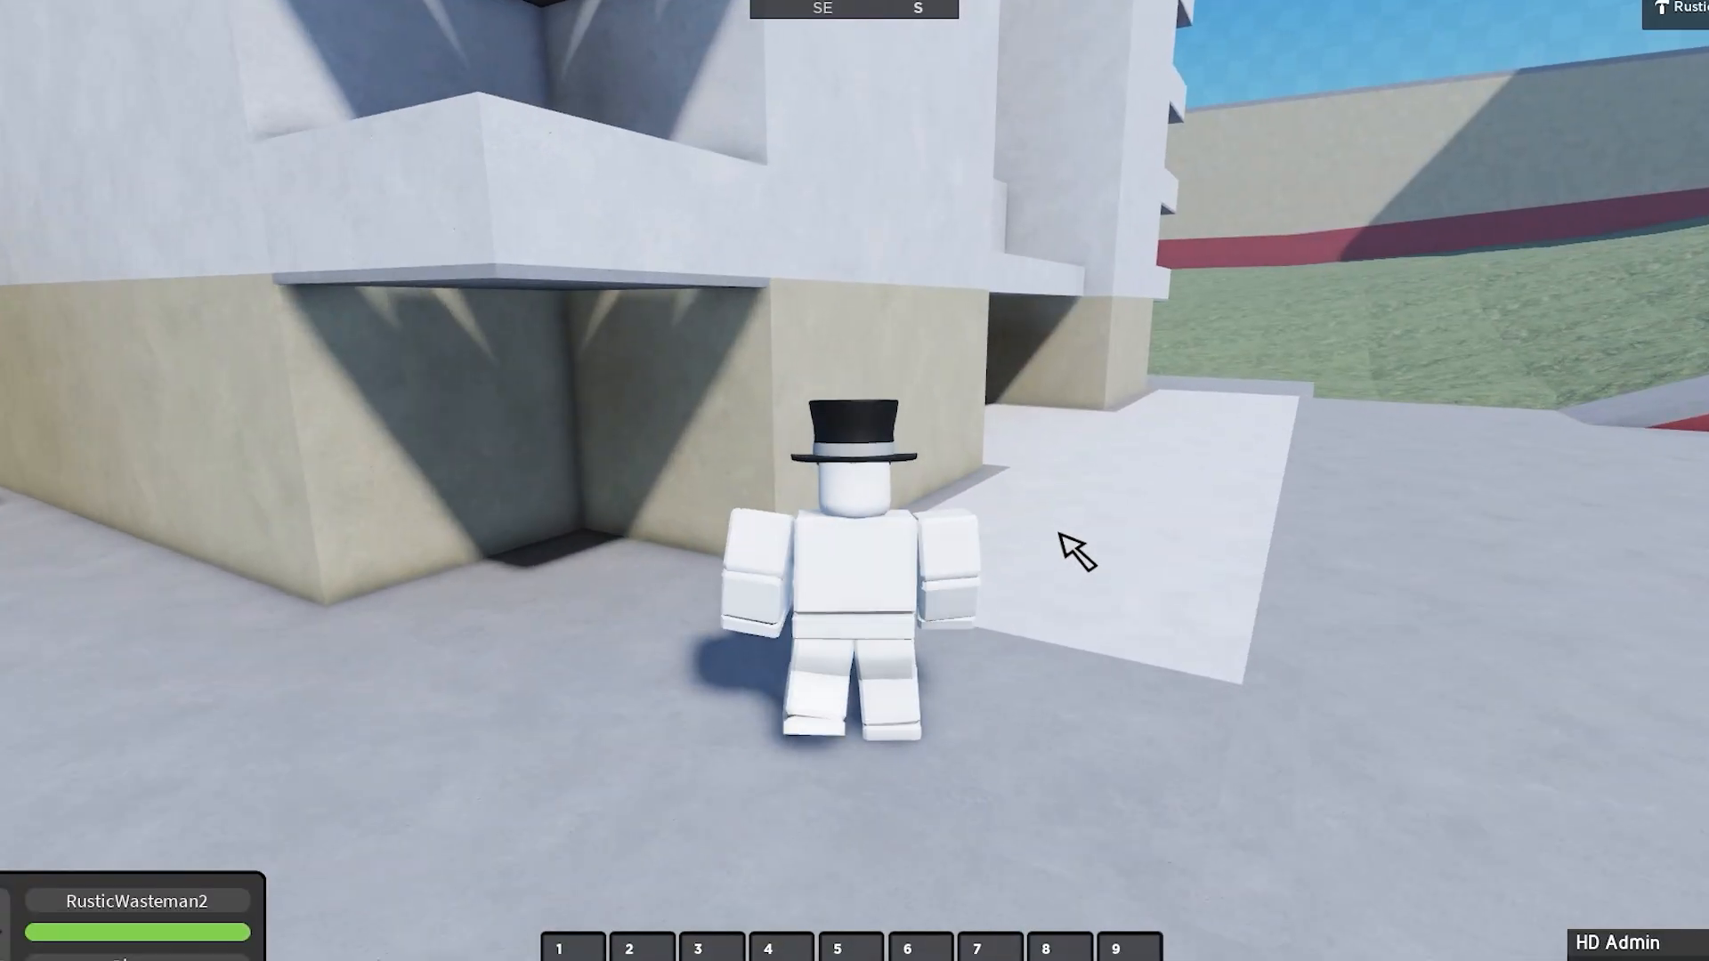
pyautogui.press('7')
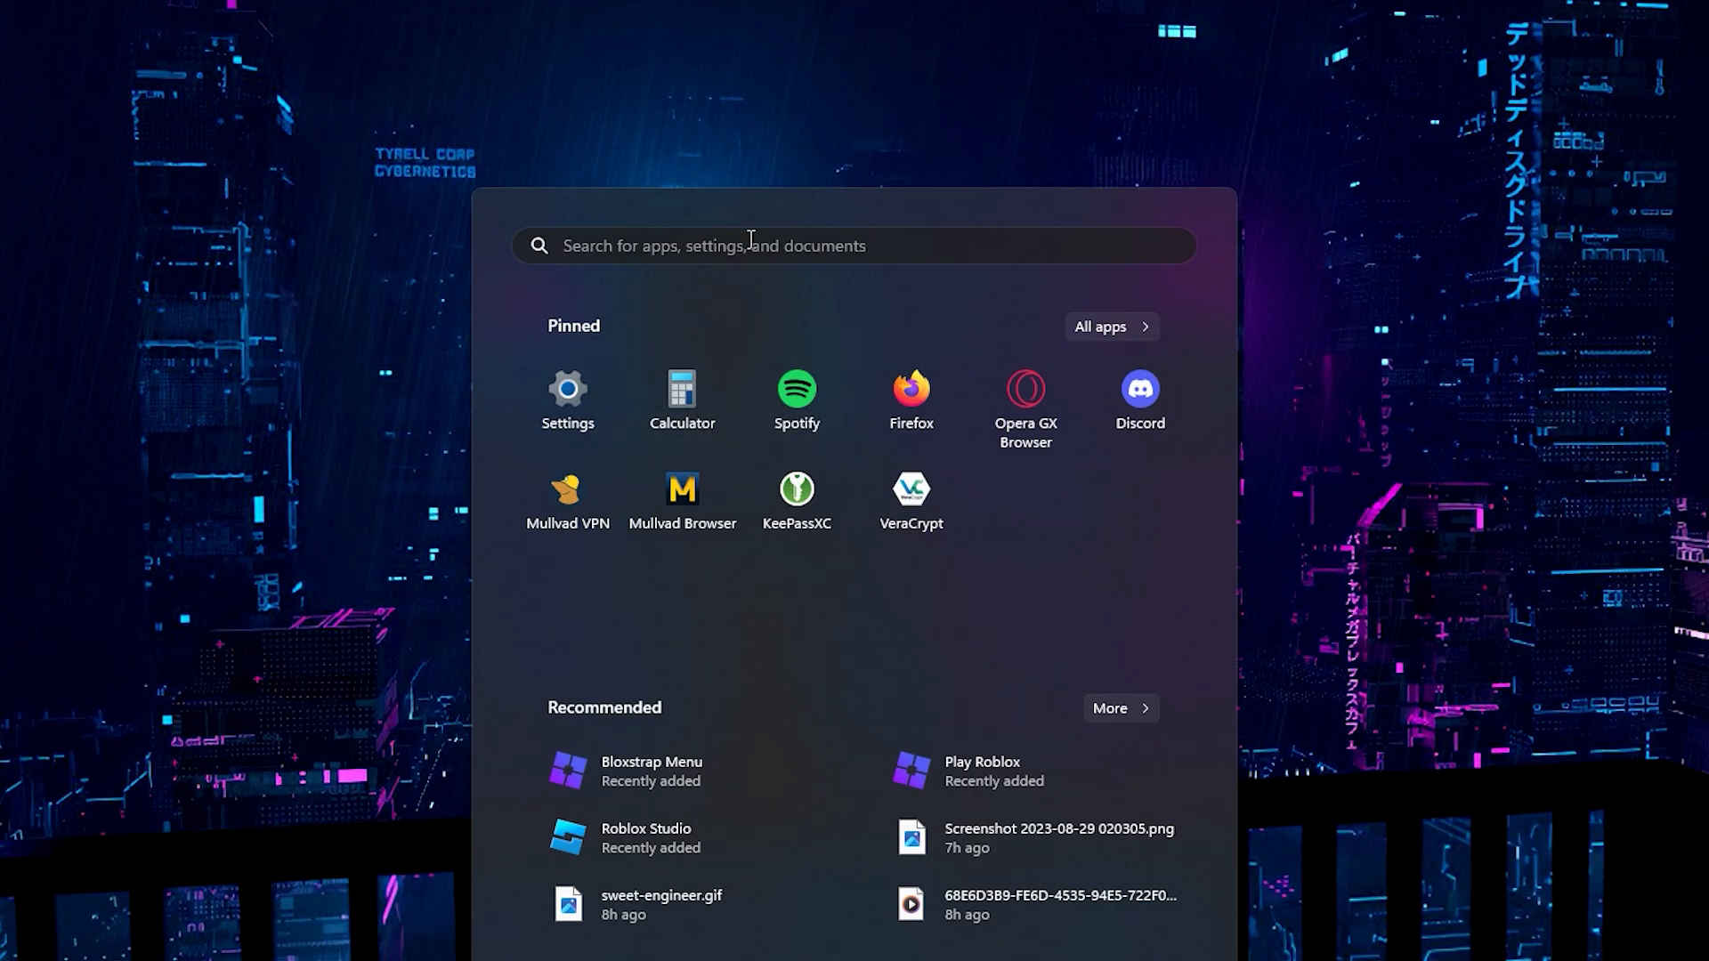
# Step: Find 'bloxstrap Menu' via Start search and launch the Bloxstrap Menu app
pyautogui.write('bloxstrap Menu')
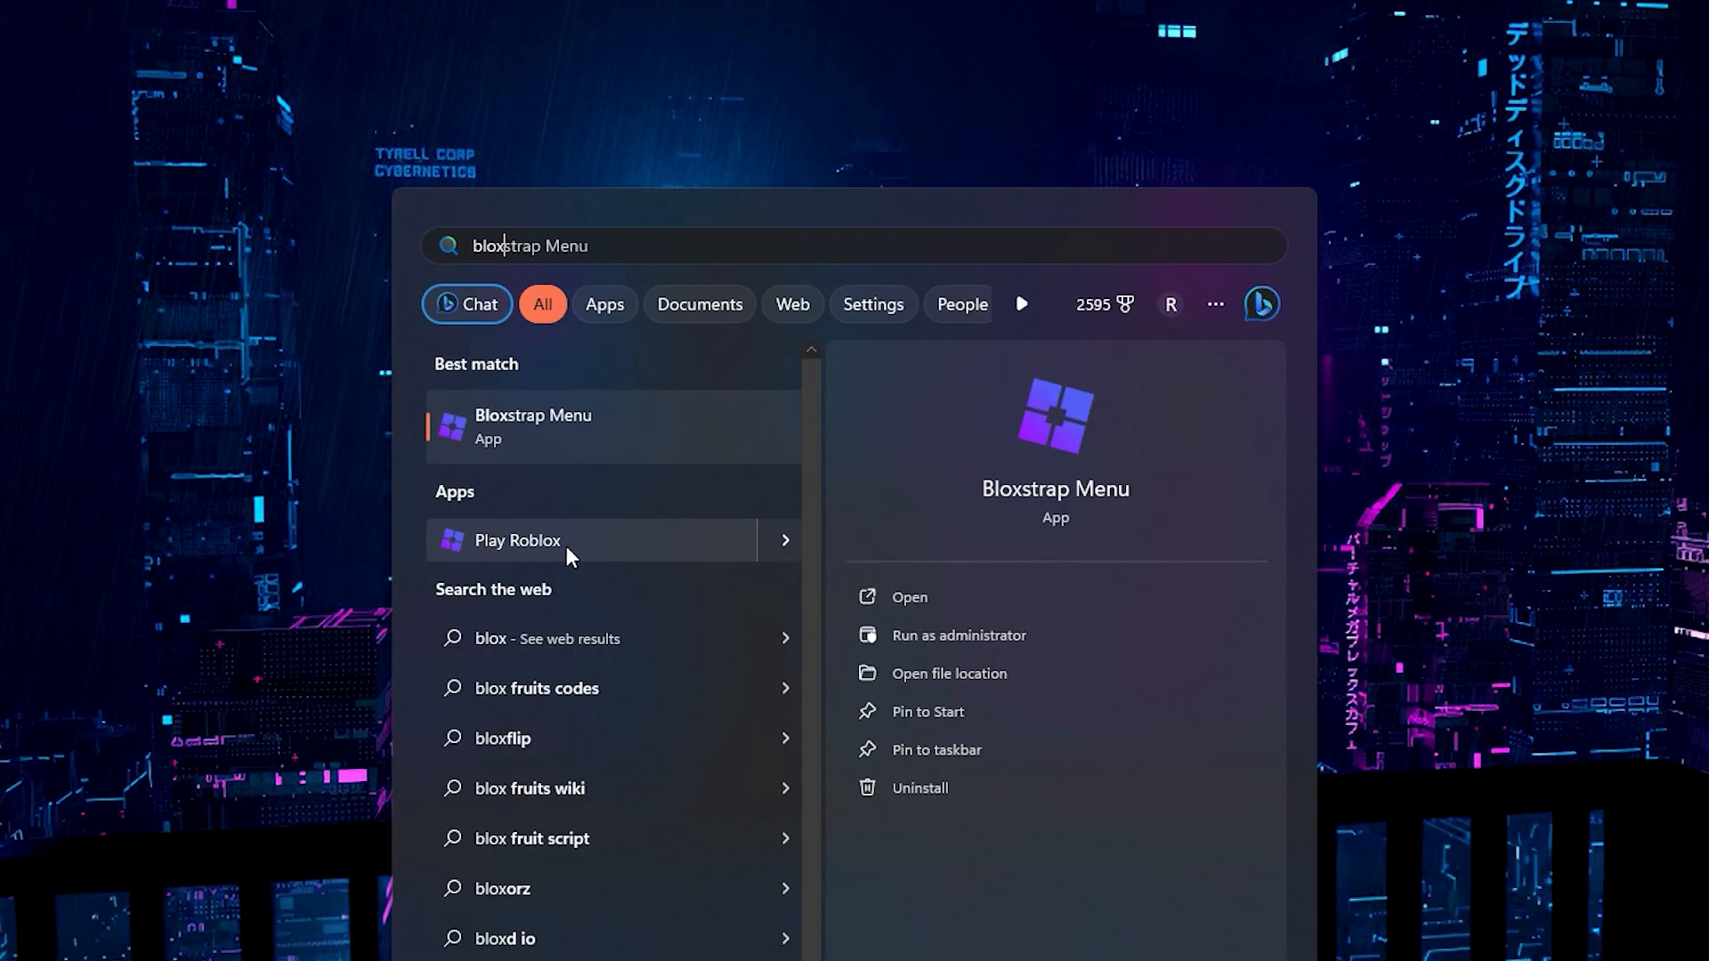
pyautogui.moveTo(565, 425)
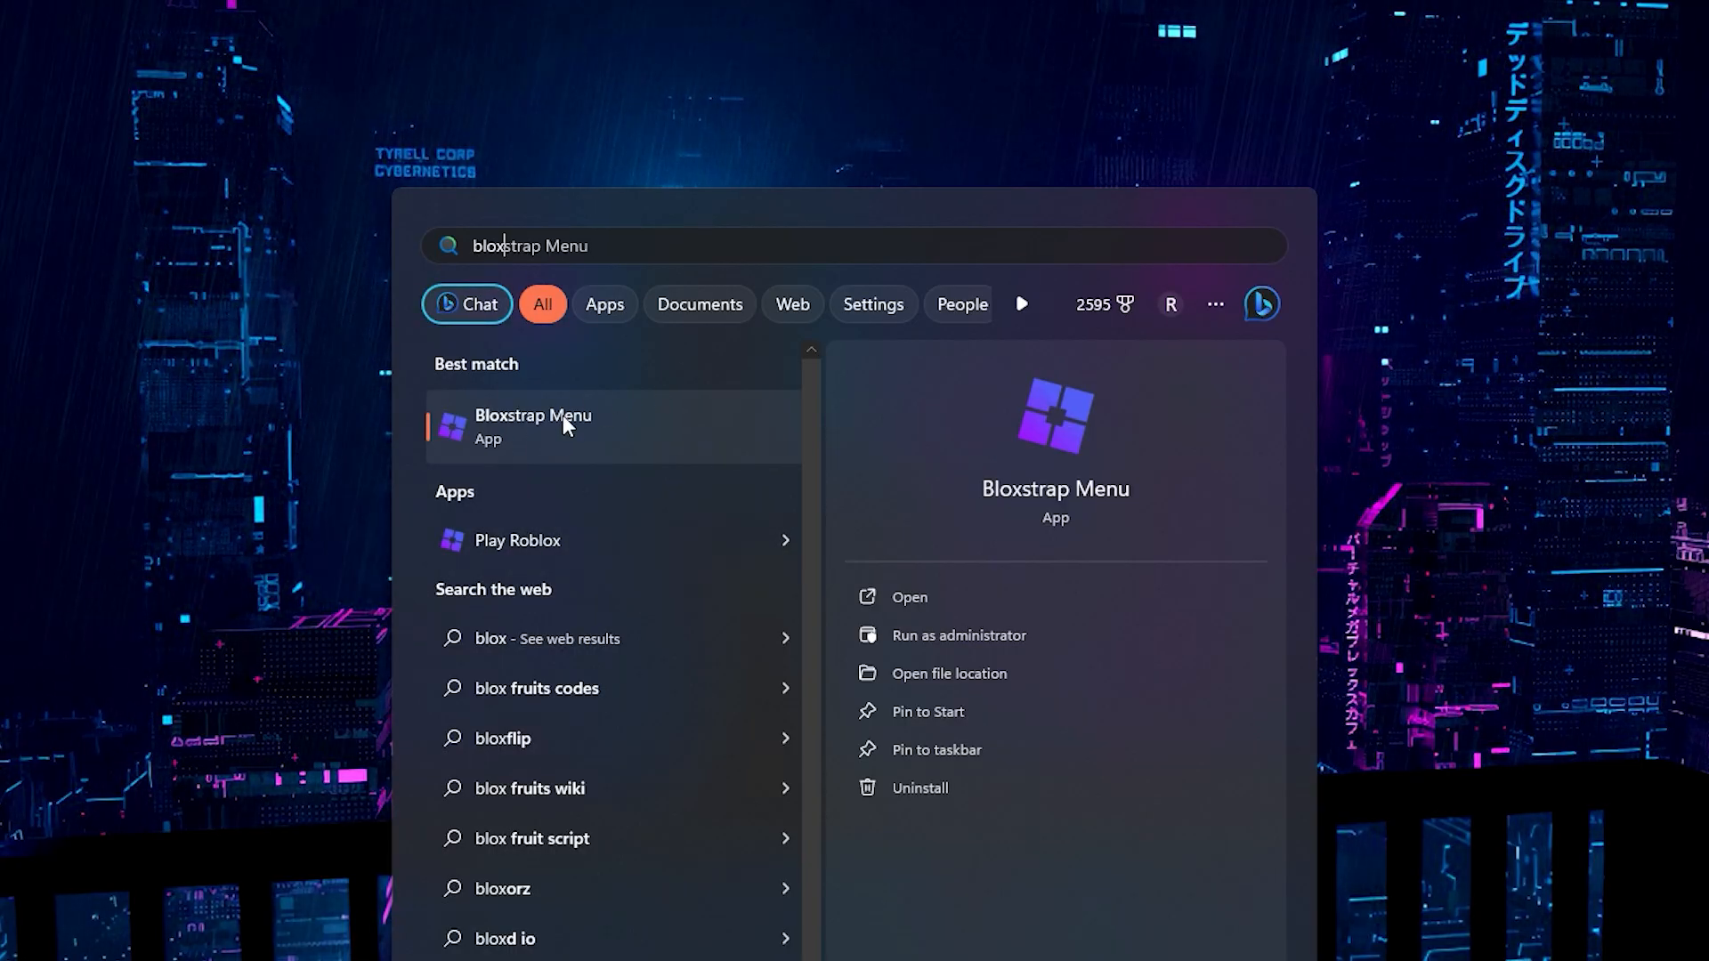
pyautogui.click(533, 426)
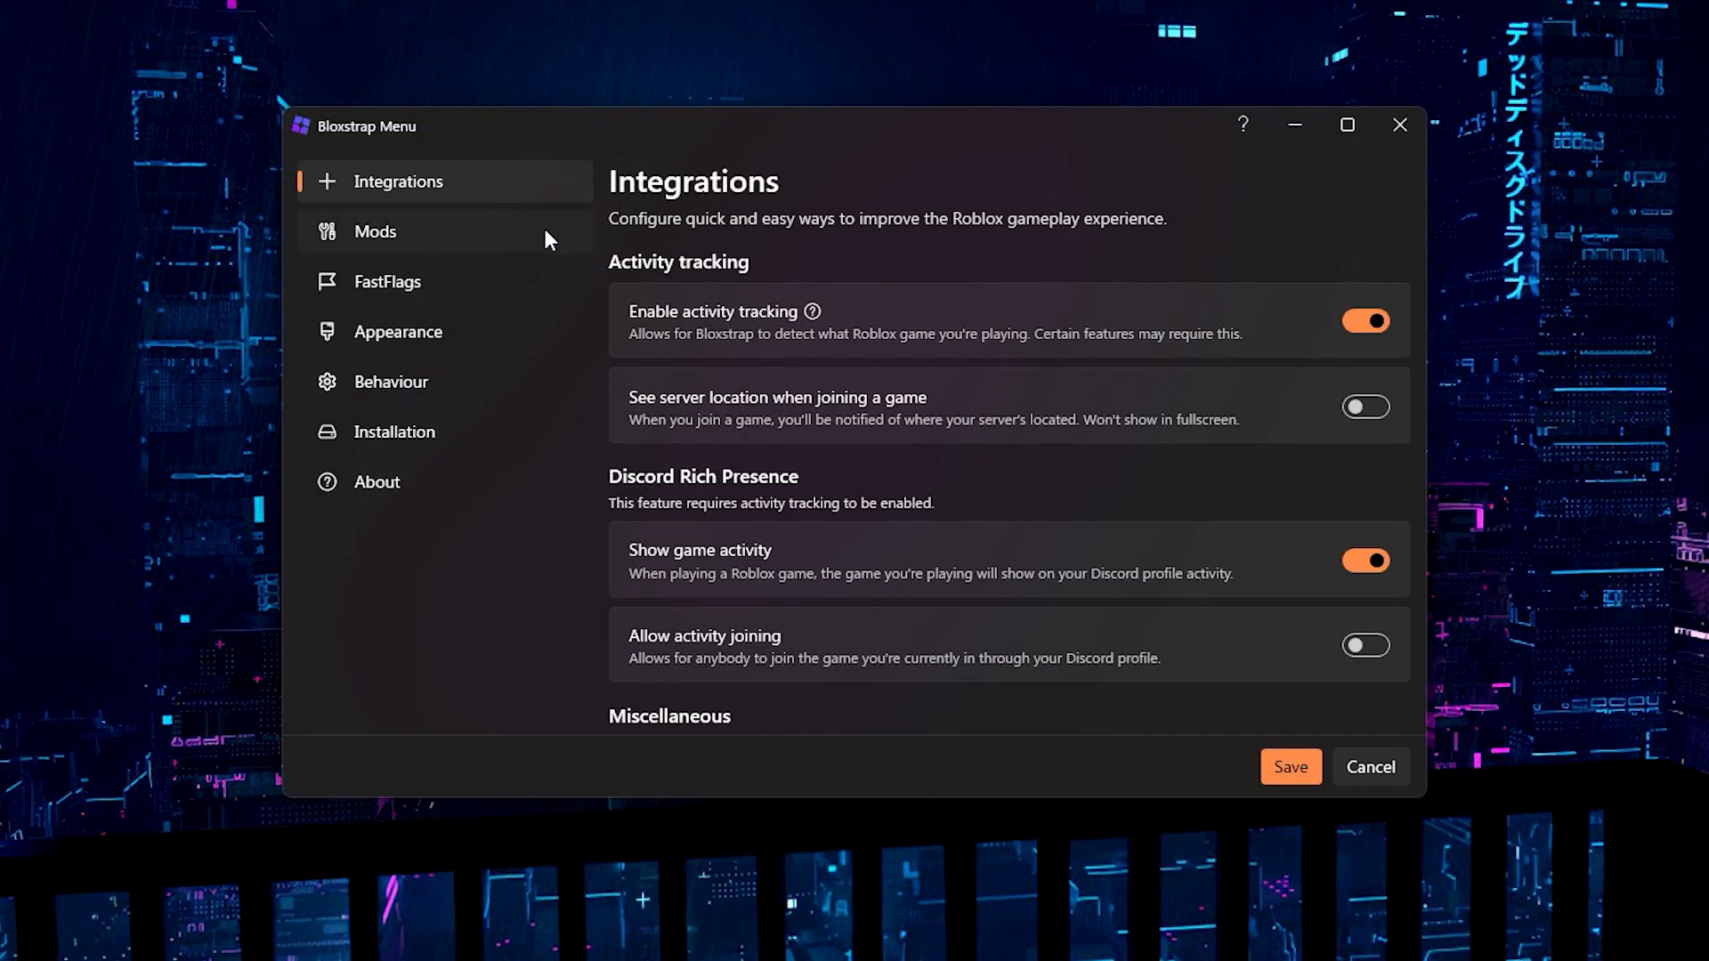
# Step: In Mods, switch the mouse cursor to 2013 (Angular) and save the settings
pyautogui.click(376, 231)
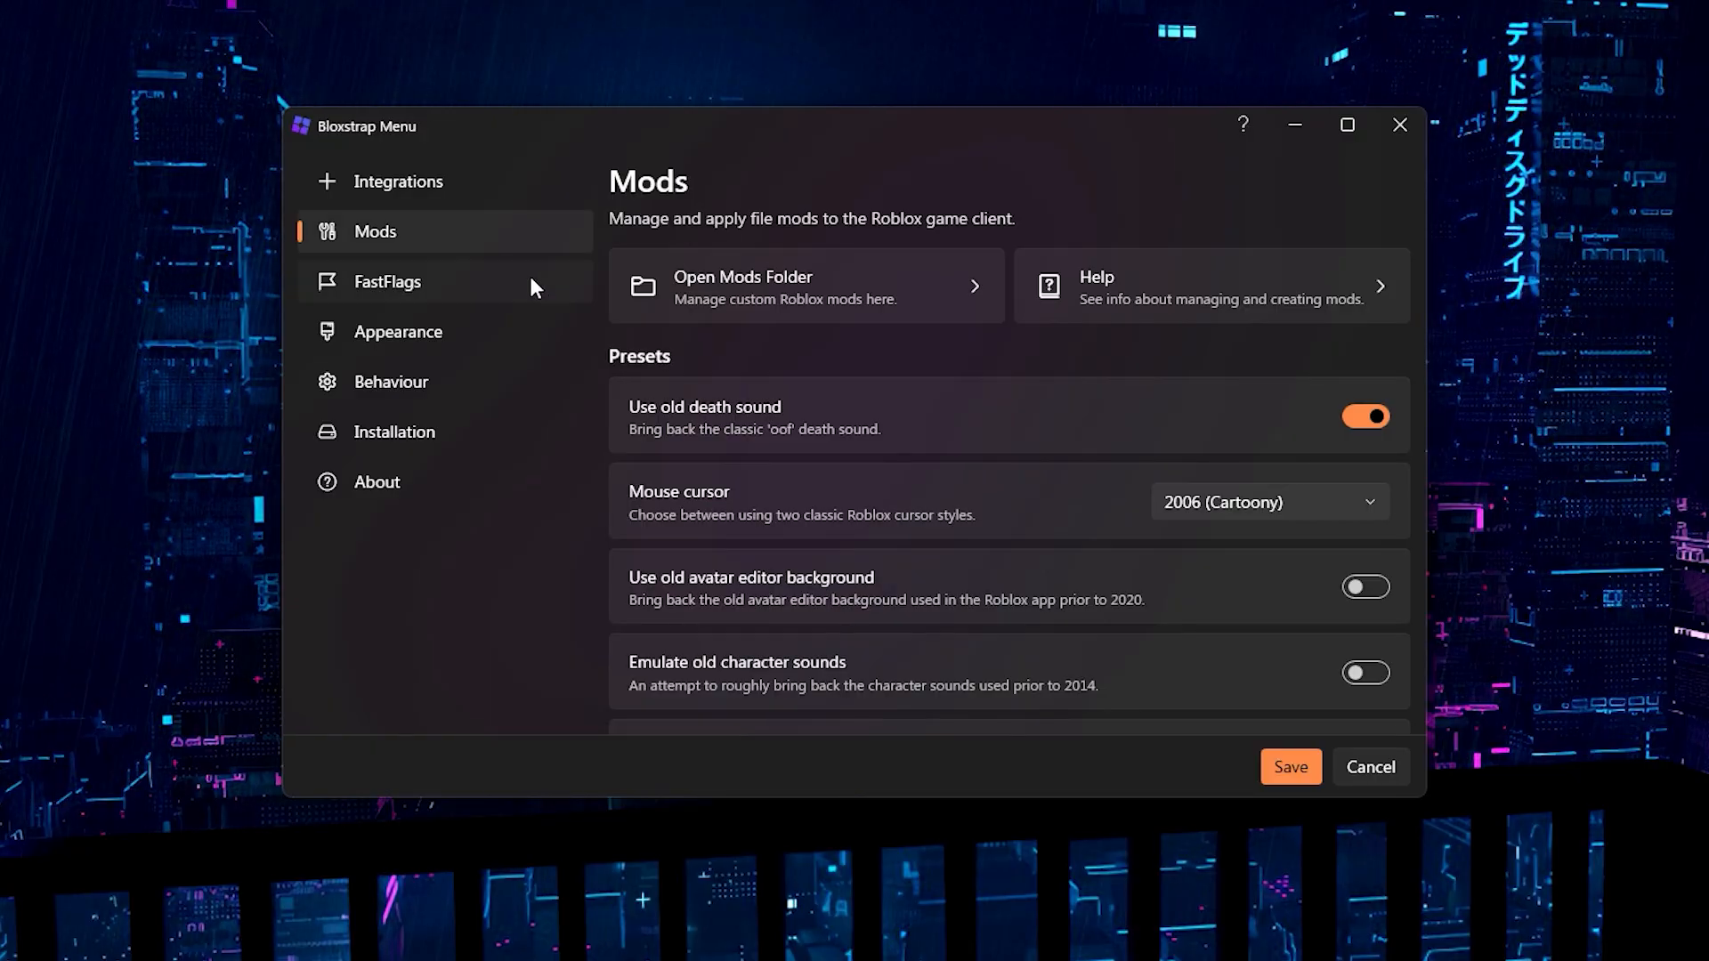
pyautogui.click(1269, 502)
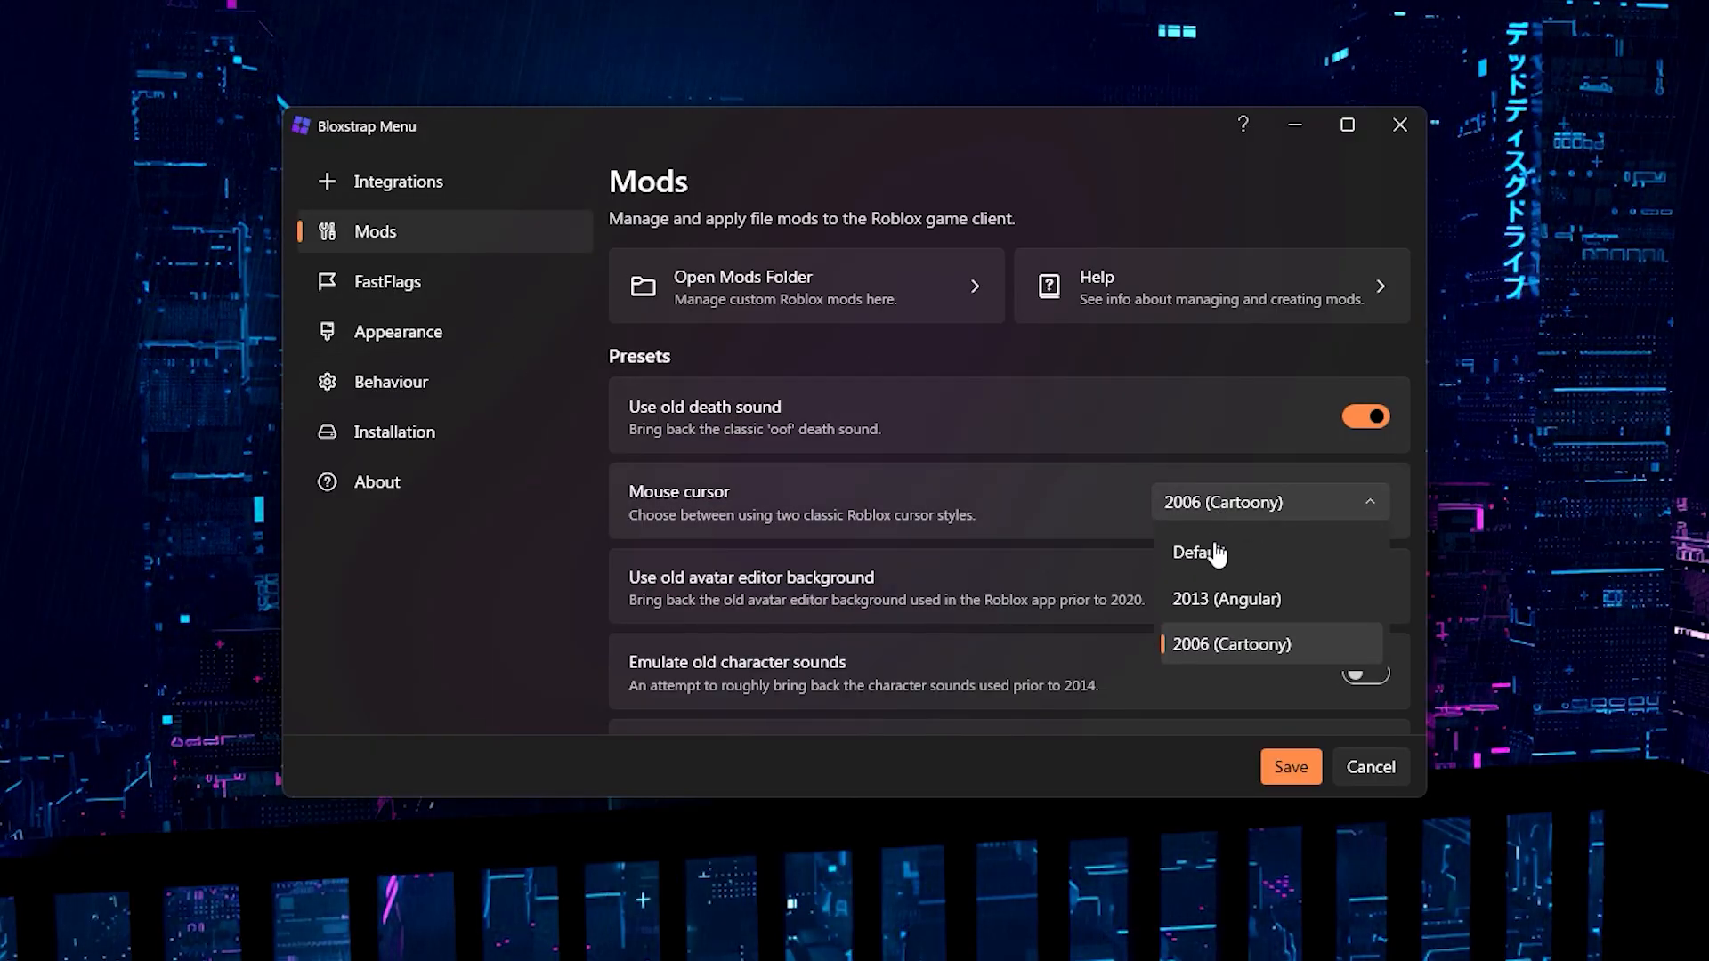
pyautogui.click(1224, 598)
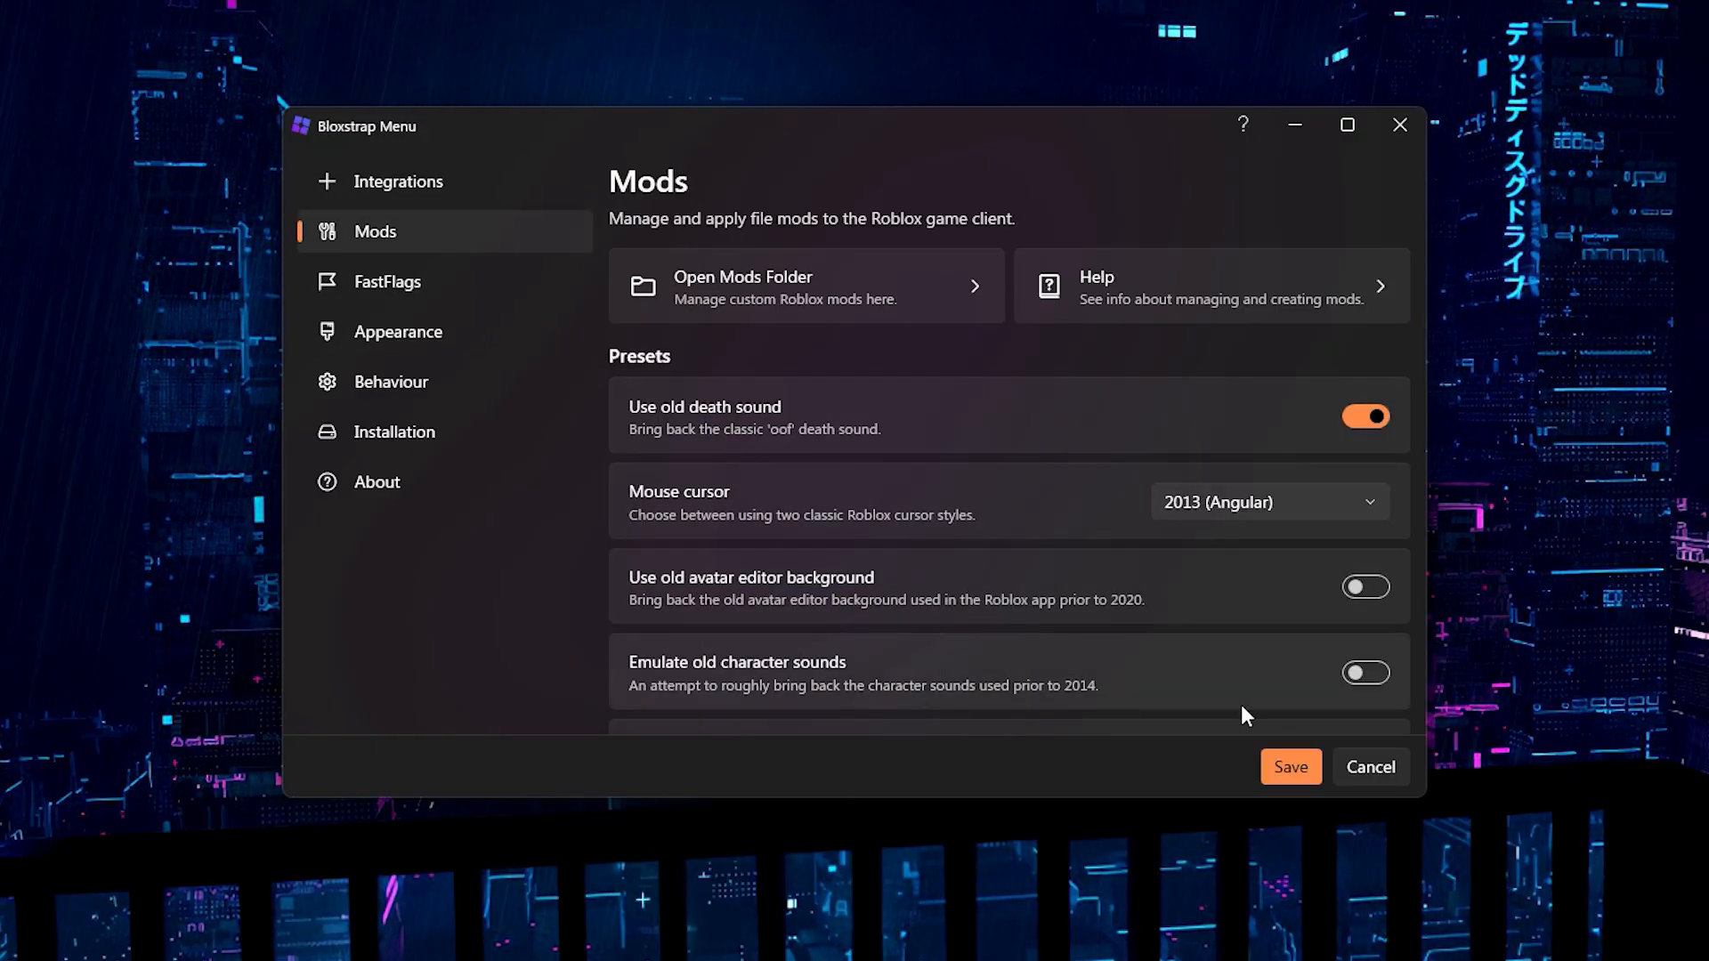
pyautogui.click(1288, 765)
pyautogui.write('blo')
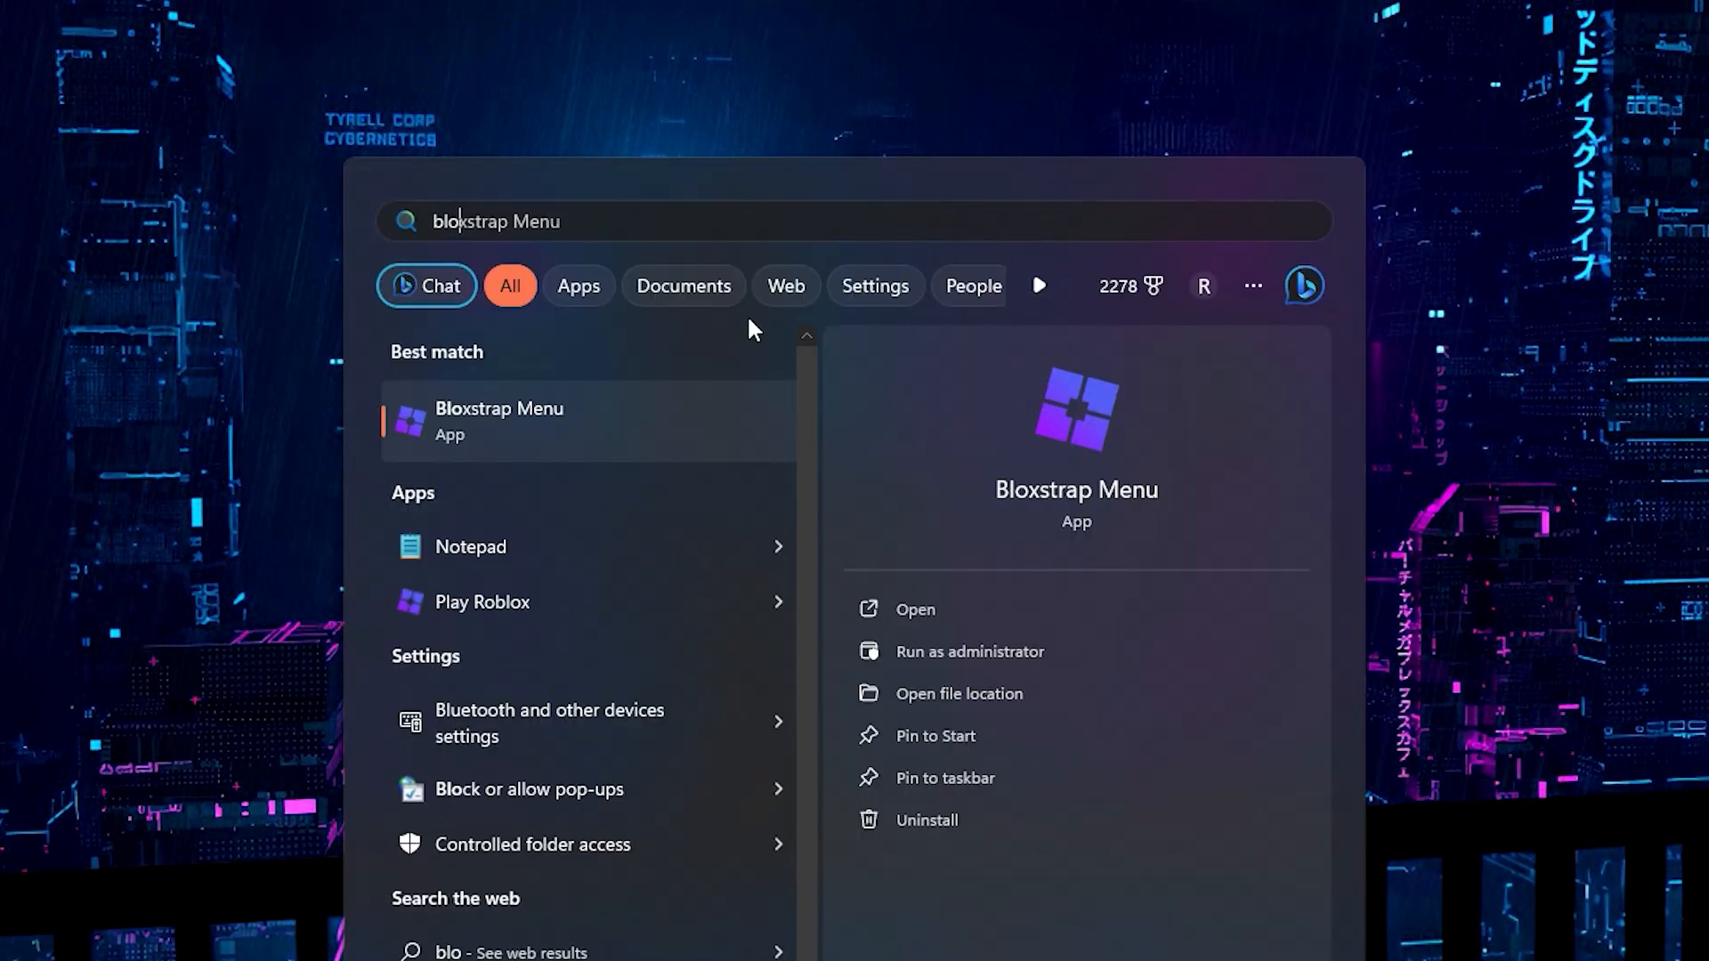
pyautogui.moveTo(759, 484)
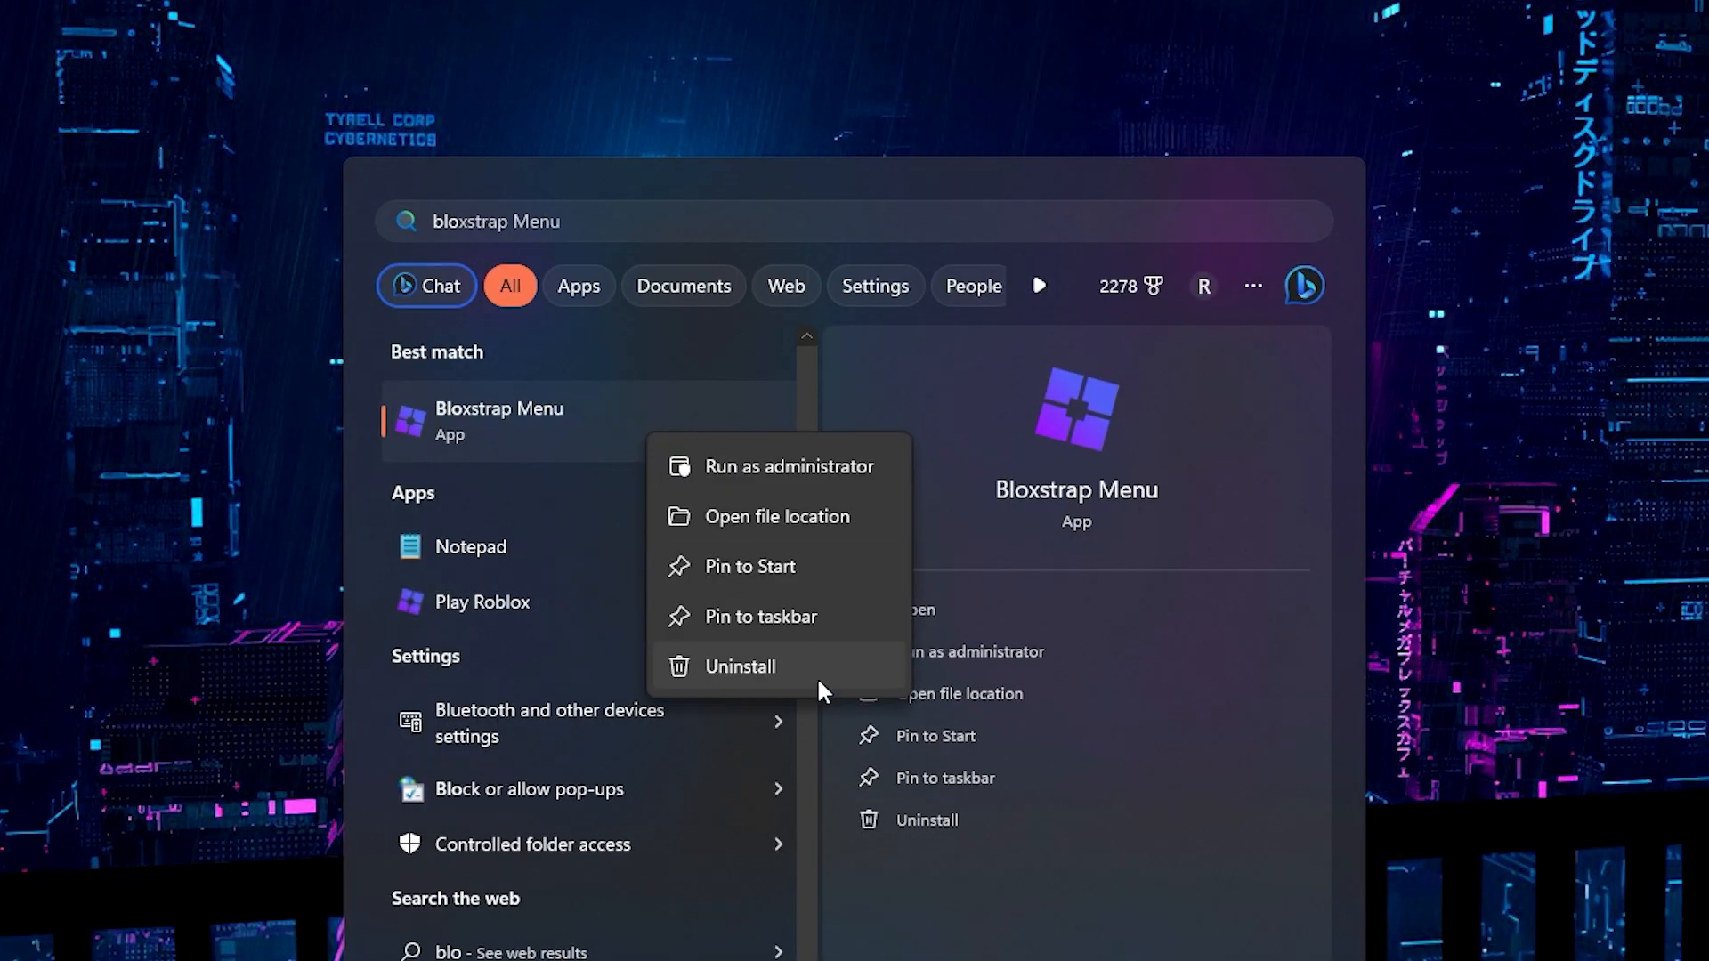
# Step: Choose Uninstall for Bloxstrap Menu from its Start search result
pyautogui.click(742, 665)
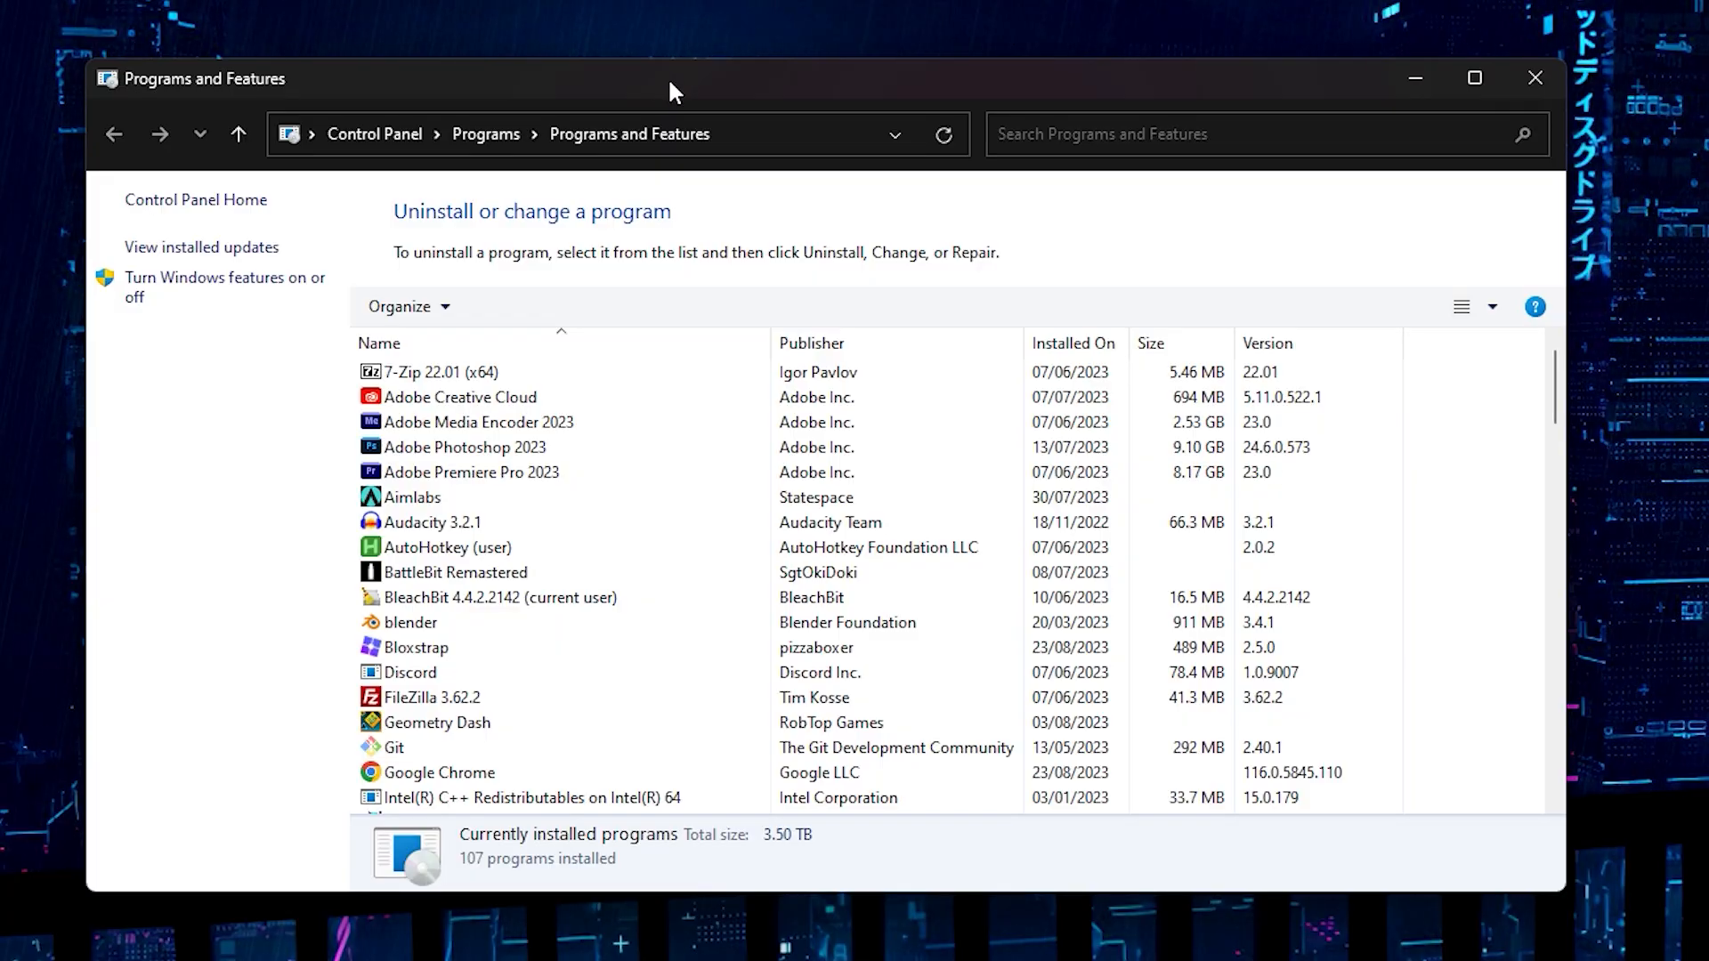
# Step: Uninstall Bloxstrap from Programs and Features and confirm its removal
pyautogui.click(415, 648)
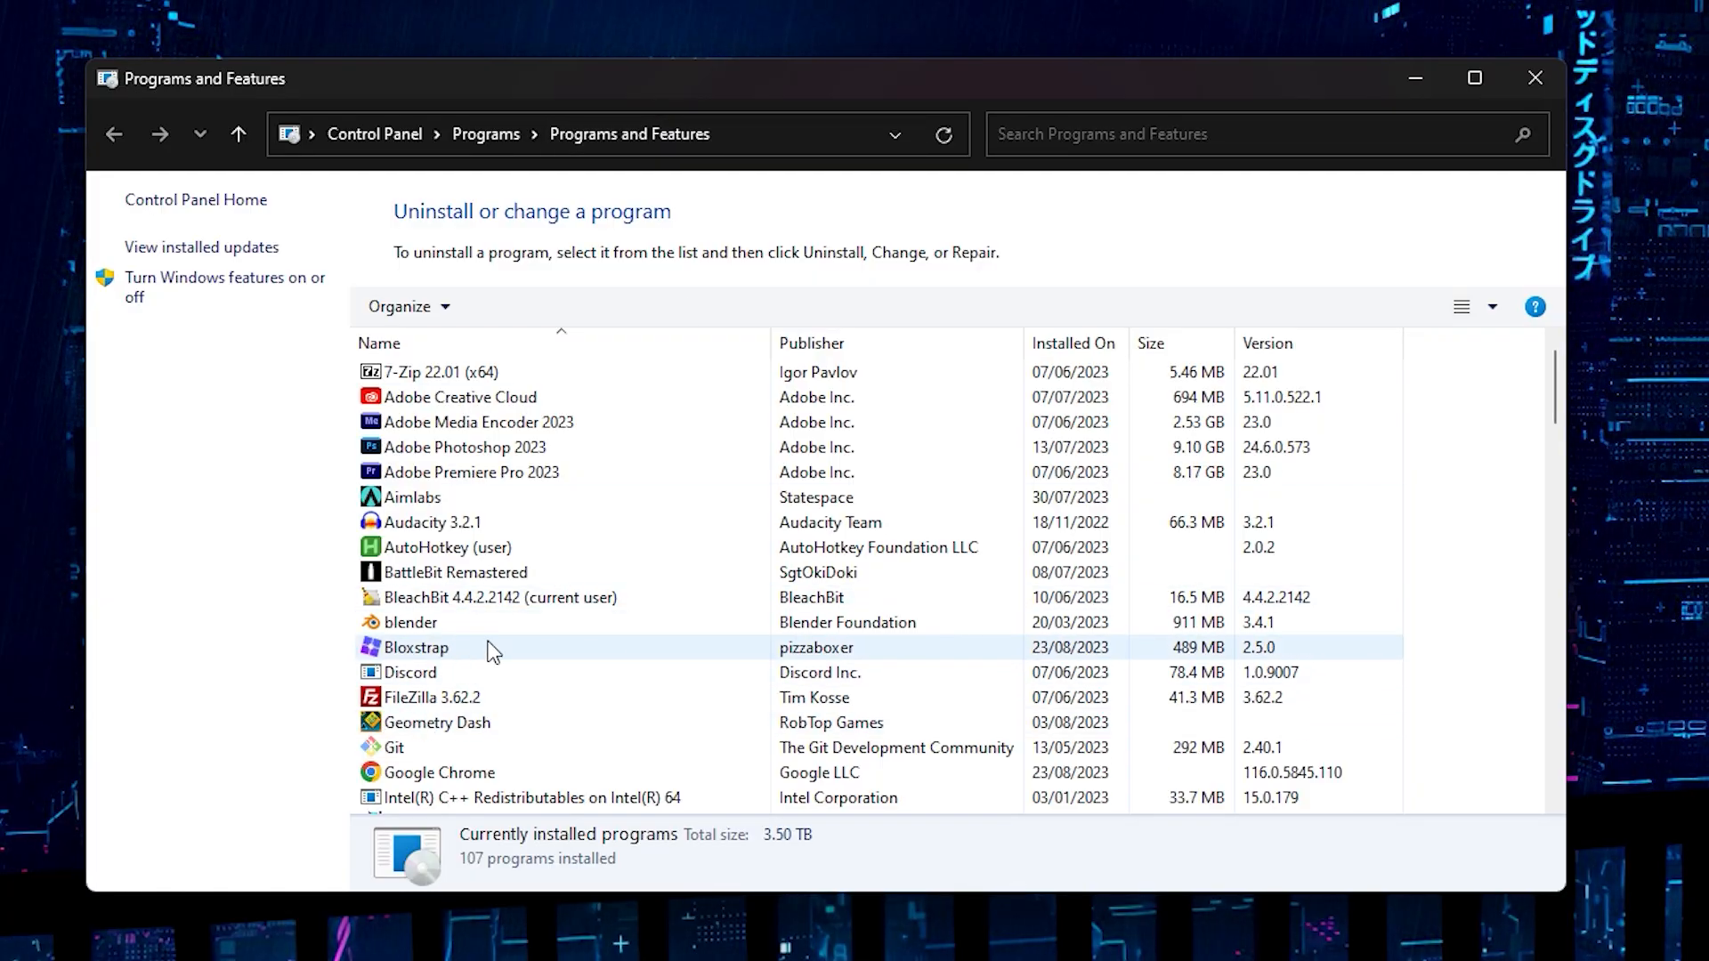
pyautogui.click(436, 372)
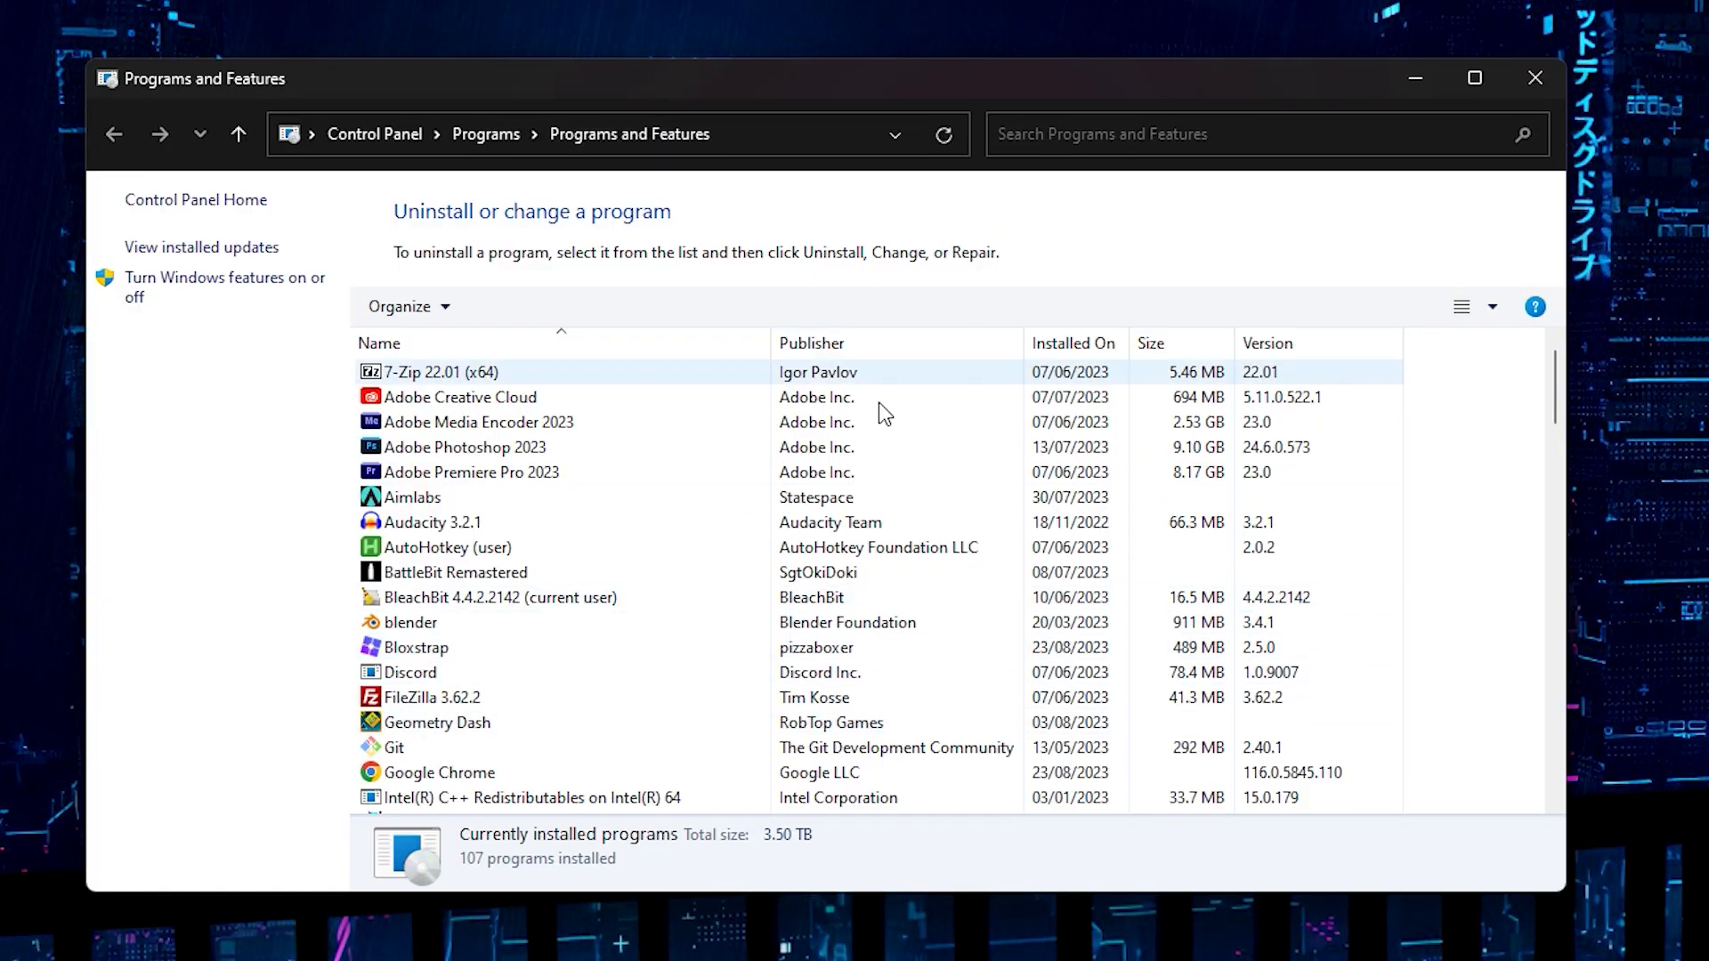
pyautogui.click(415, 646)
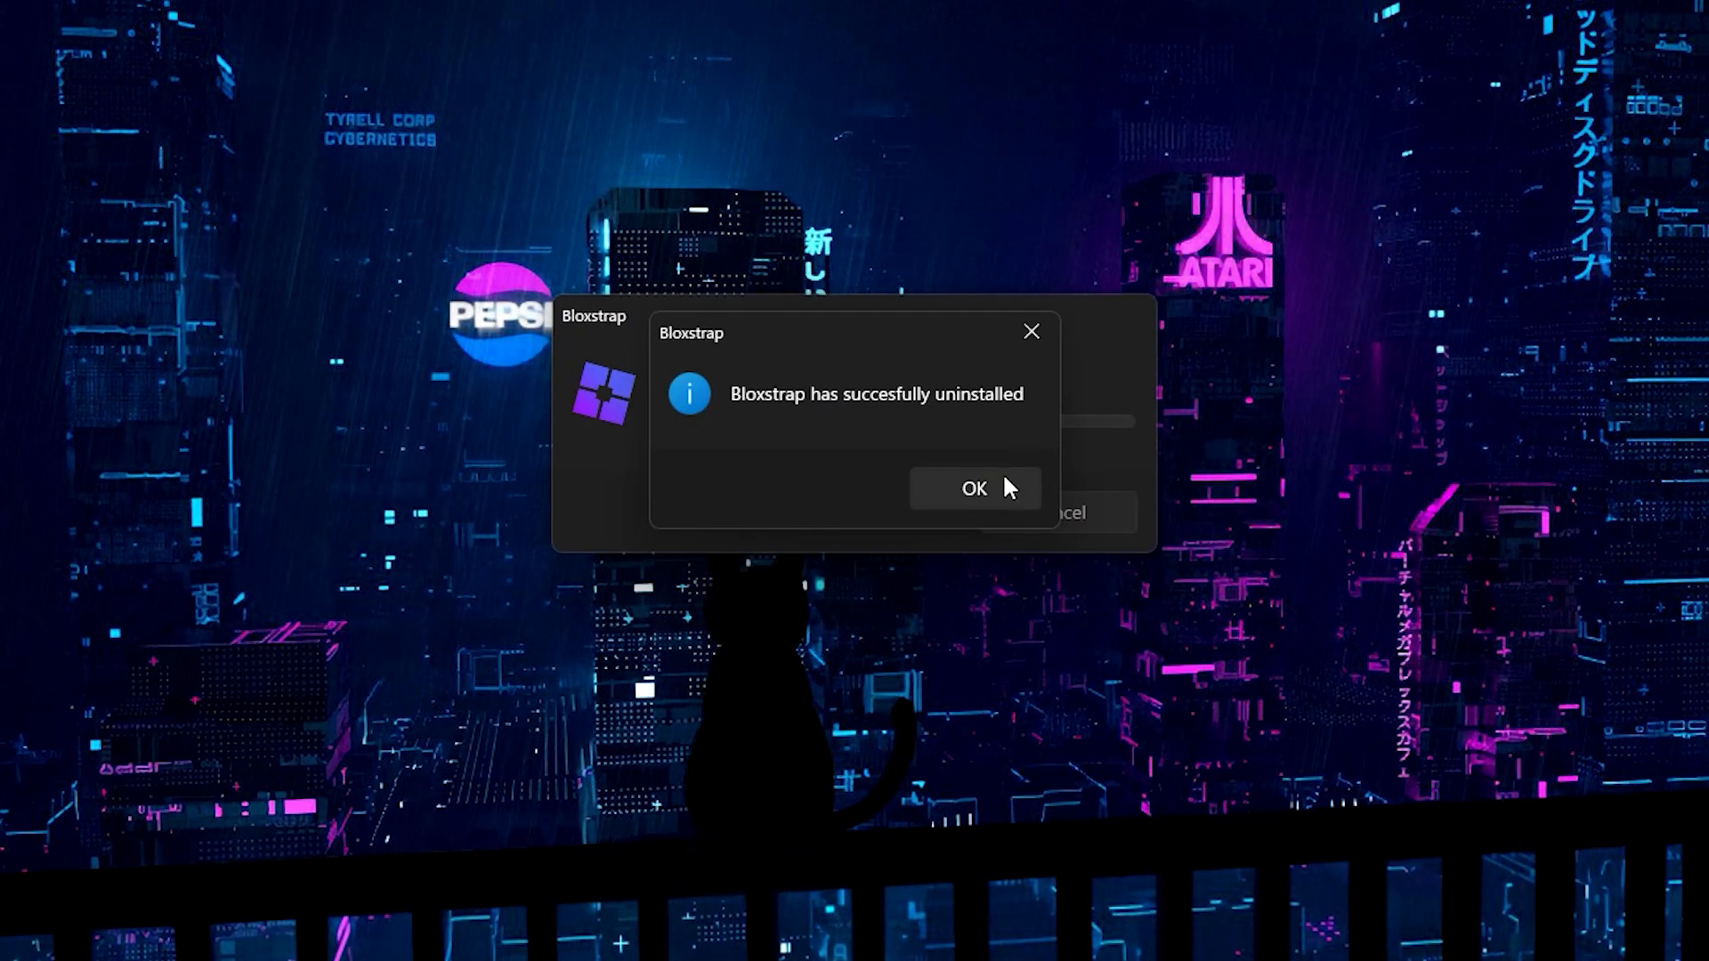
# Step: Dismiss the uninstall success message and bring up the context menu for Bloxstrap-v2.5.0.exe in Downloads
pyautogui.click(974, 488)
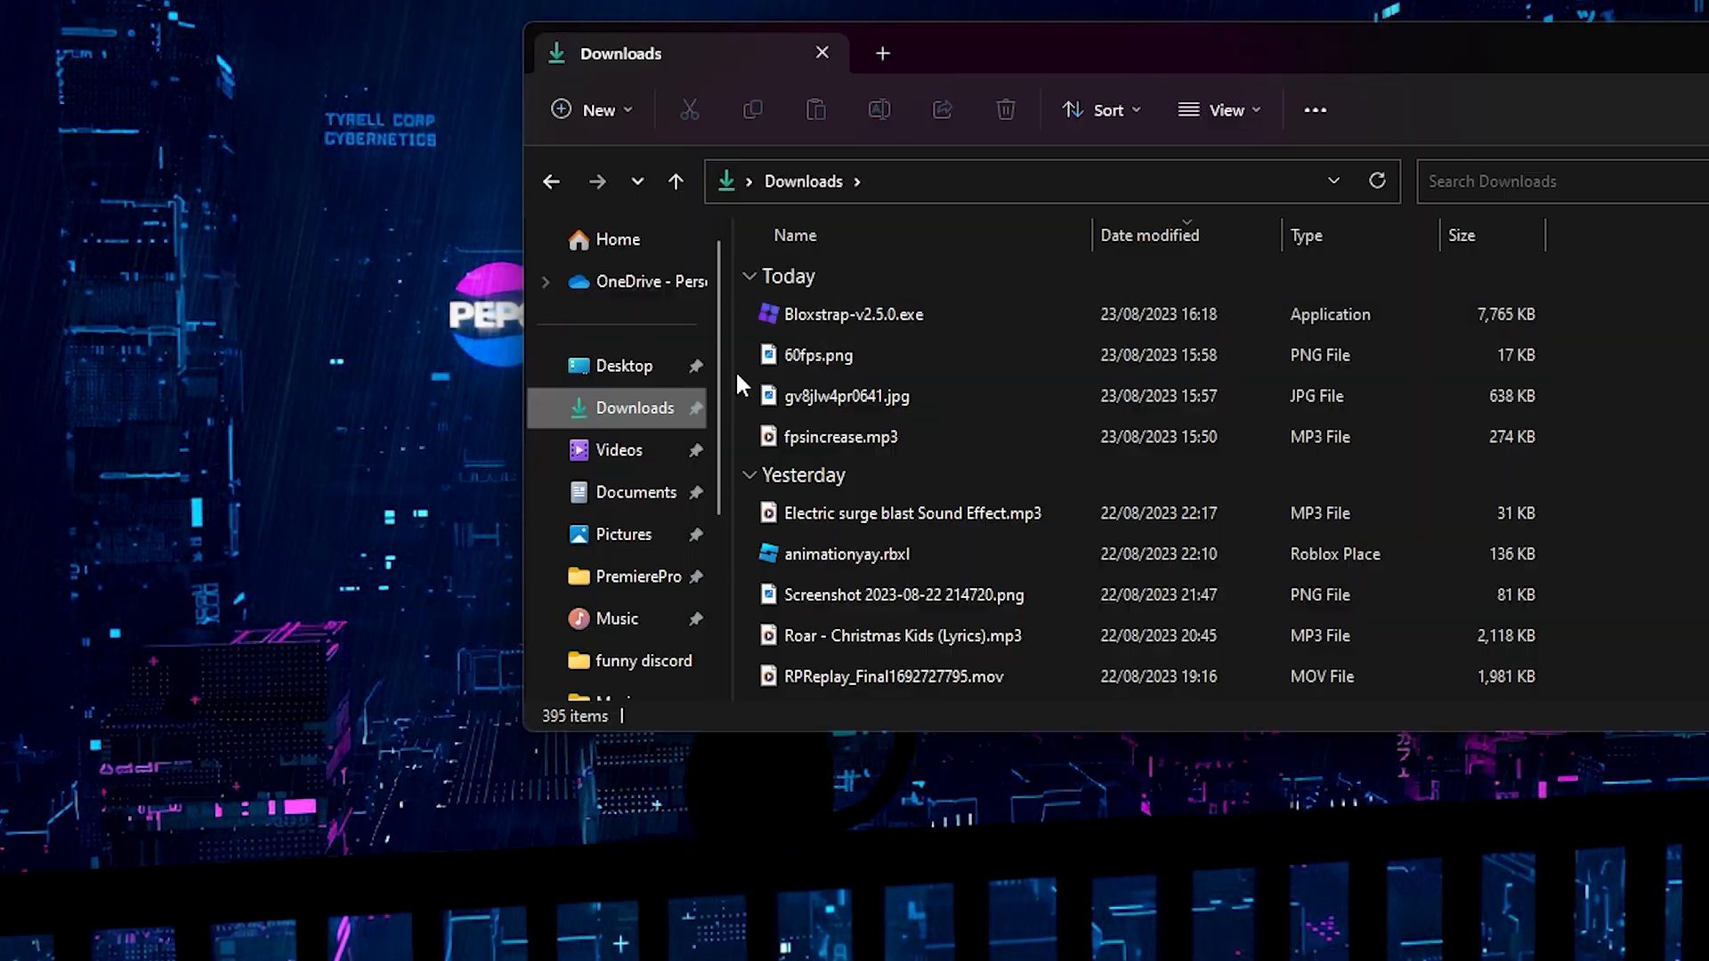
pyautogui.click(883, 313)
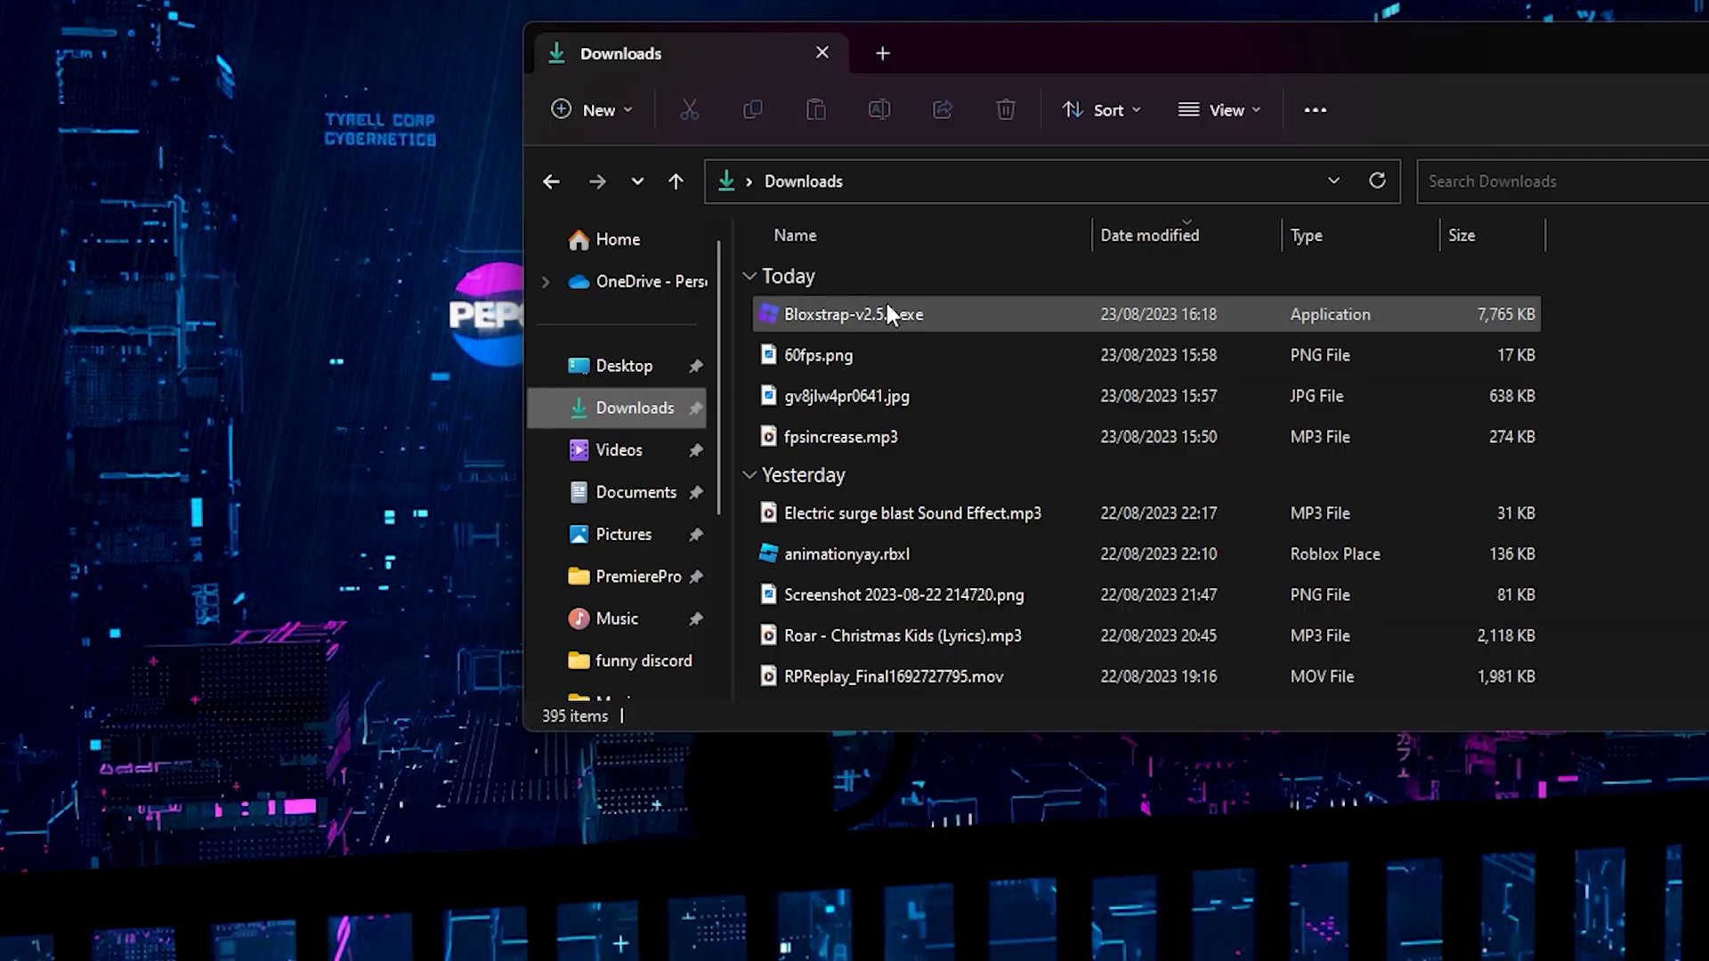
pyautogui.rightClick(853, 313)
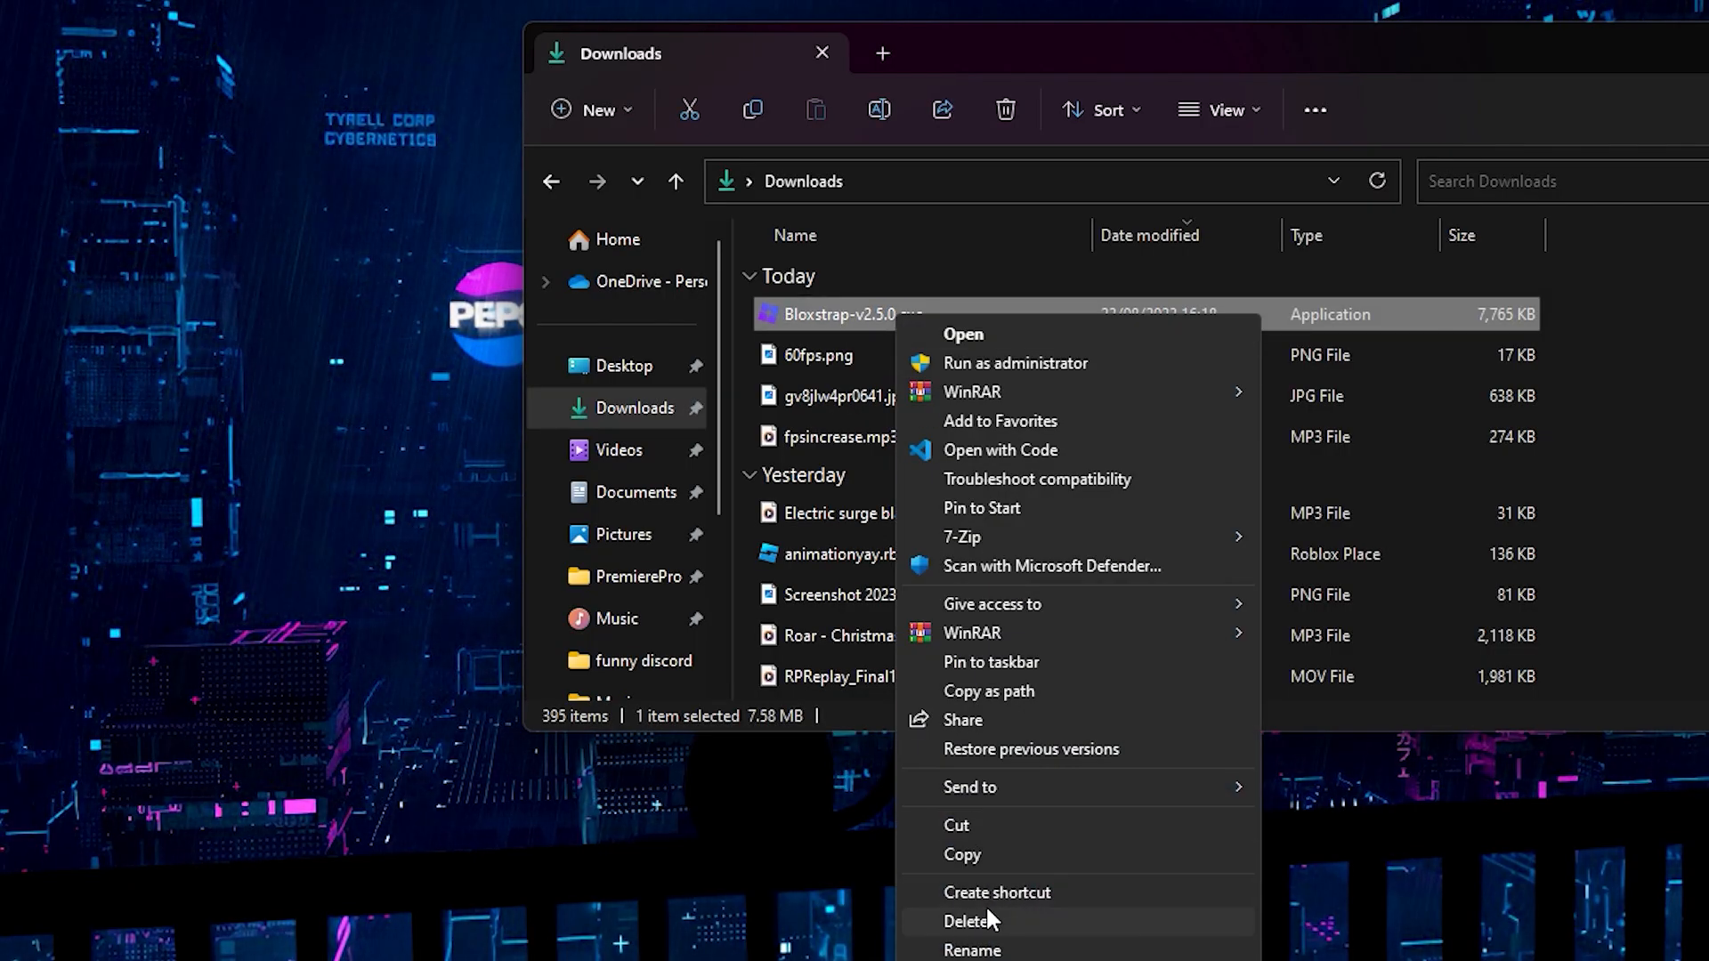